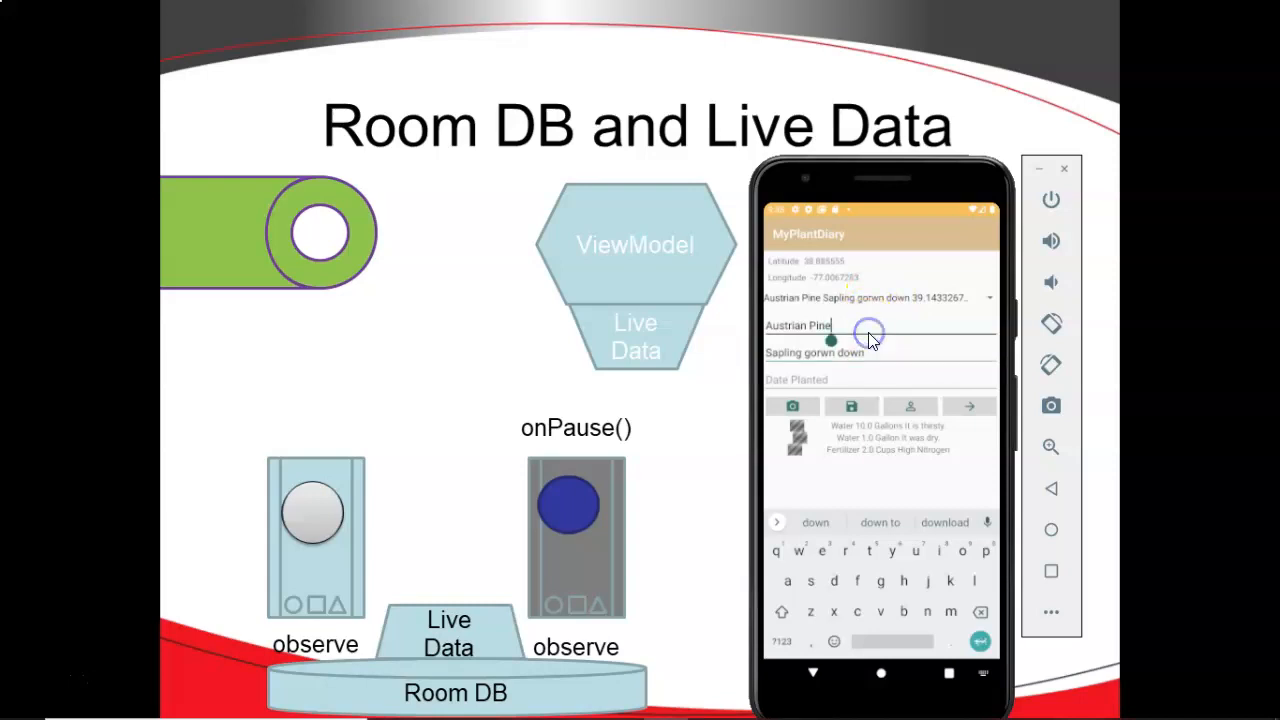
Type 'Easter' into the MyPlantDiary plant name field to show Eastern plant suggestions
text(Easter)
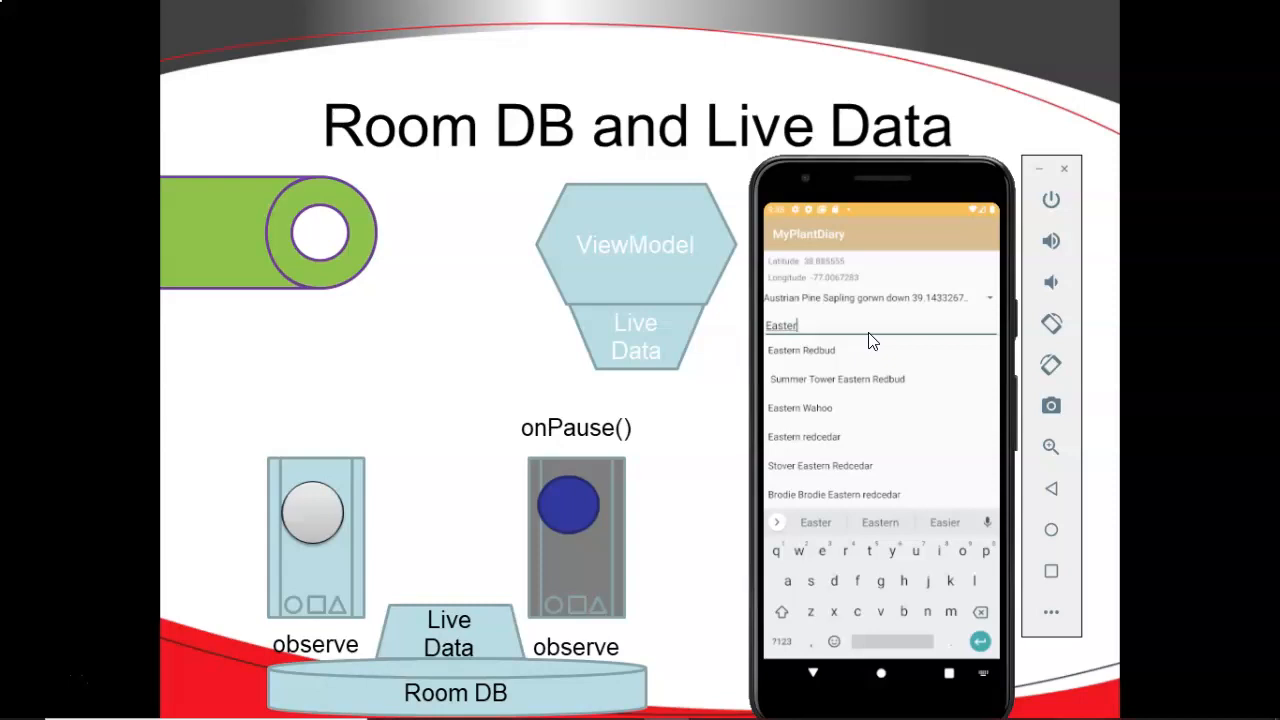
mouse_move(645, 575)
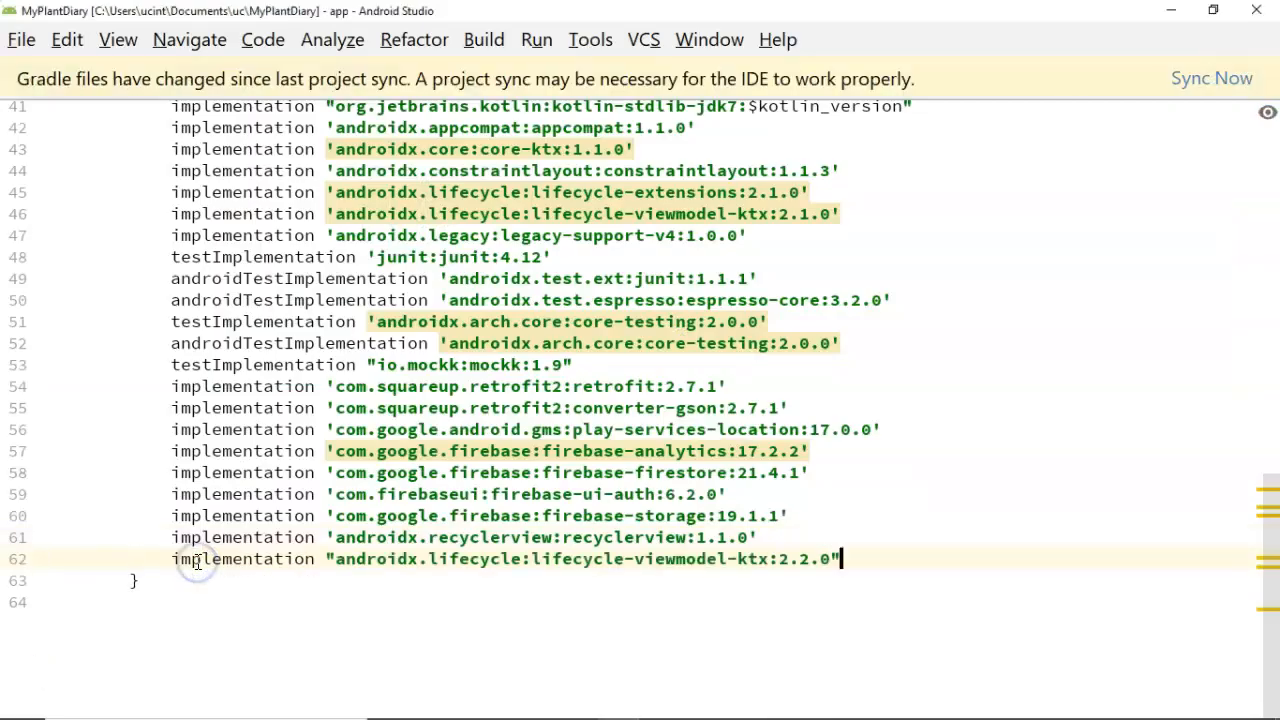
mouse_move(1158, 133)
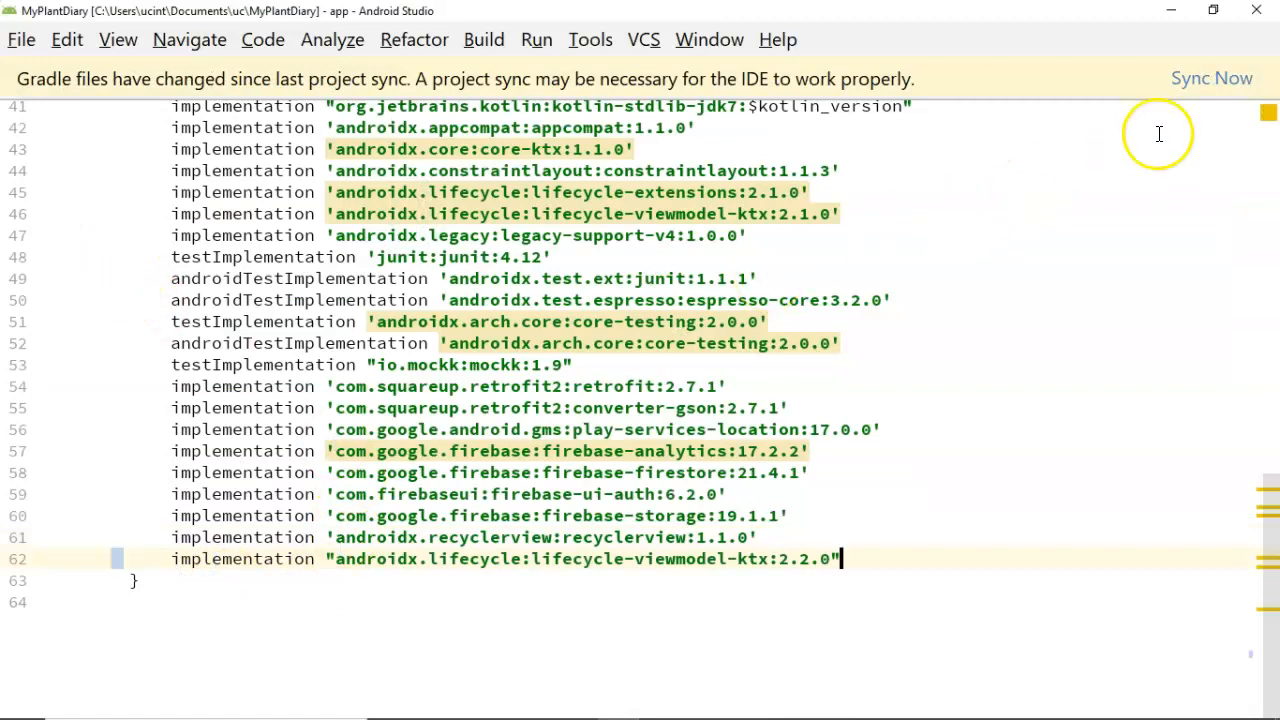
Sync the Gradle project with the new lifecycle-viewmodel-ktx 2.2.0 dependency
click(1211, 78)
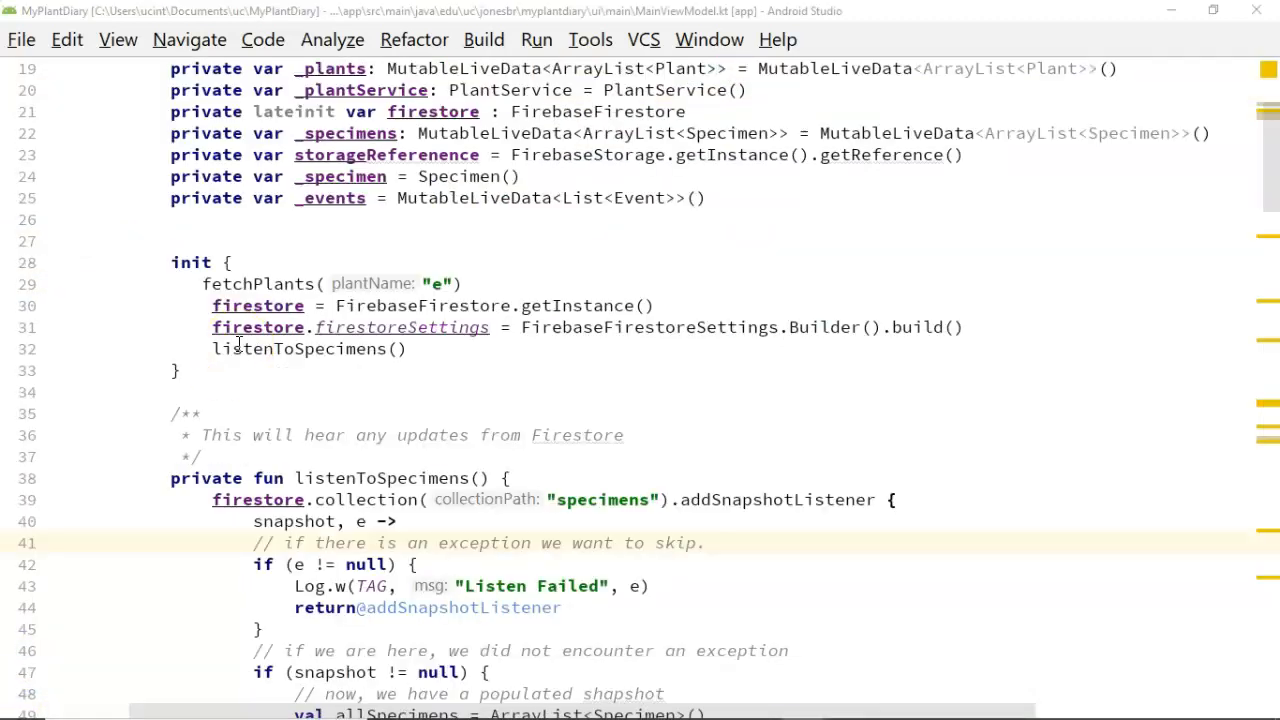
Follow fetchPlants into PlantService and scroll through its Retrofit enqueue callback
scroll(up, 3)
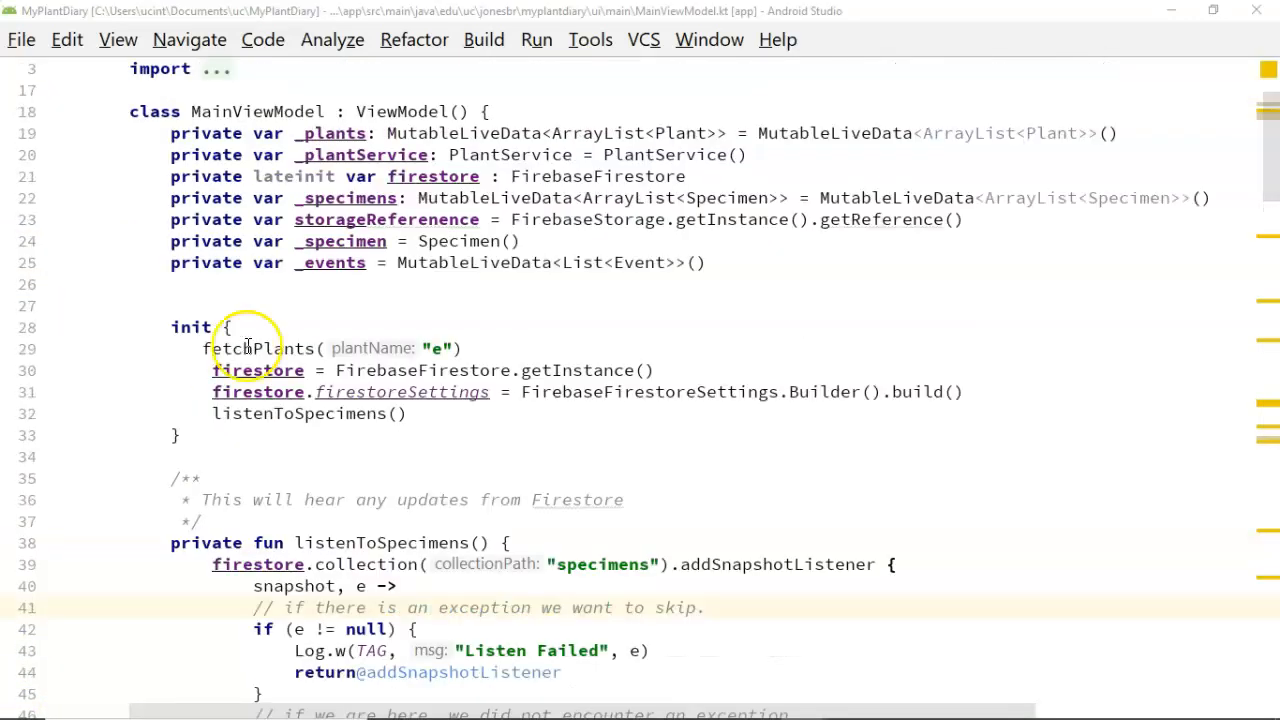
click(270, 348)
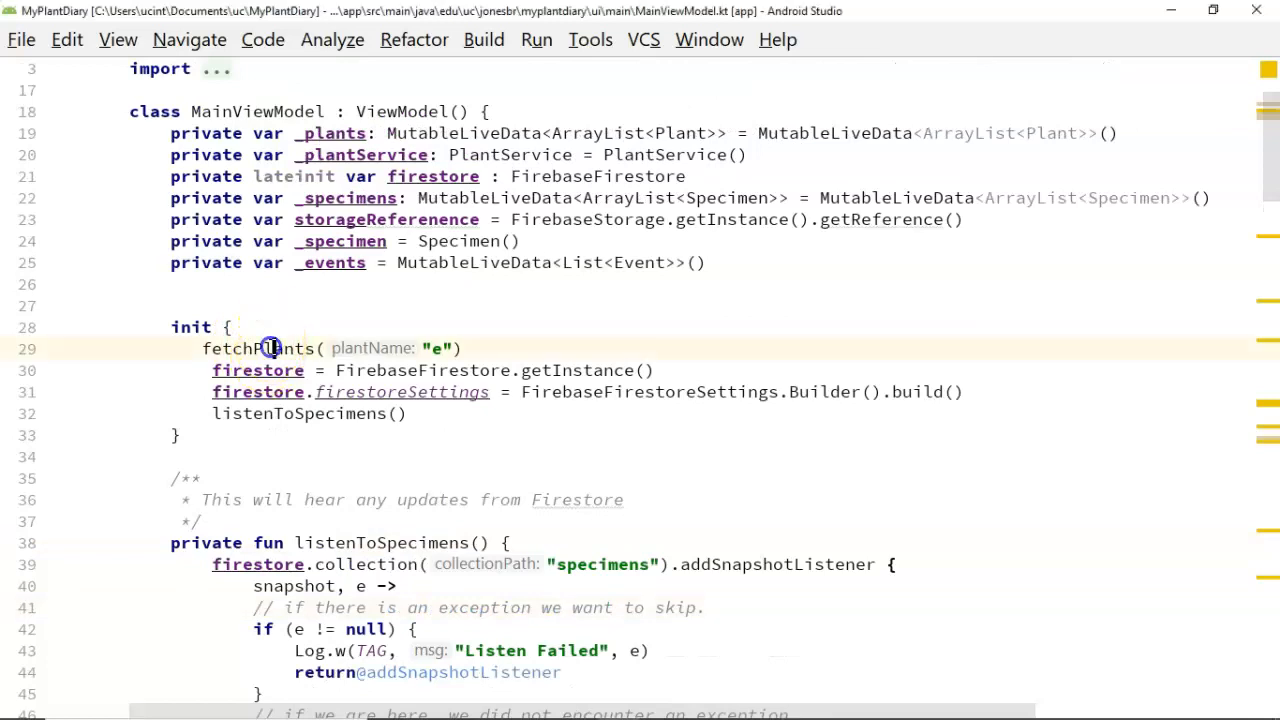
scroll(down, 3)
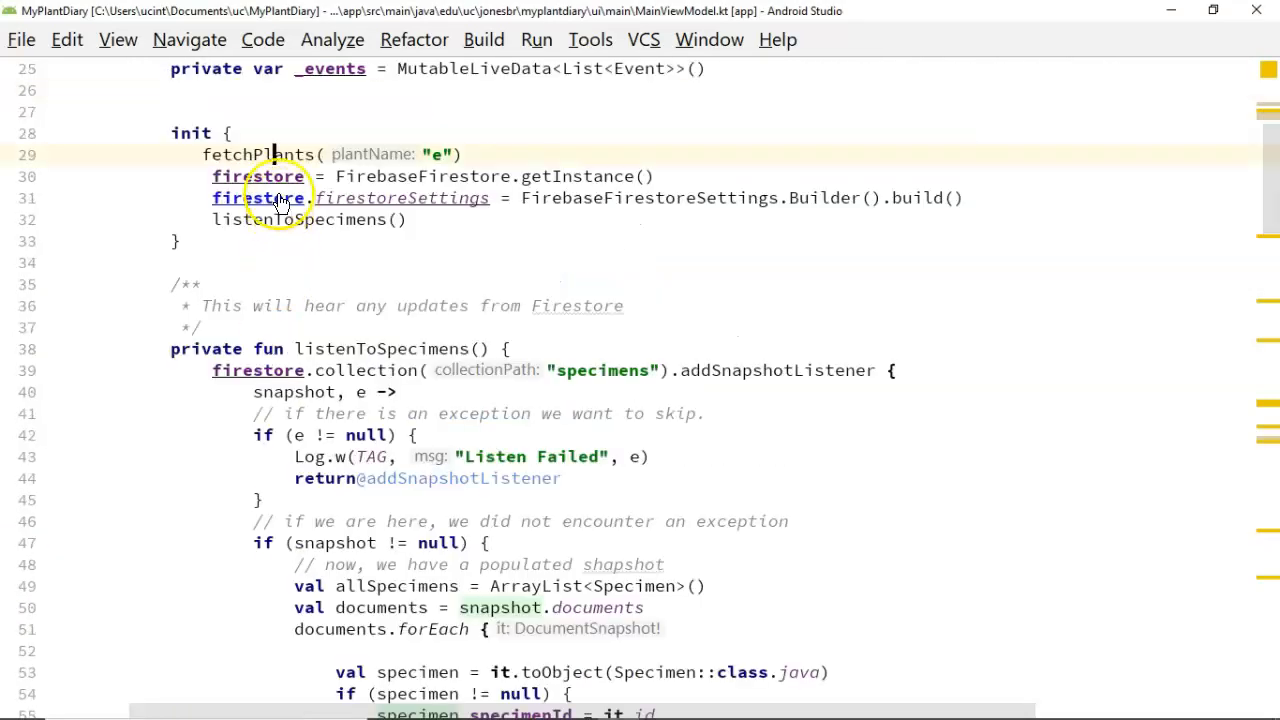
scroll(down, 3)
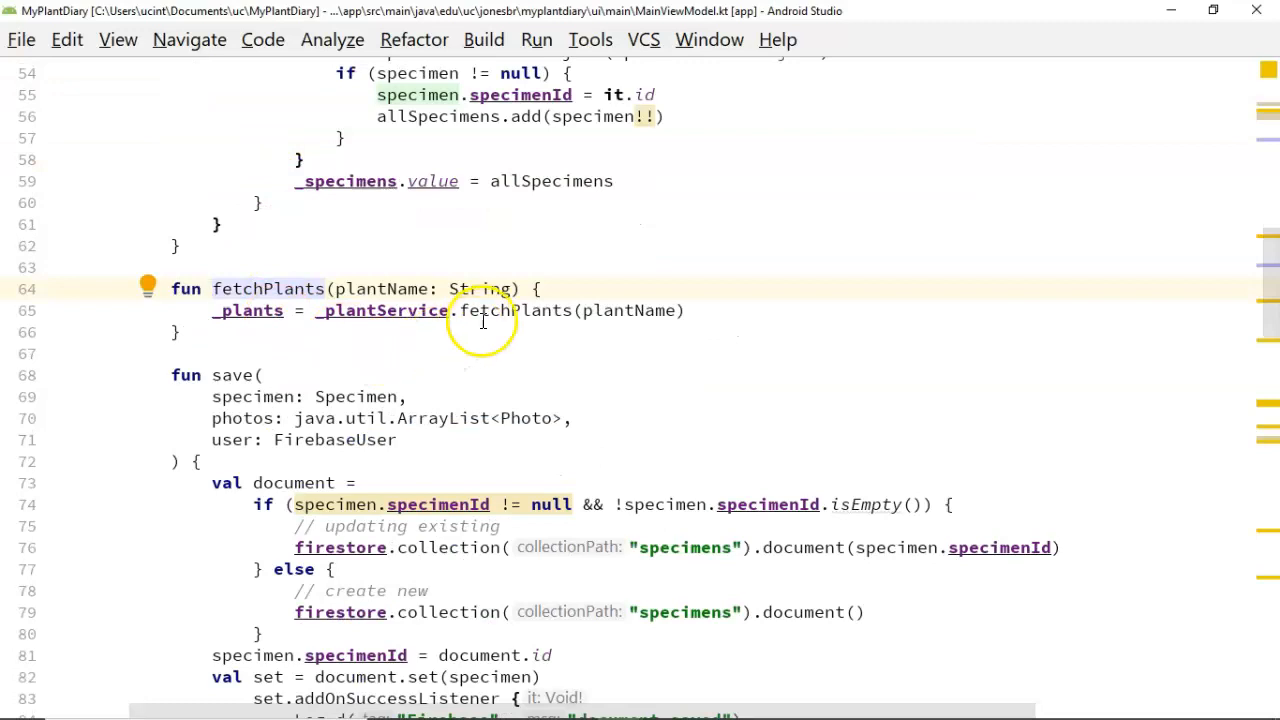
mouse_move(515, 310)
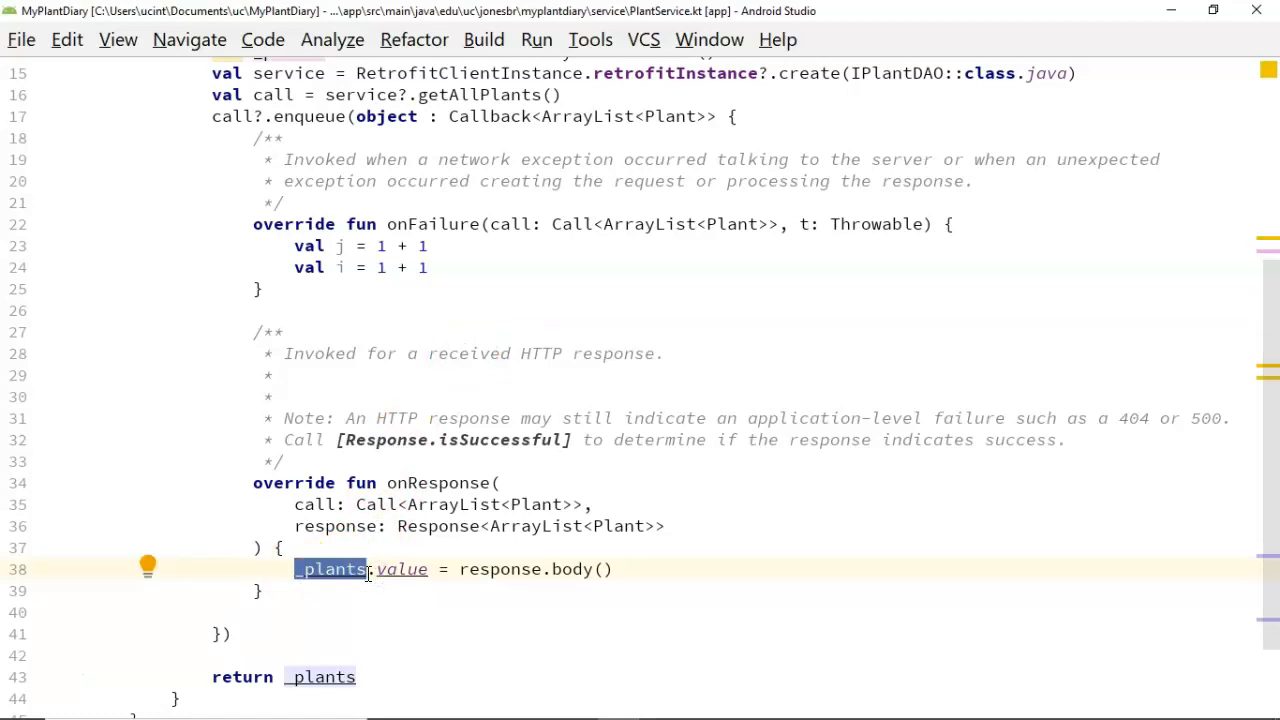
scroll(up, 3)
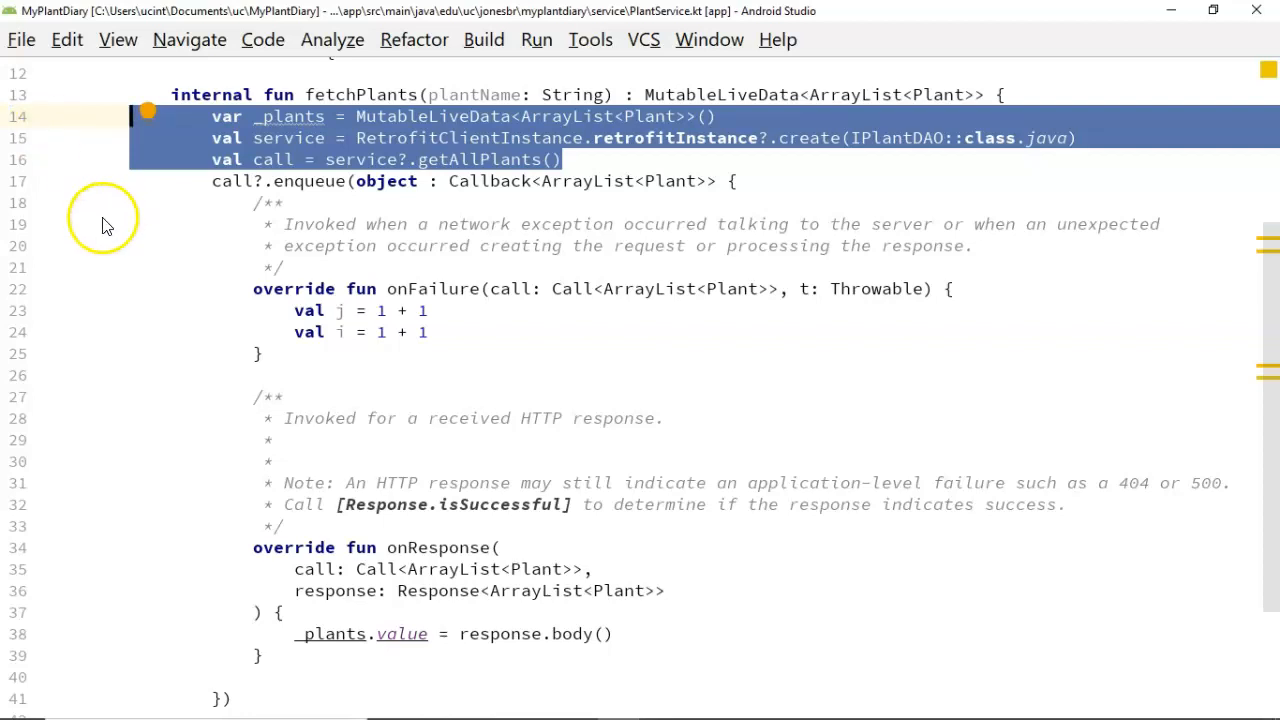
scroll(down, 3)
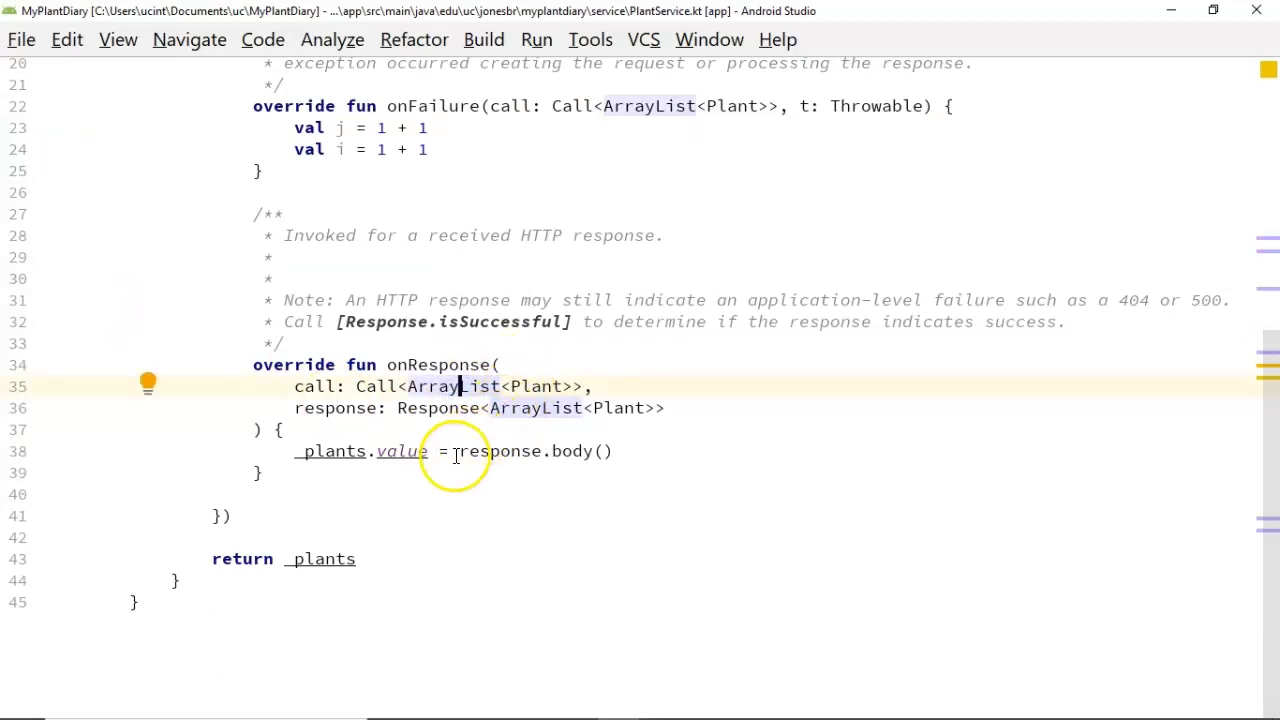
mouse_move(42, 688)
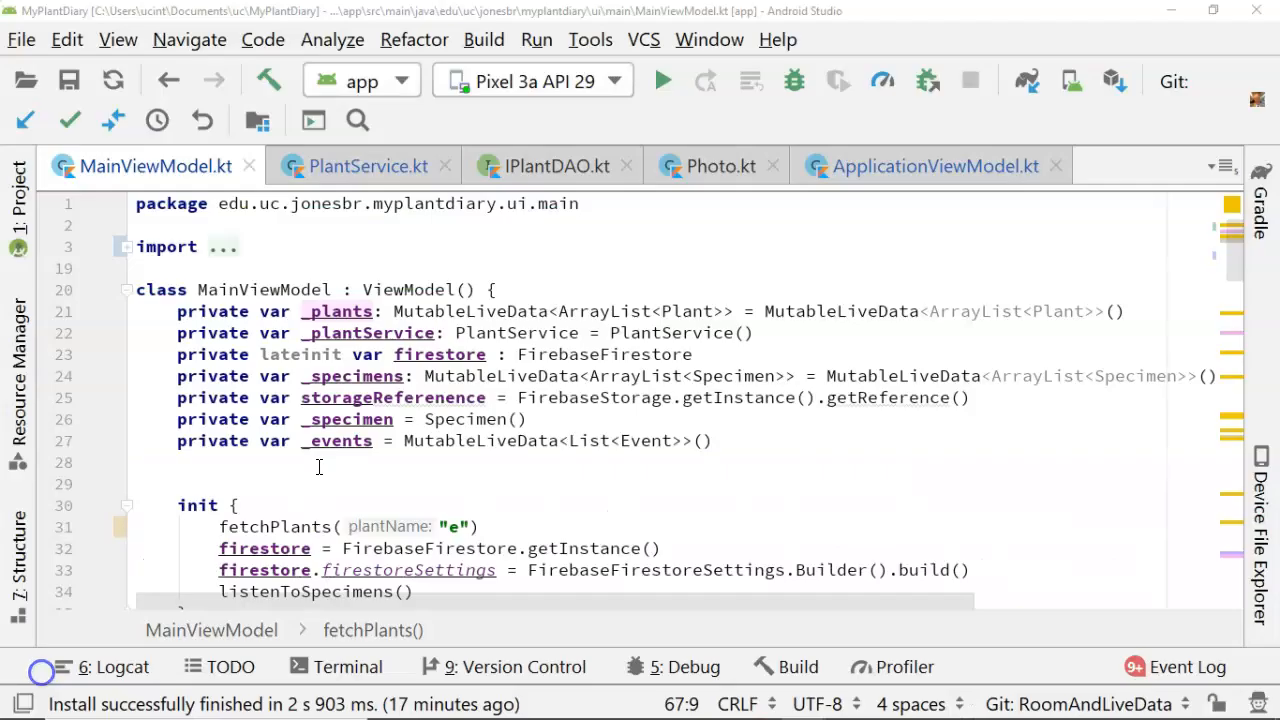
Add a new line in fetchPlants and start typing viewModelScope.launch around the service call
scroll(down, 3)
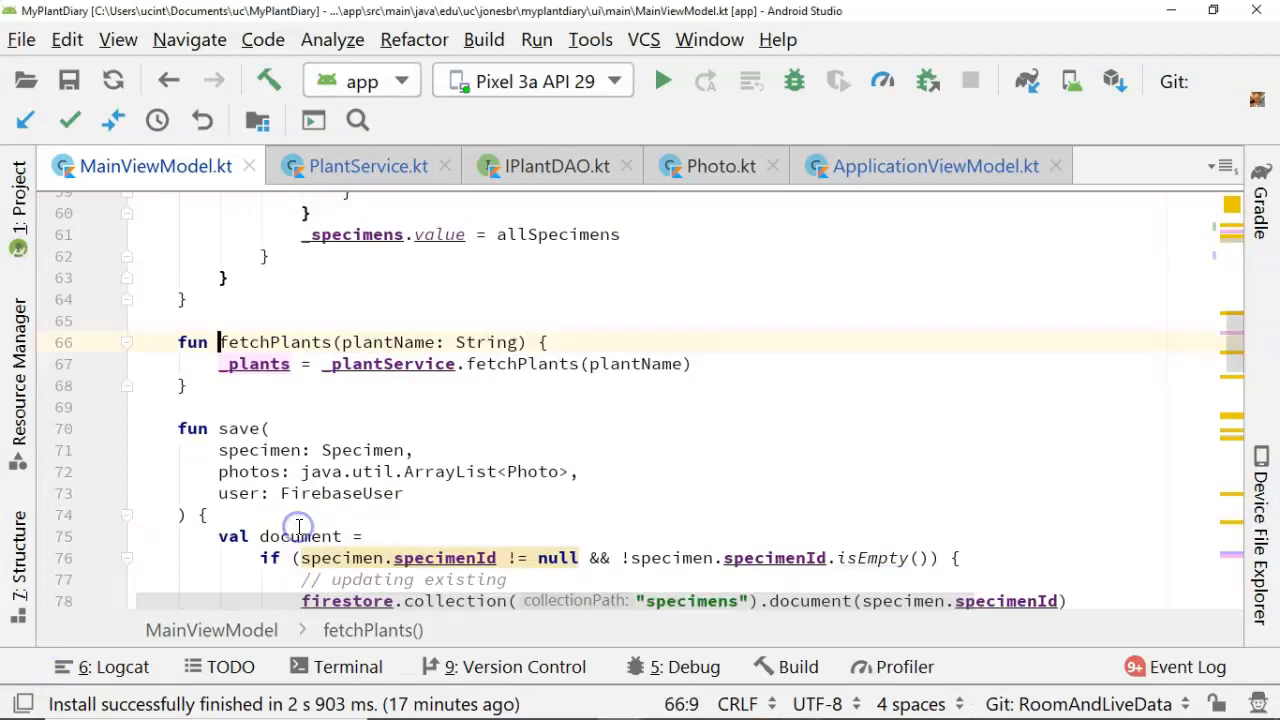
mouse_move(333, 378)
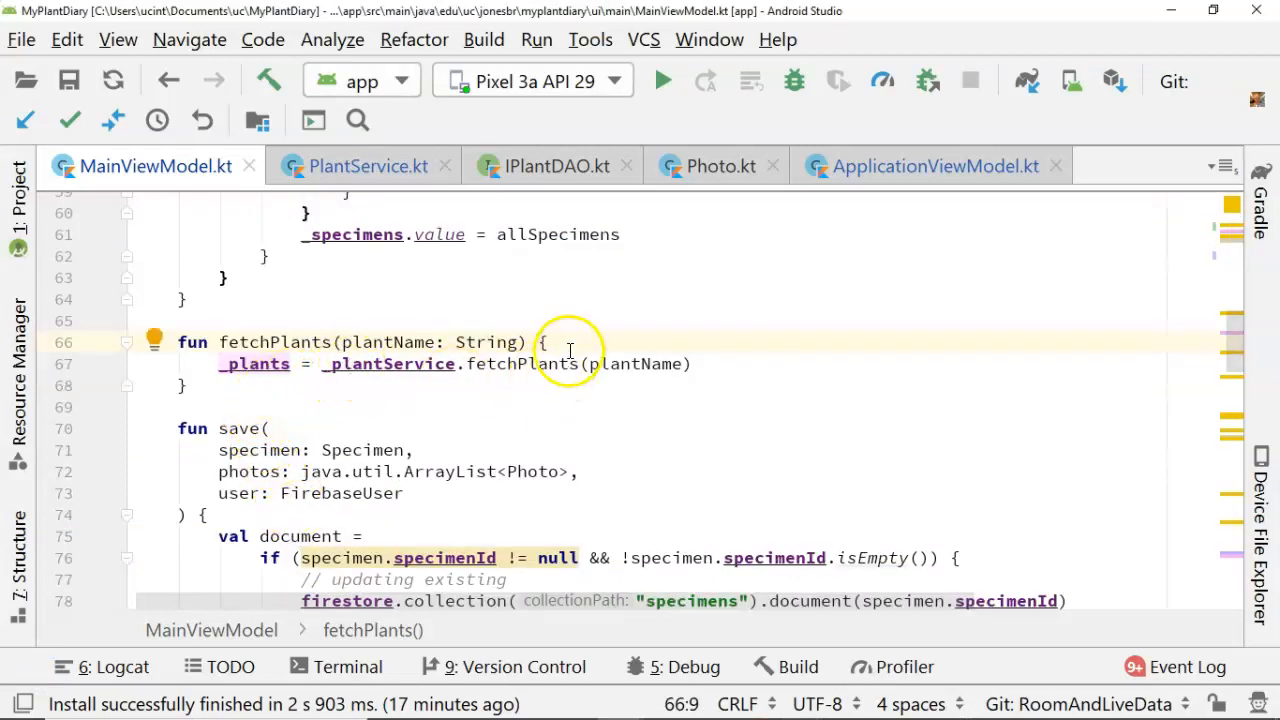
key(Return)
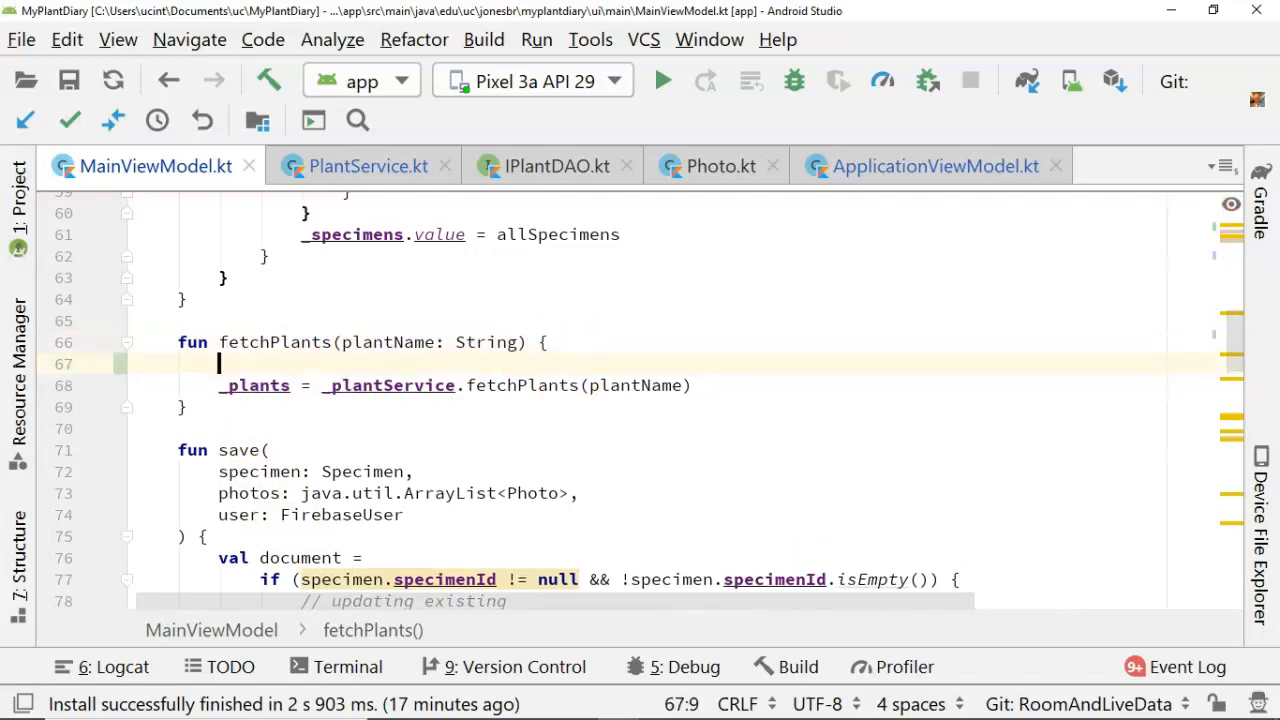
text(viewModelScope.launch{)
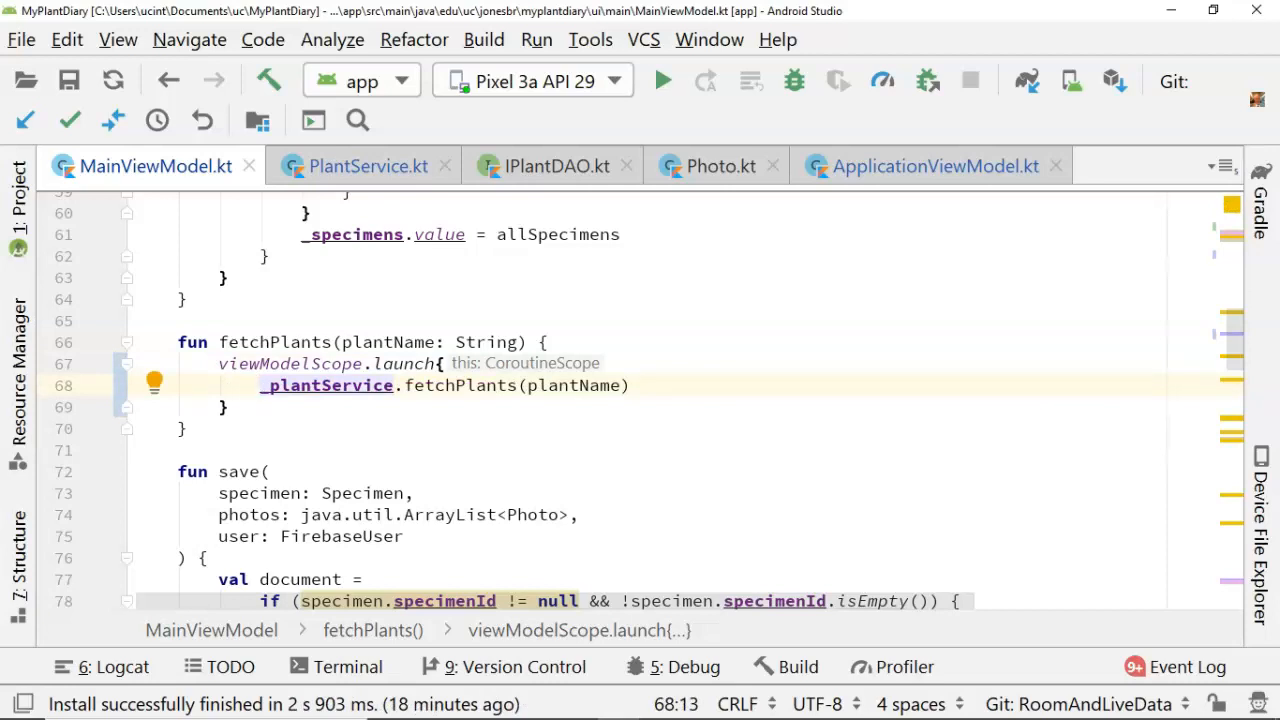
mouse_move(479, 410)
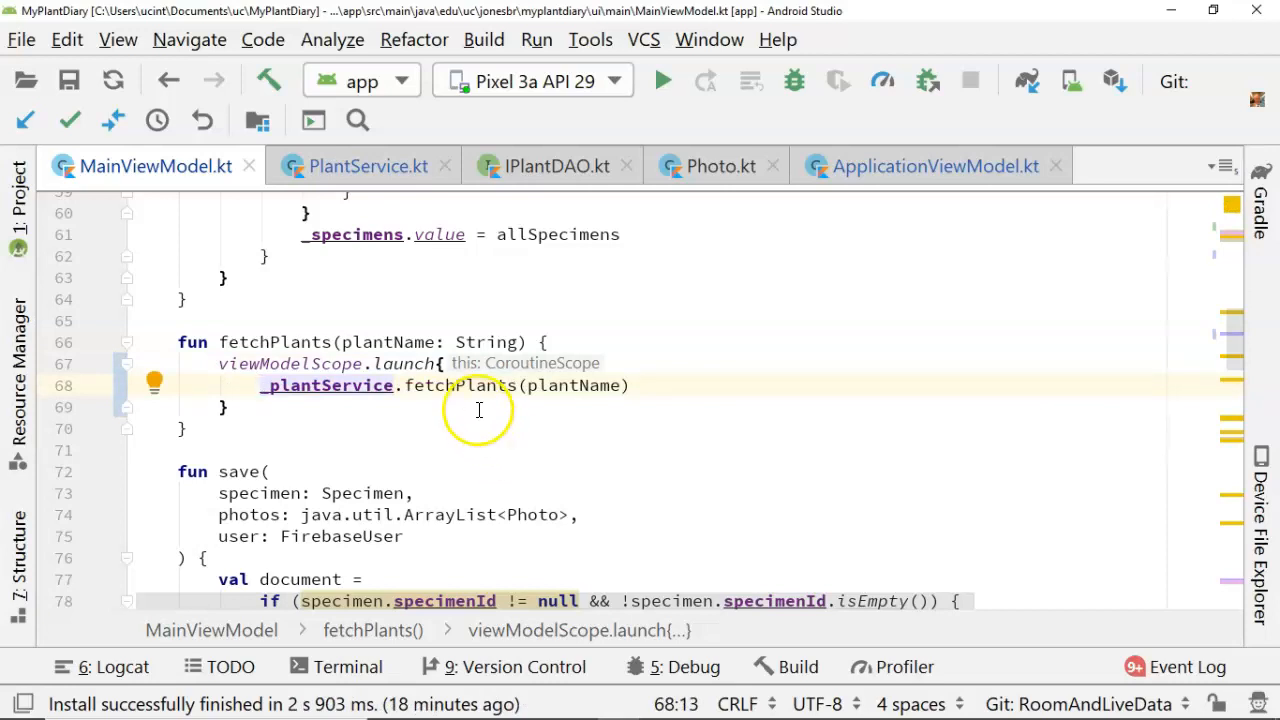
mouse_move(155, 166)
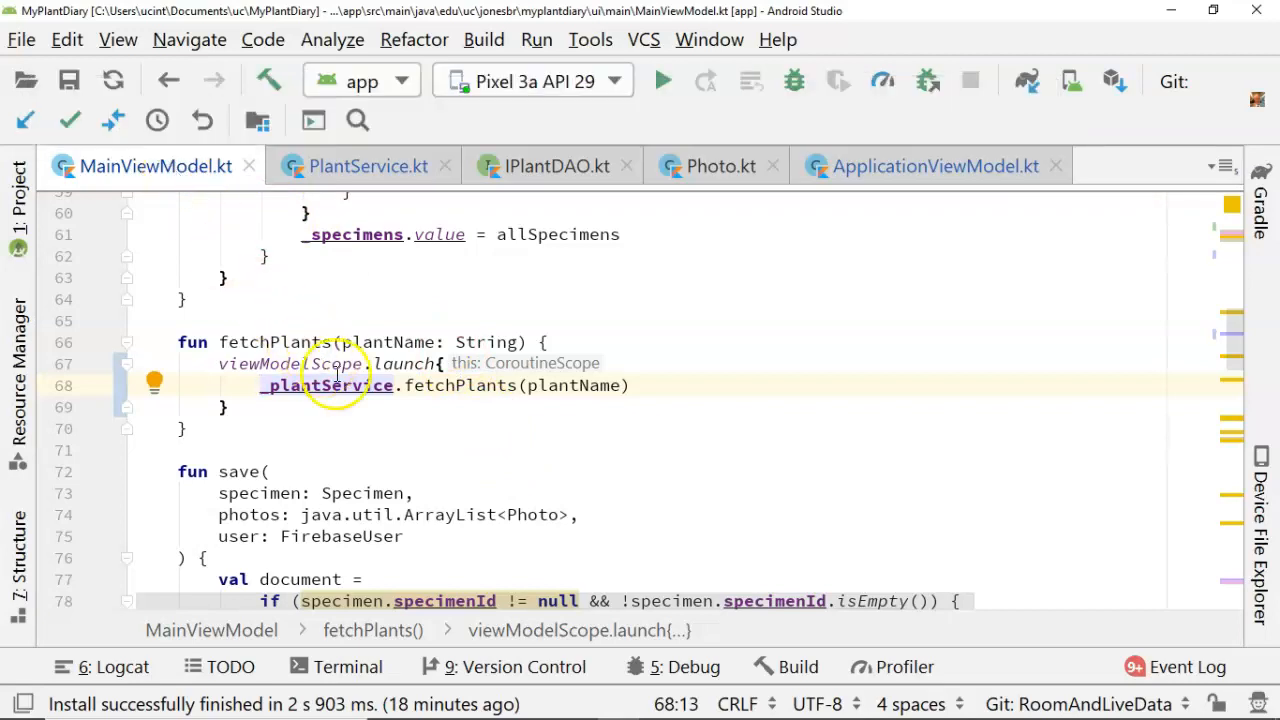
mouse_move(425, 385)
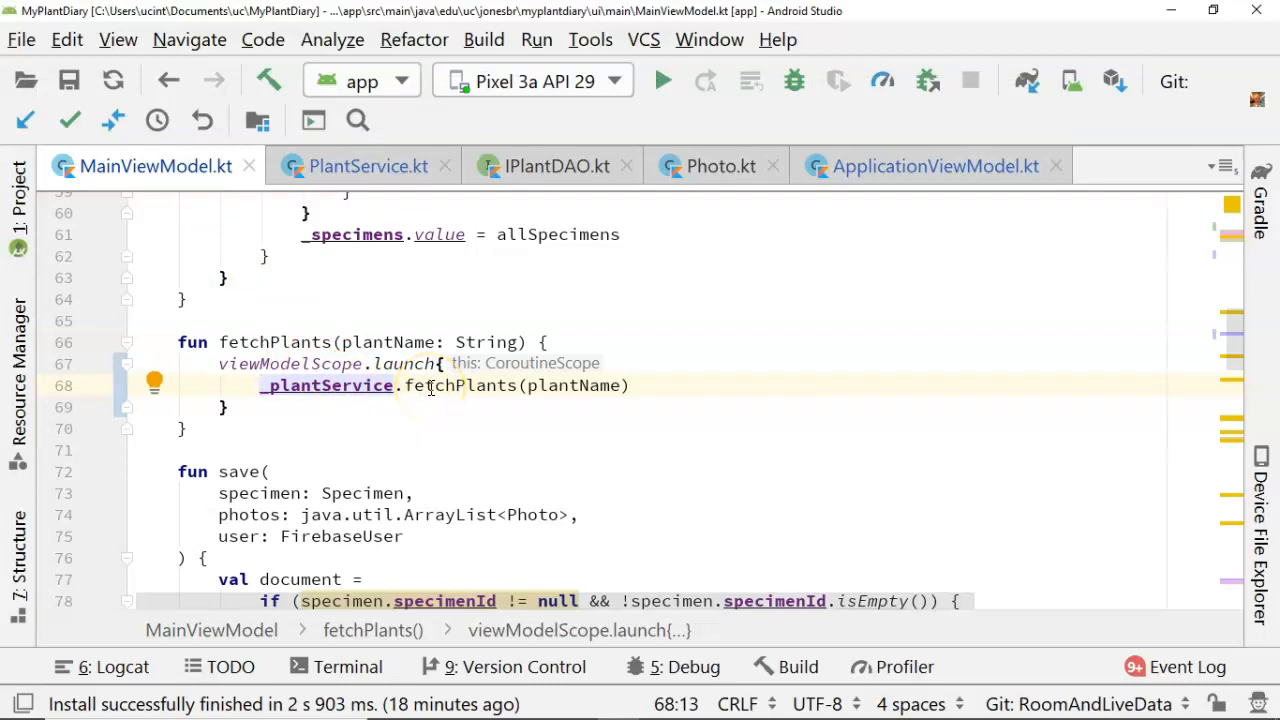
mouse_move(461, 385)
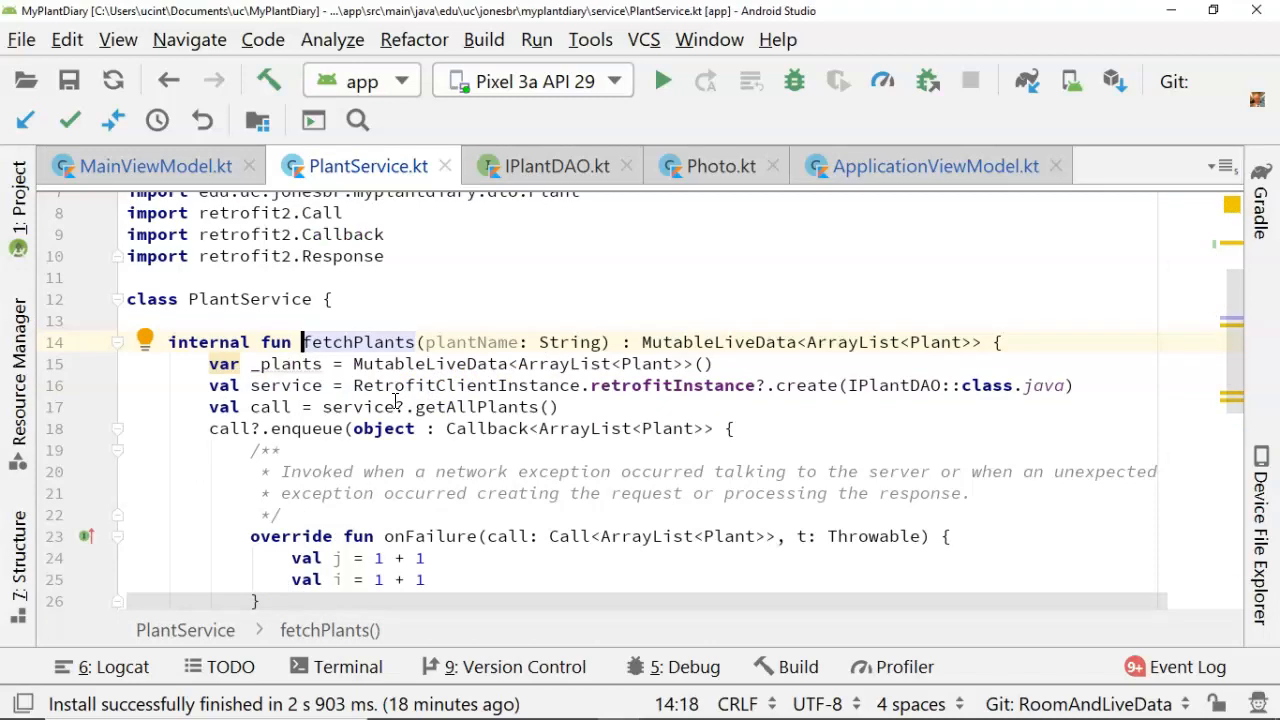
click(270, 342)
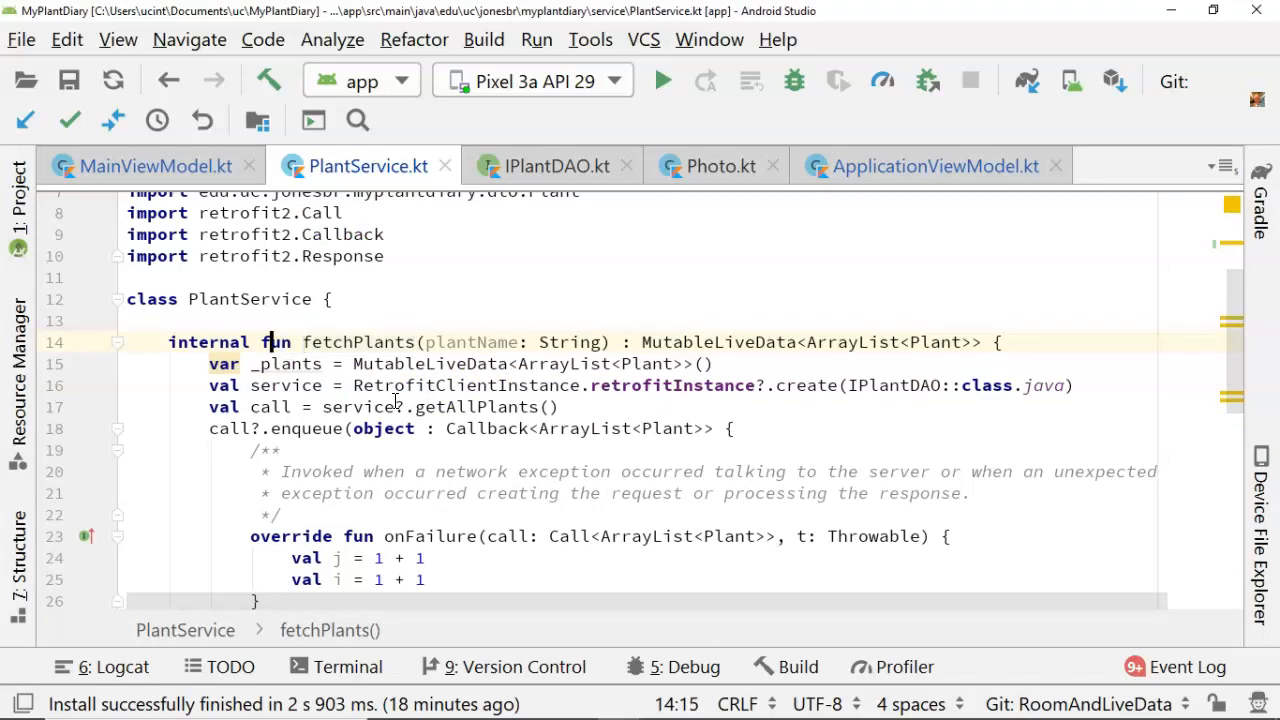
text(suspend)
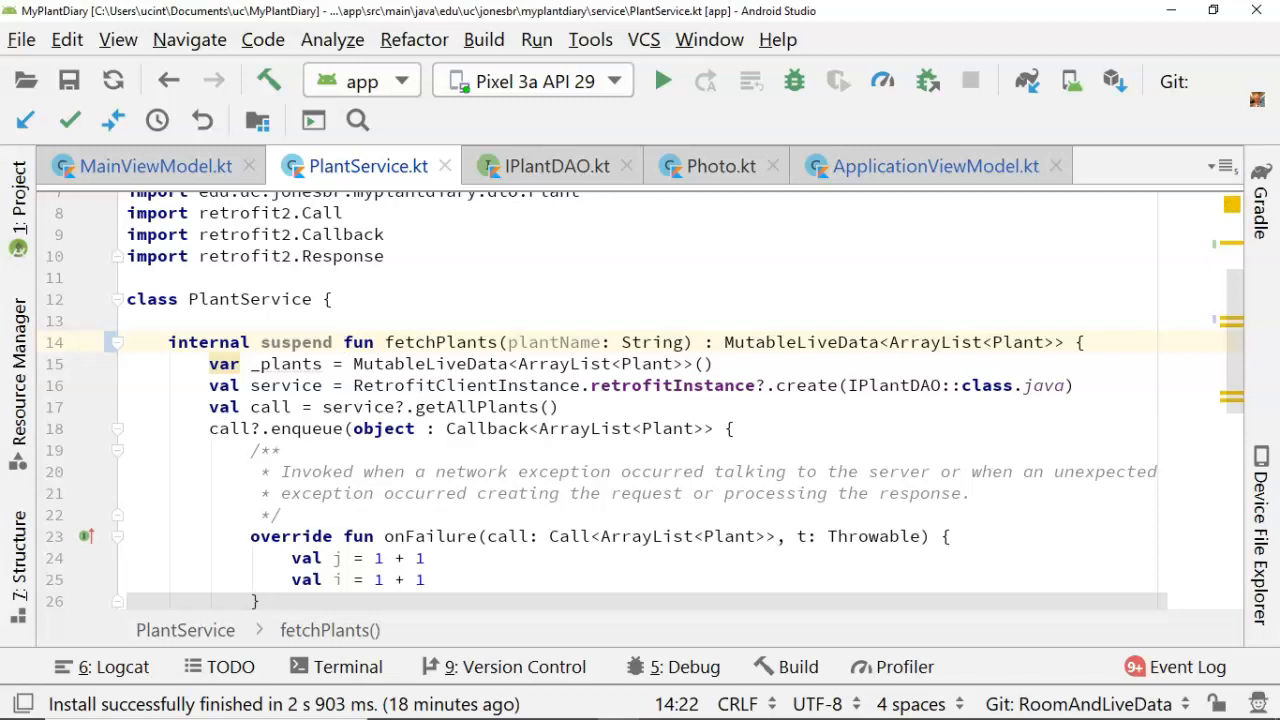
click(343, 342)
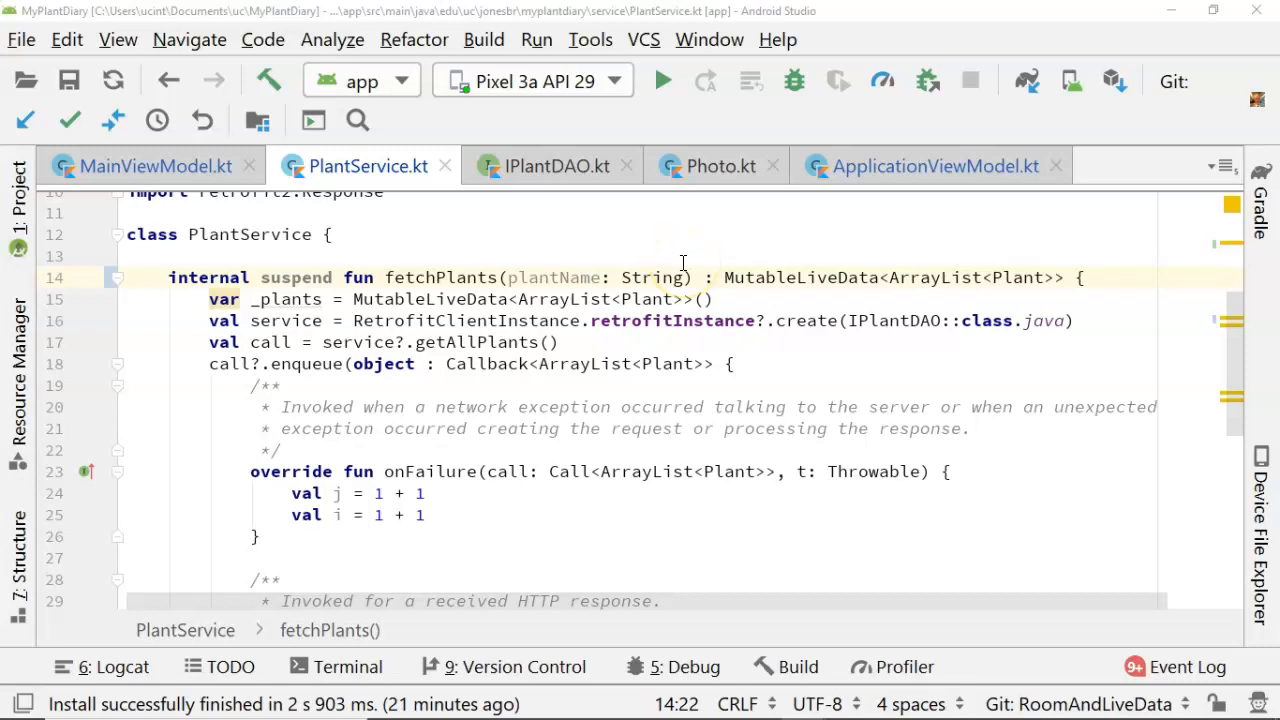
mouse_move(940, 320)
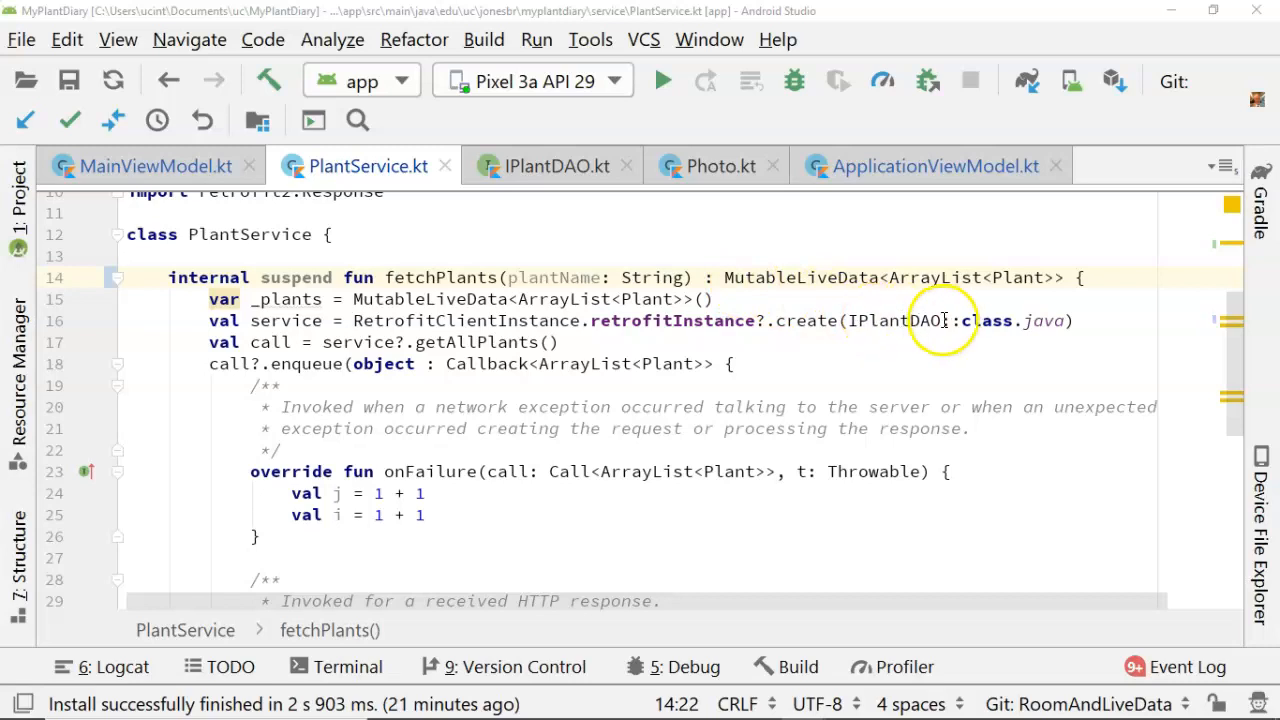
scroll(down, 3)
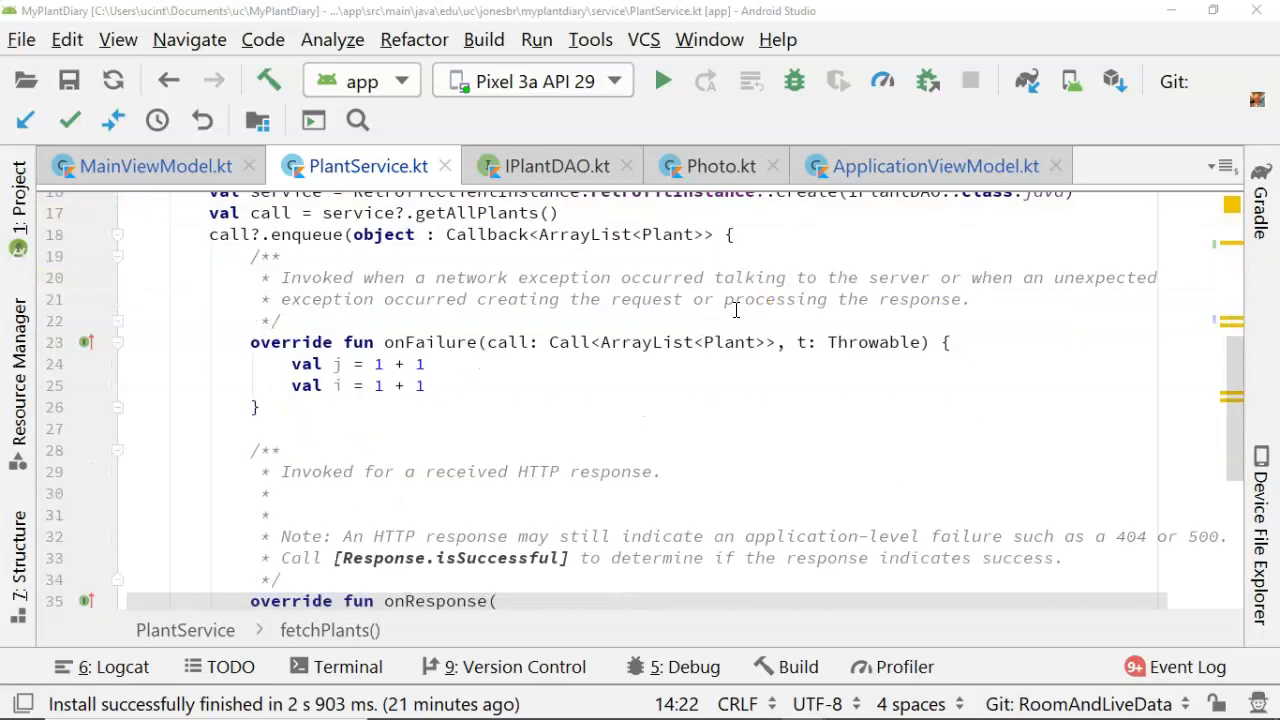
scroll(up, 3)
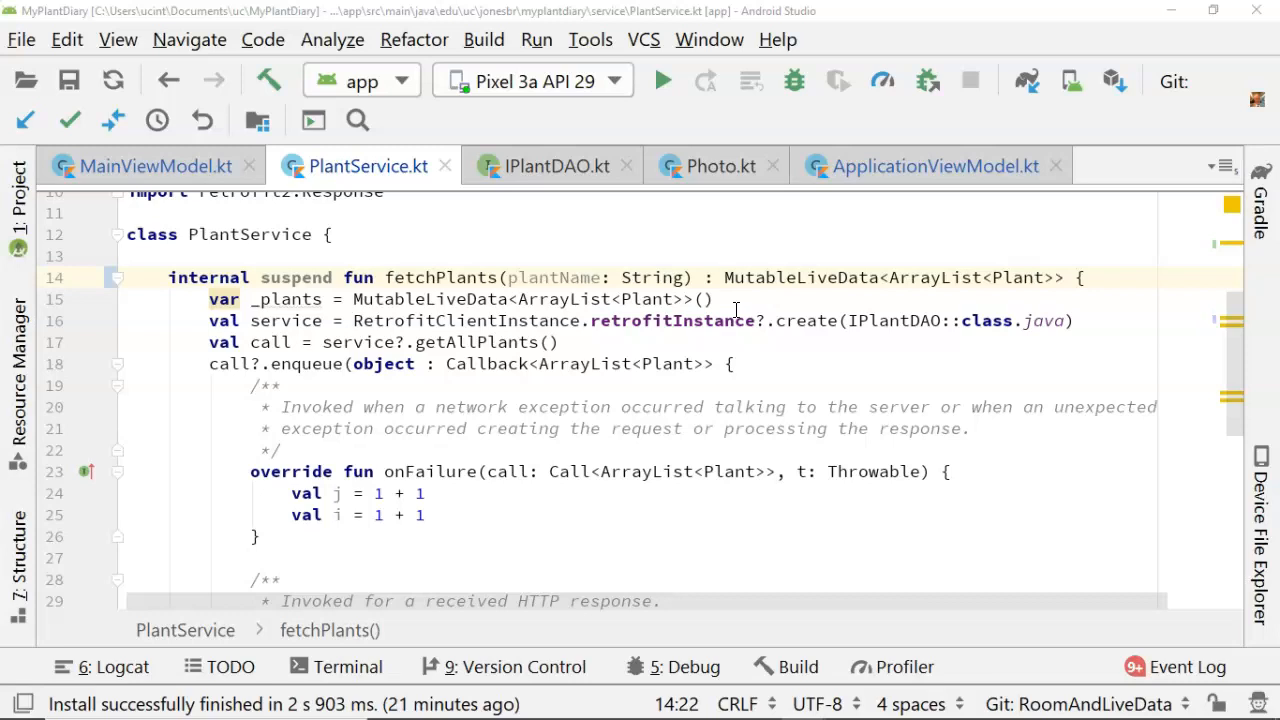
mouse_move(898, 316)
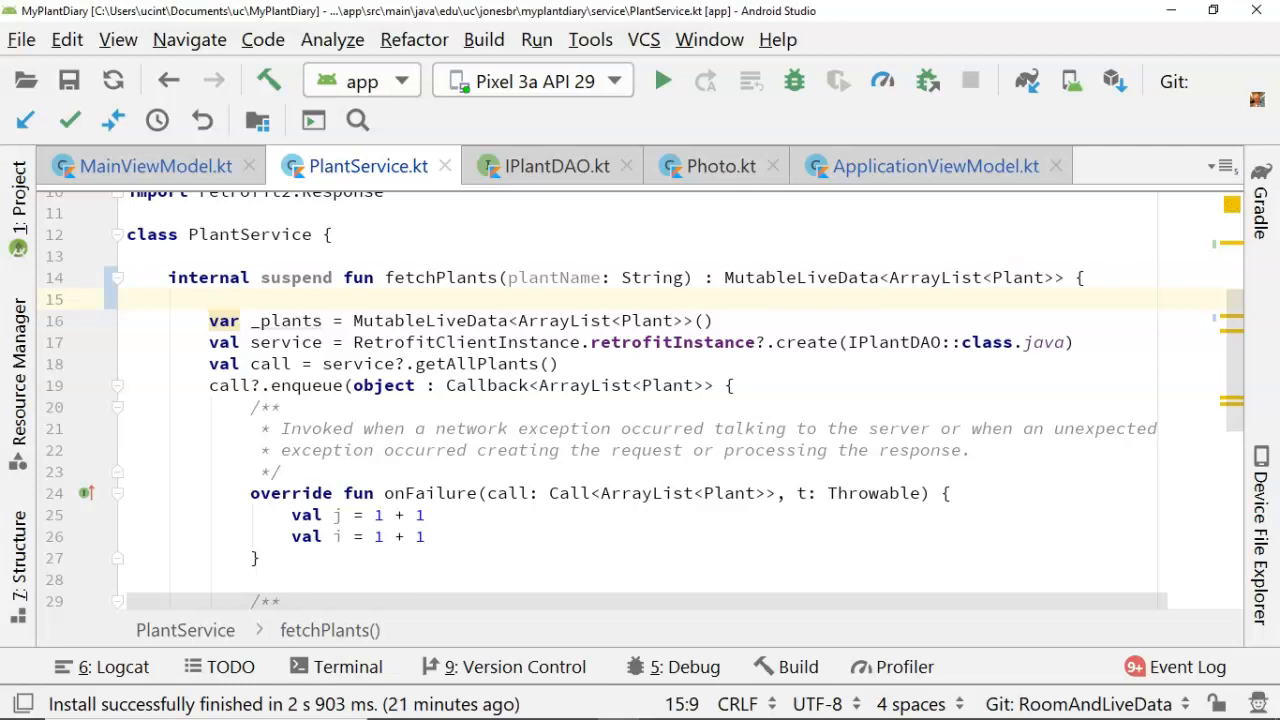
text(withContext(Dispatchers.IO) {)
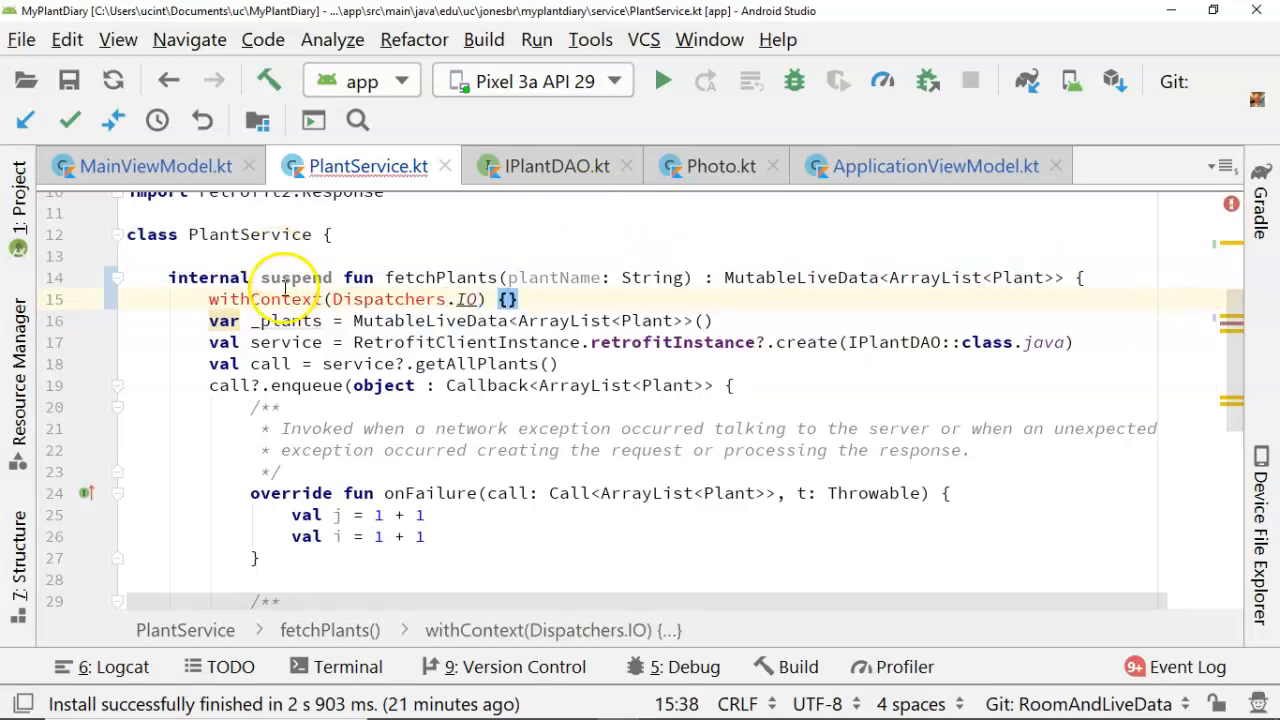
click(460, 299)
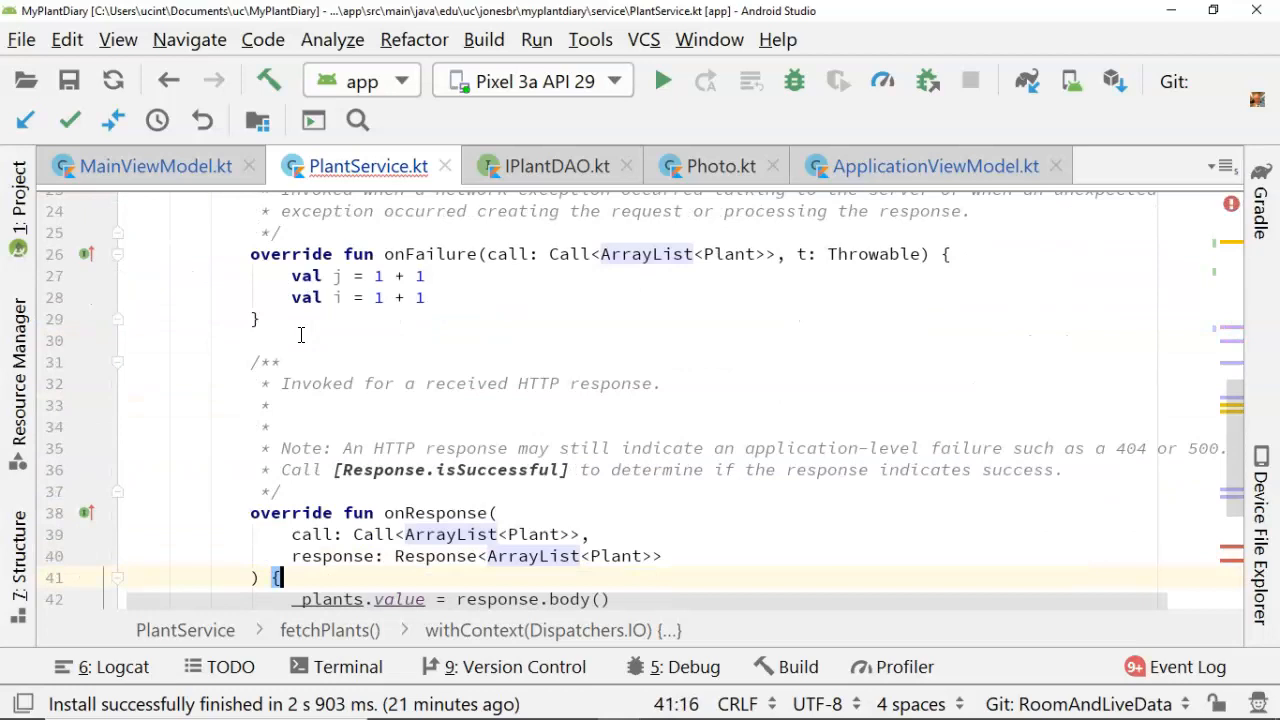
scroll(down, 3)
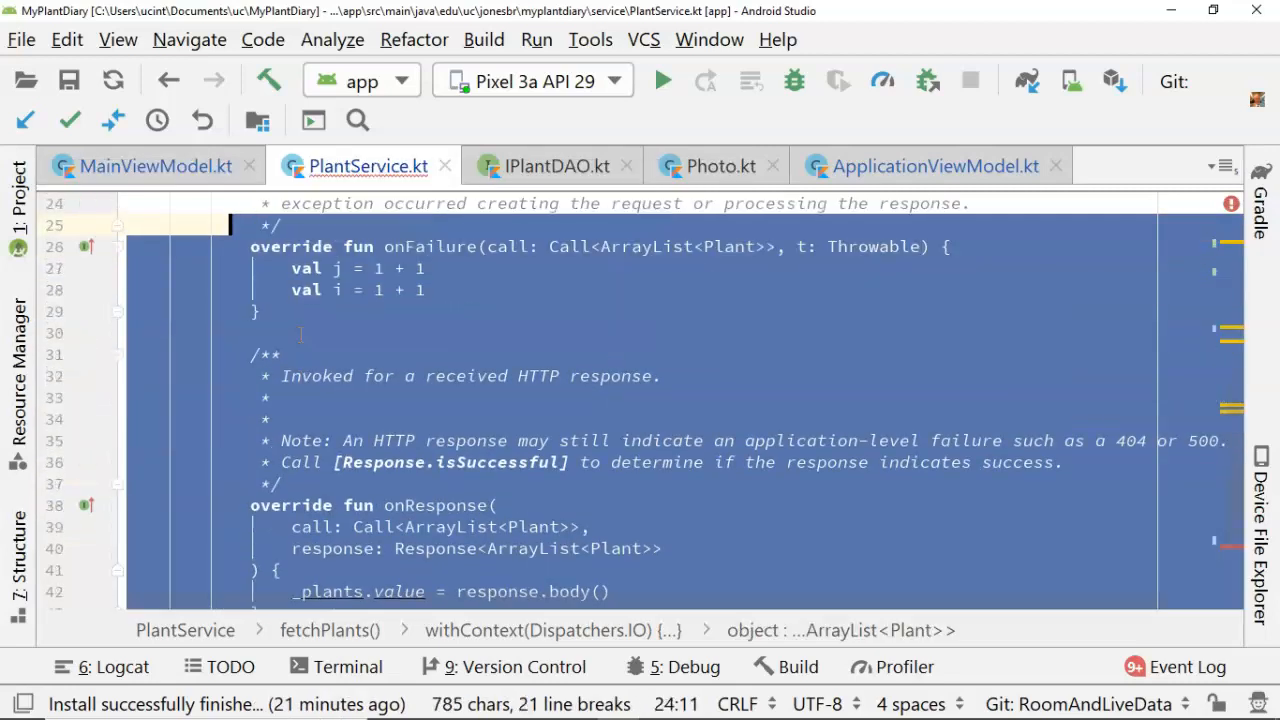
scroll(up, 3)
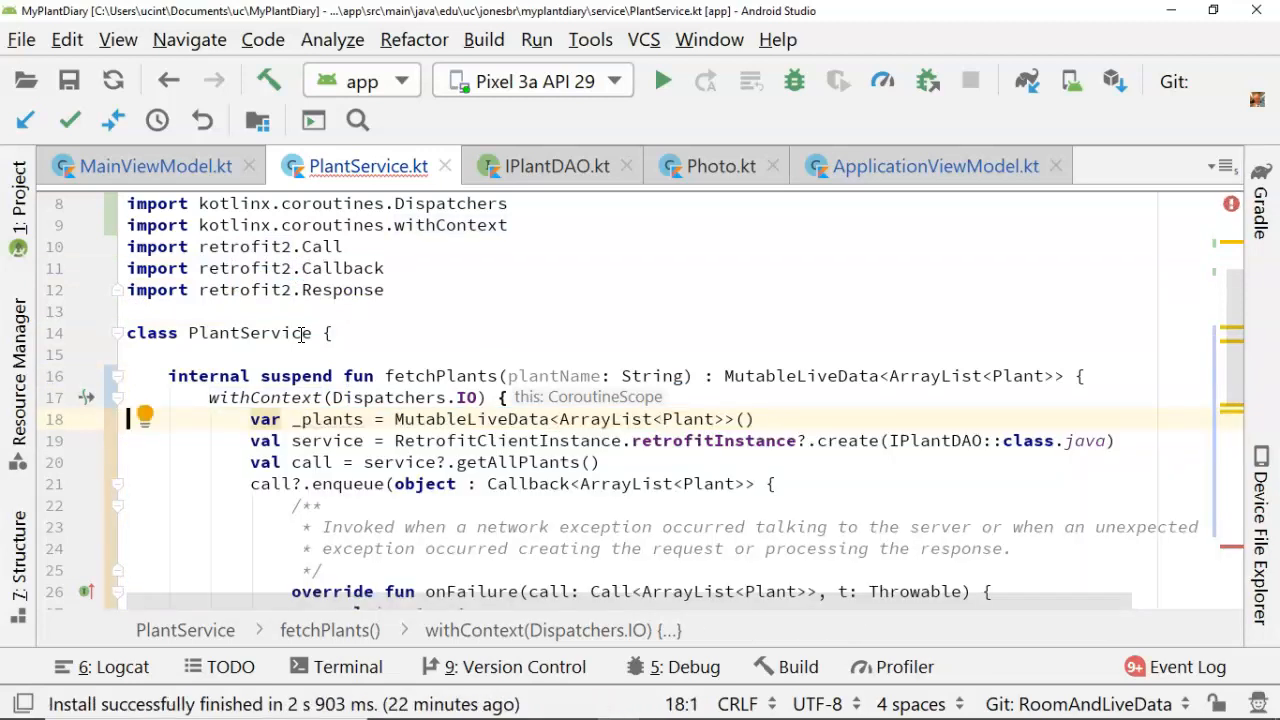
scroll(down, 3)
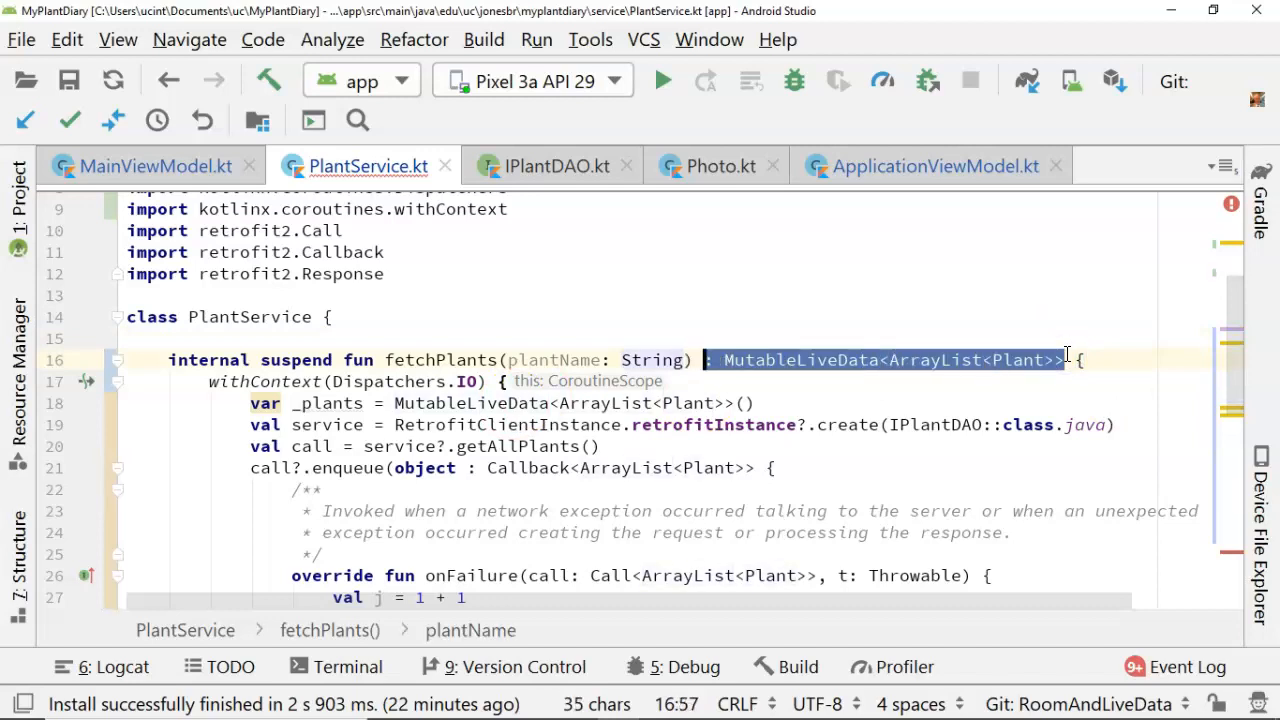
Delete fetchPlants' MutableLiveData return type and the extra space before its body
key(Delete)
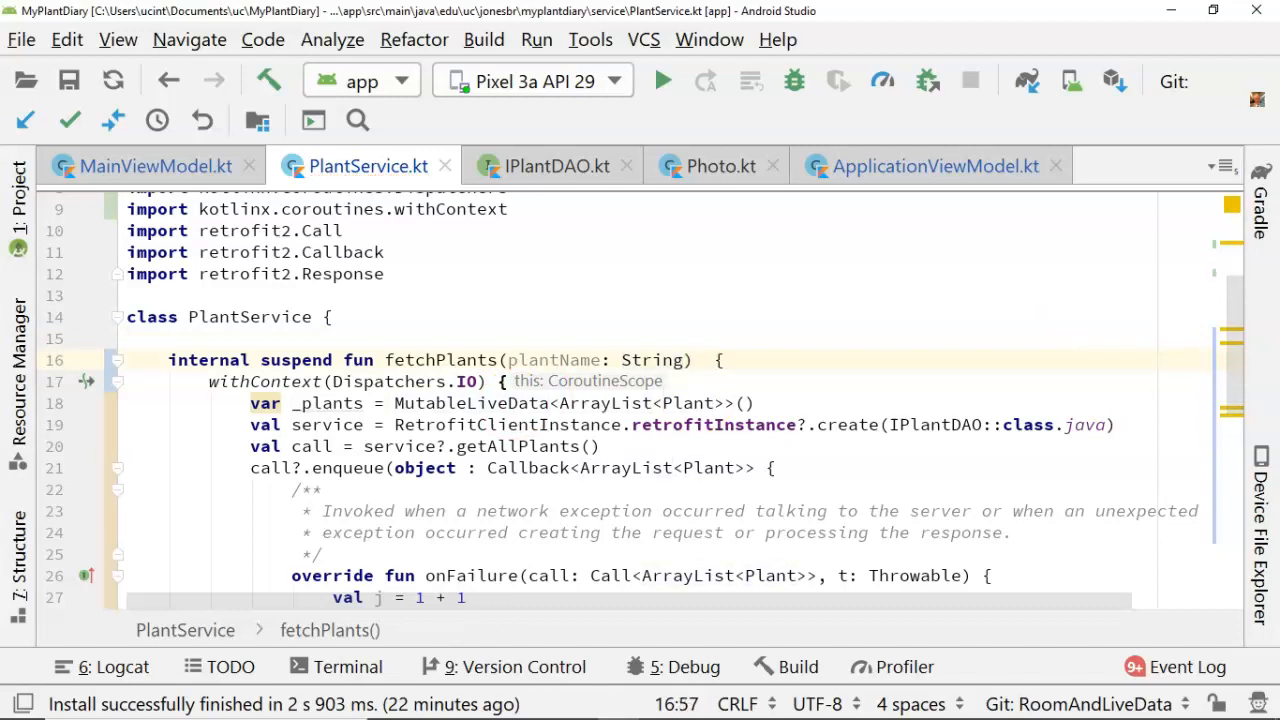
click(710, 360)
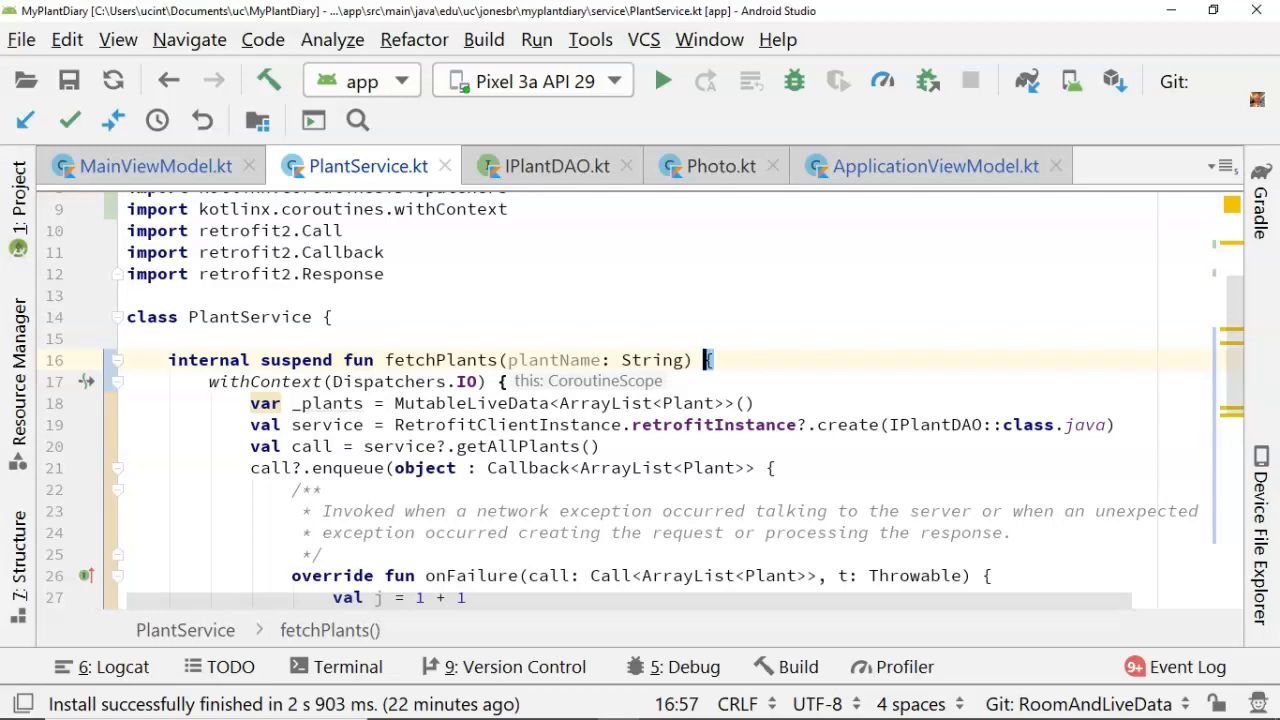
mouse_move(857, 256)
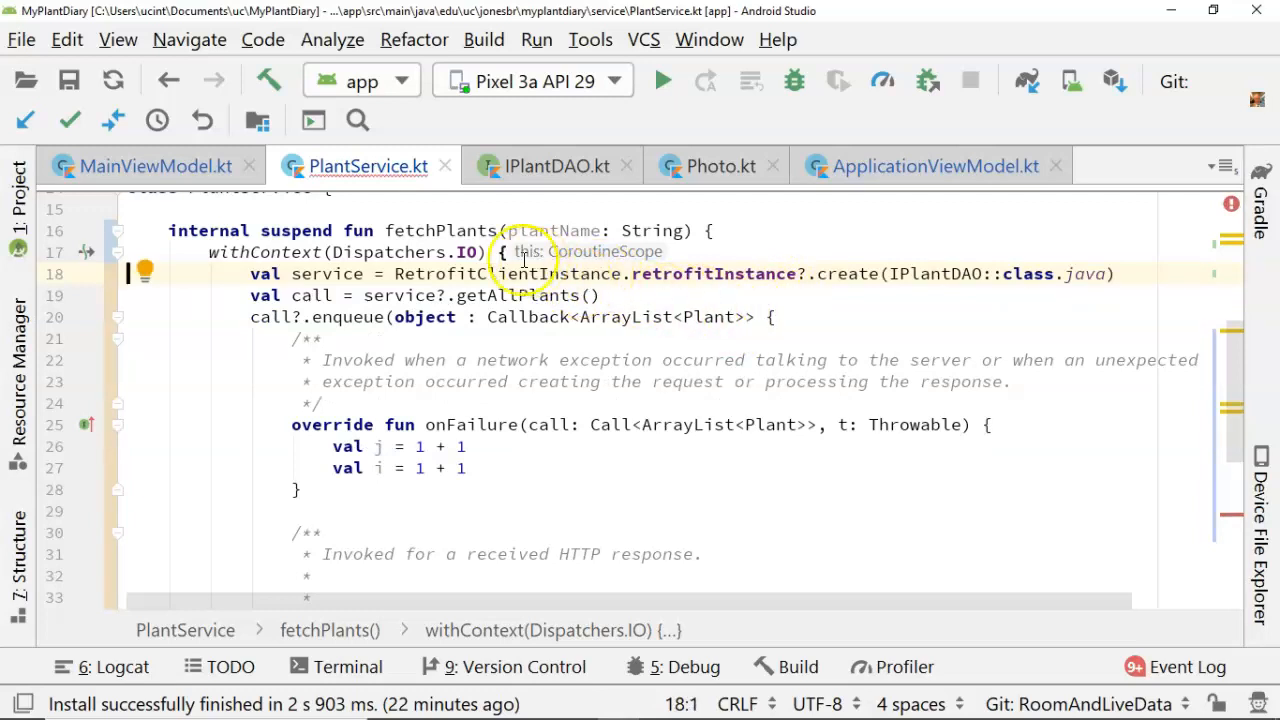
mouse_move(480, 322)
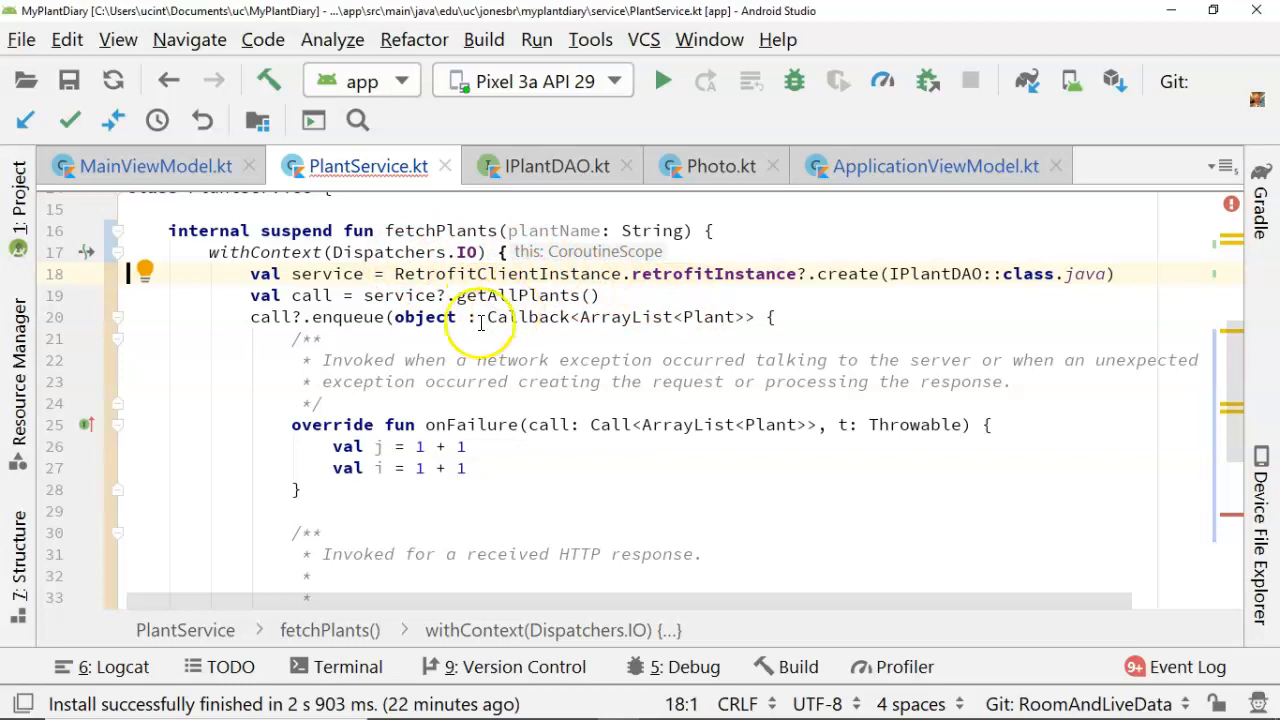
click(323, 295)
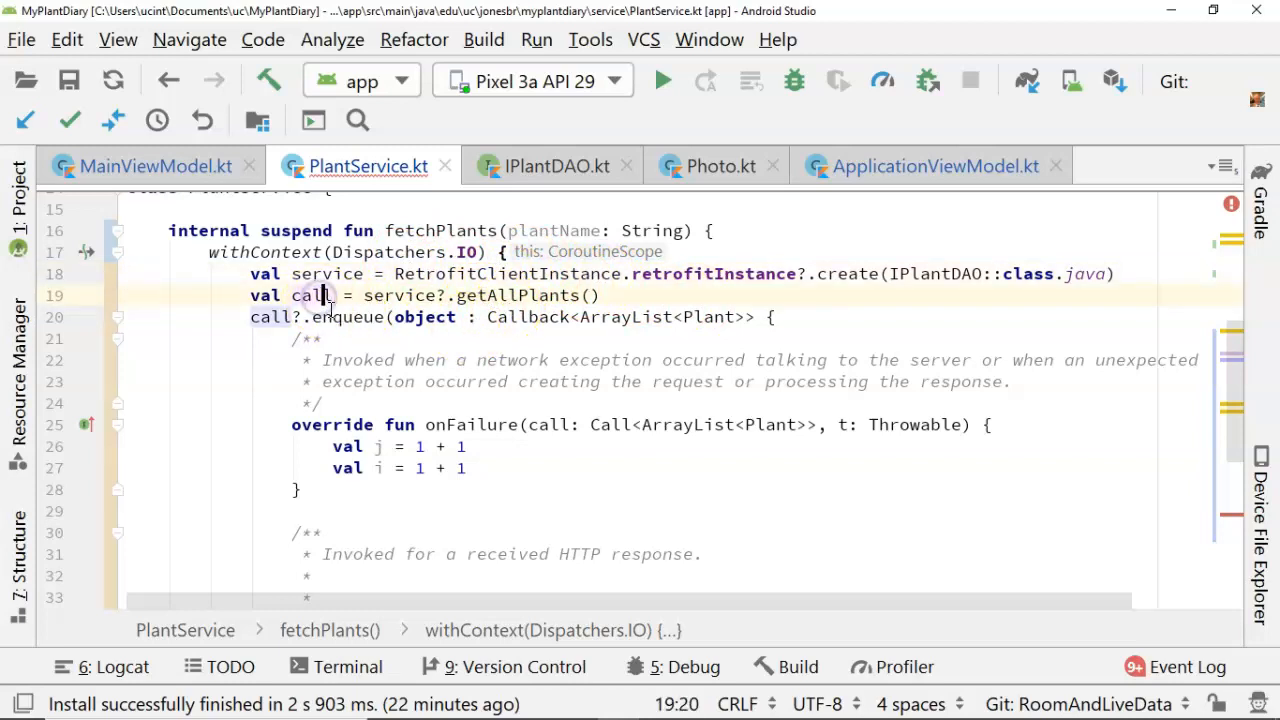
Scroll through the withContext-wrapped fetchPlants and its enqueue callbacks
scroll(down, 3)
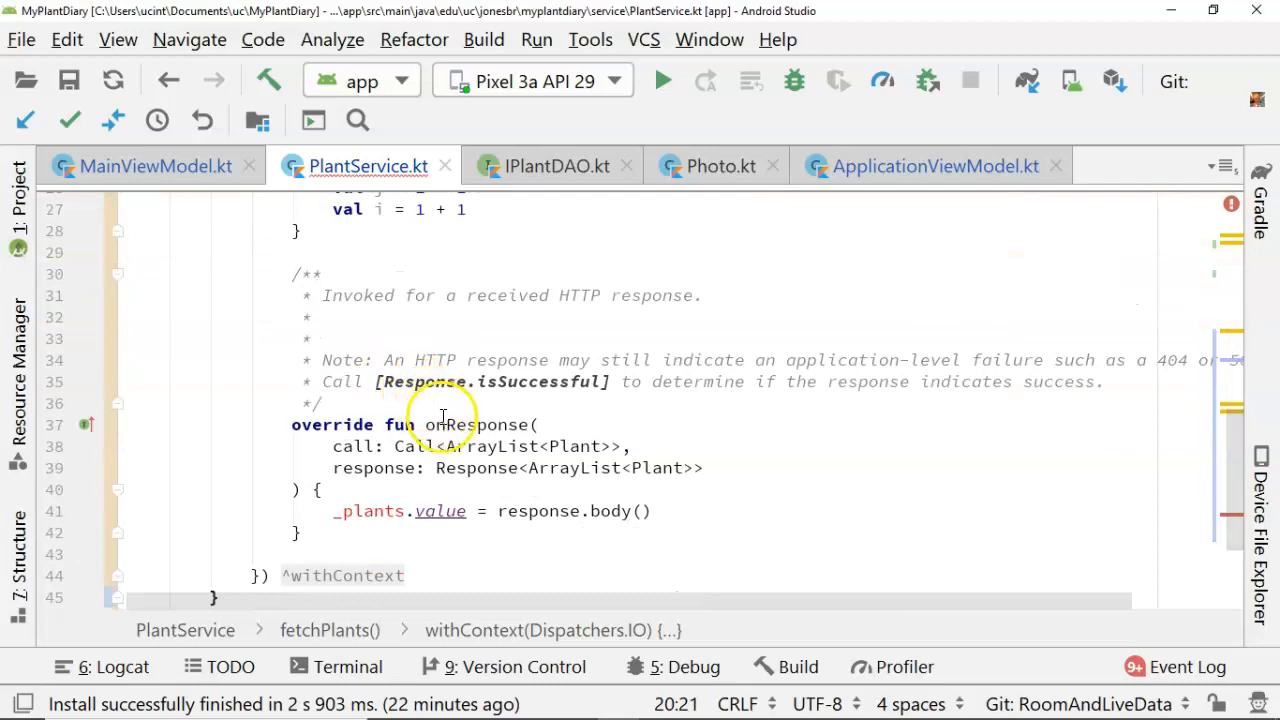
scroll(up, 3)
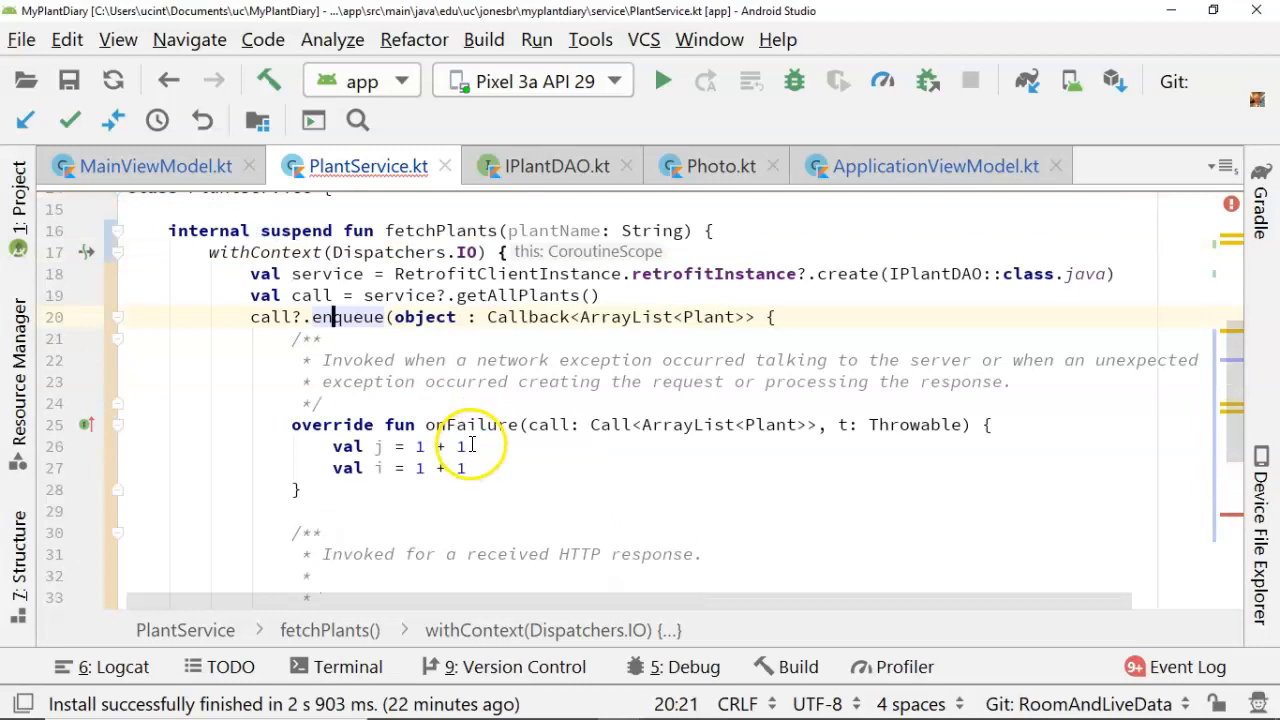
scroll(down, 3)
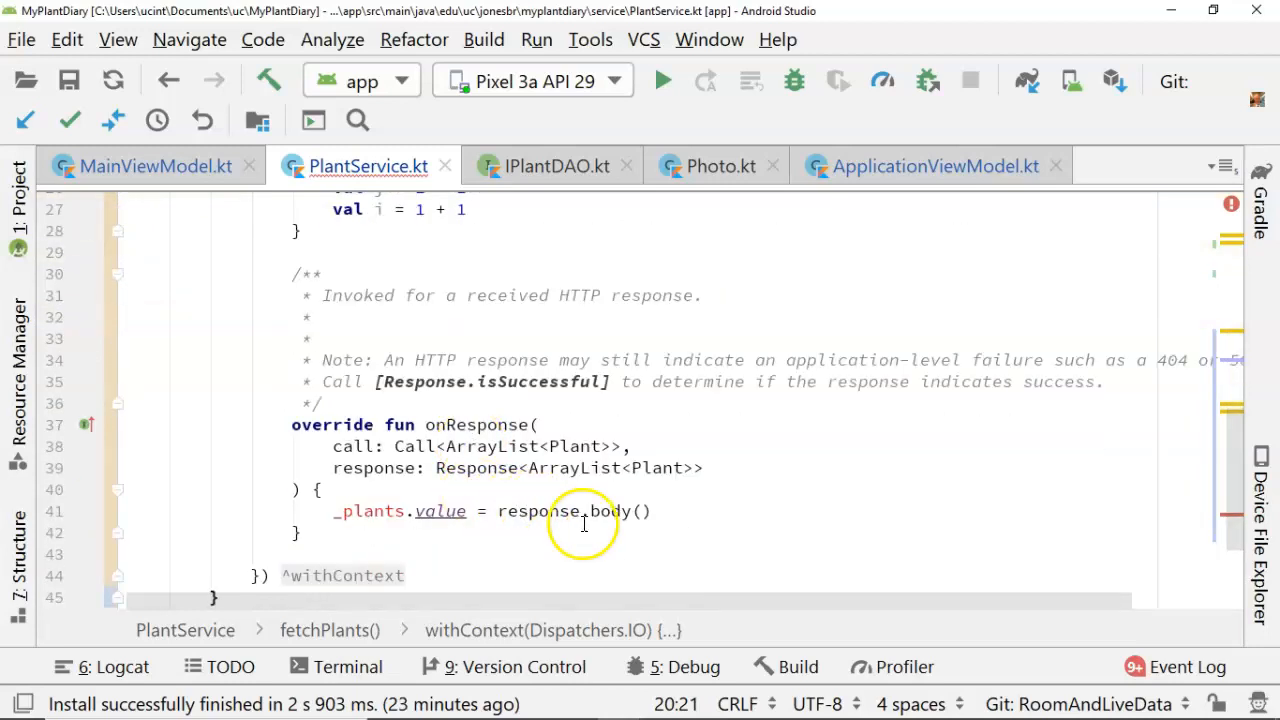
scroll(up, 3)
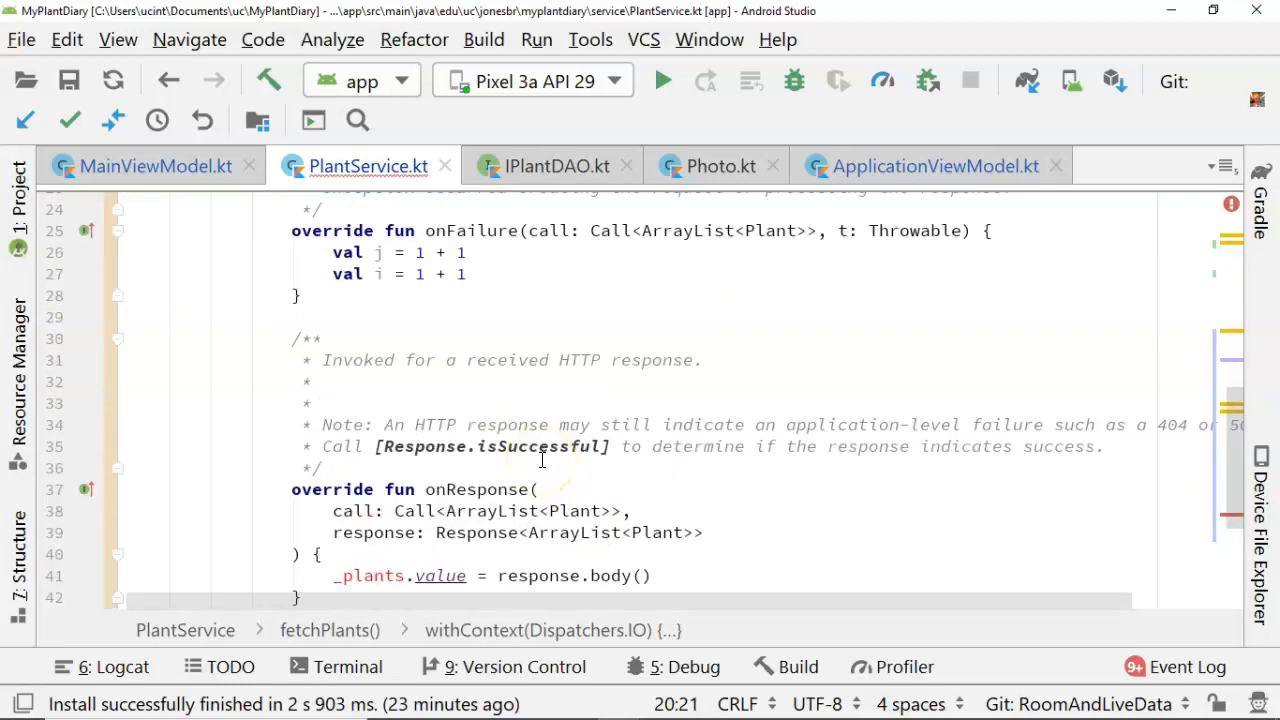
scroll(up, 3)
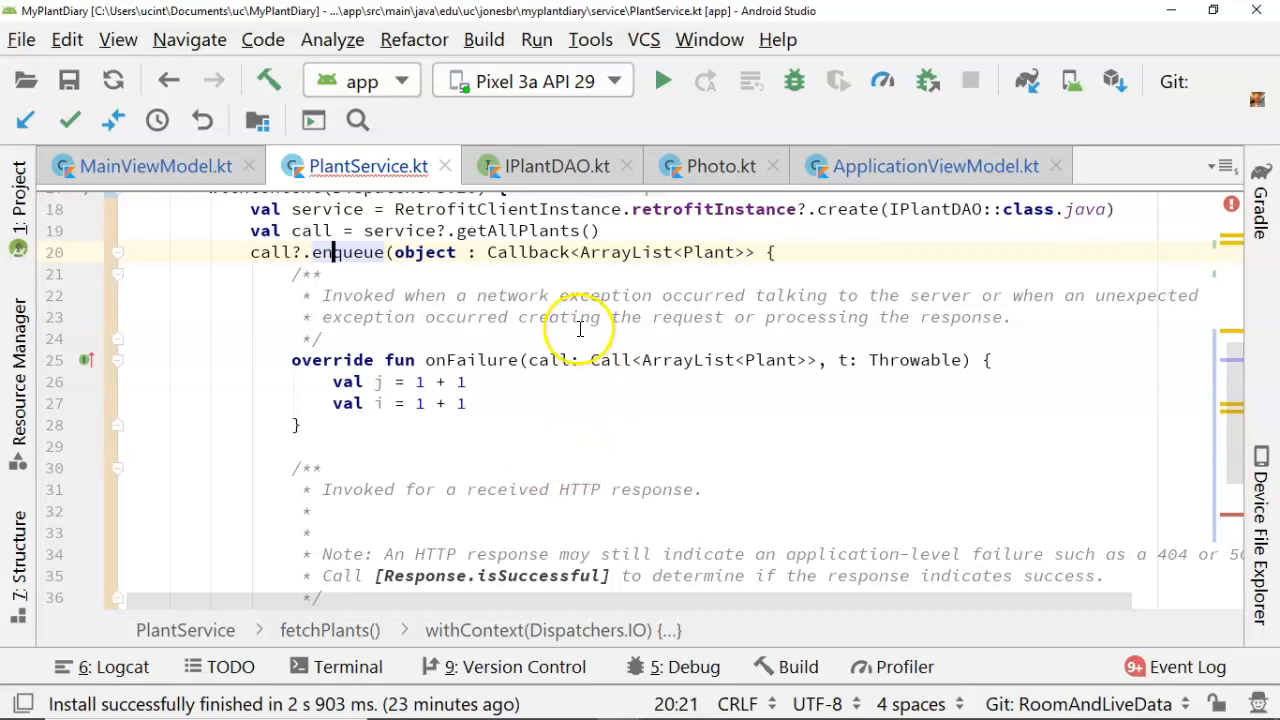
scroll(up, 3)
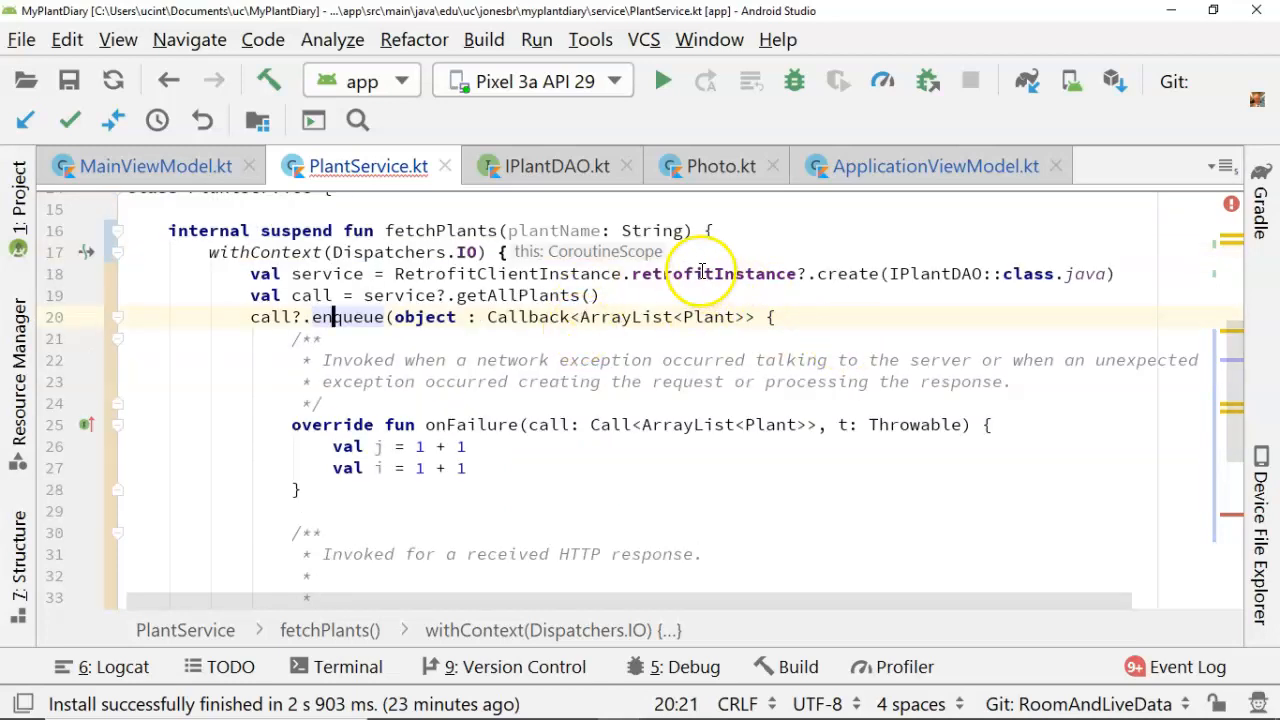
mouse_move(935, 274)
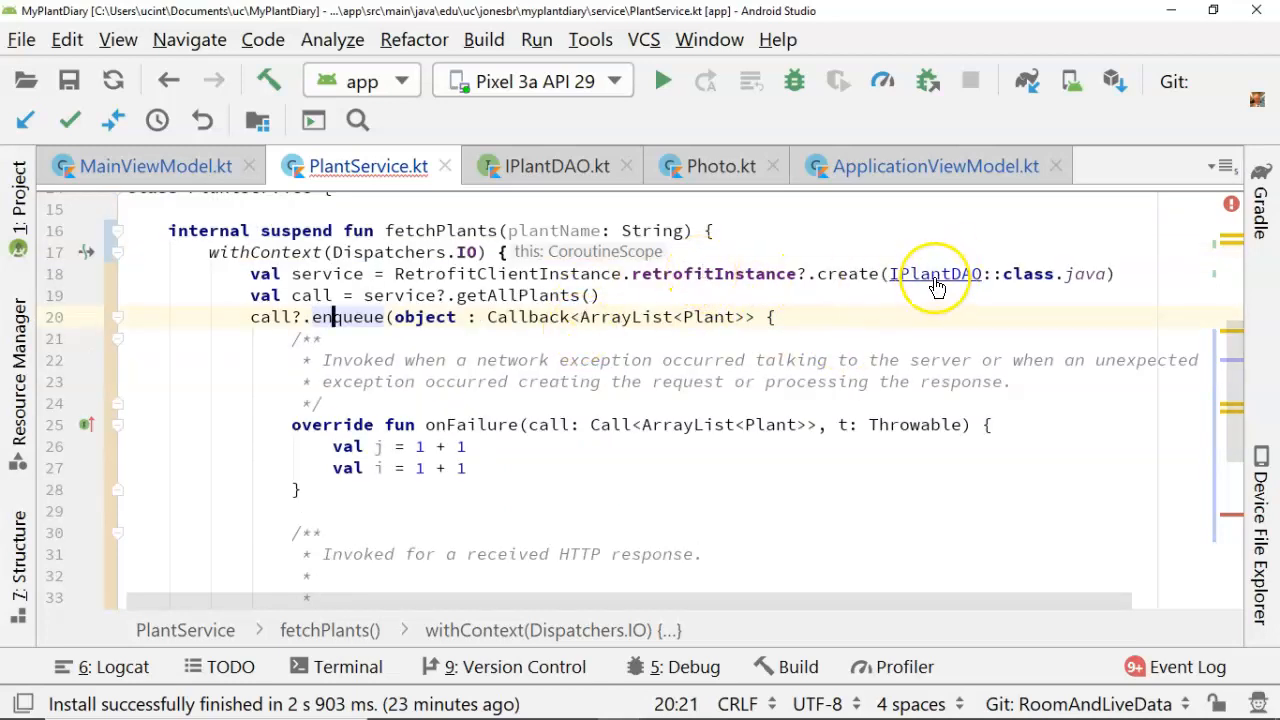
mouse_move(935, 273)
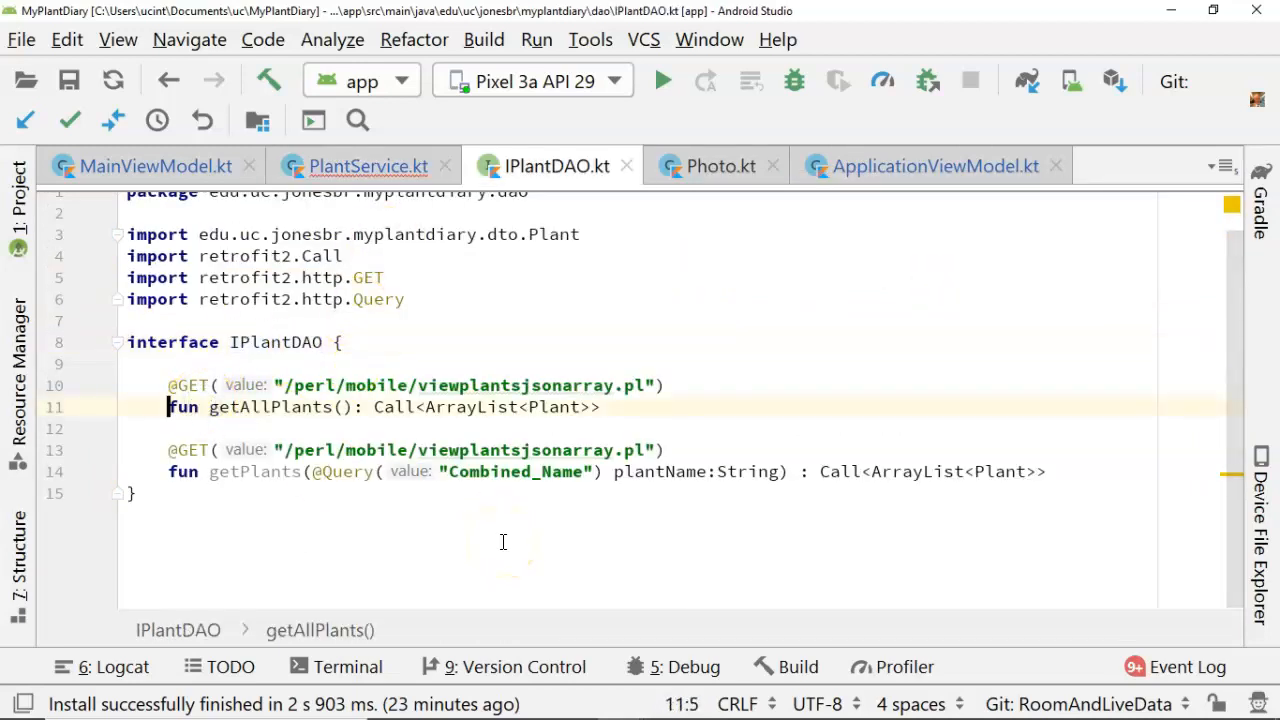
Make IPlantDAO's getAllPlants a suspend function returning ArrayList<Plant> instead of Call
text(suspend)
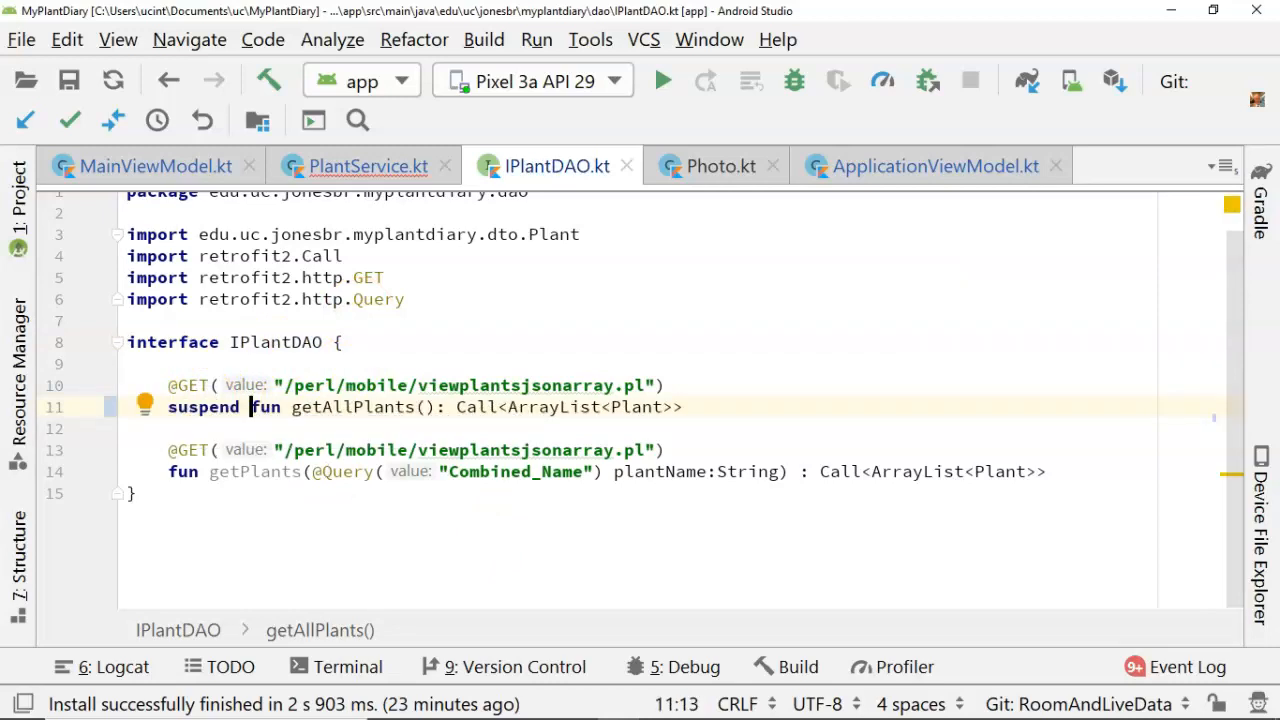
click(675, 407)
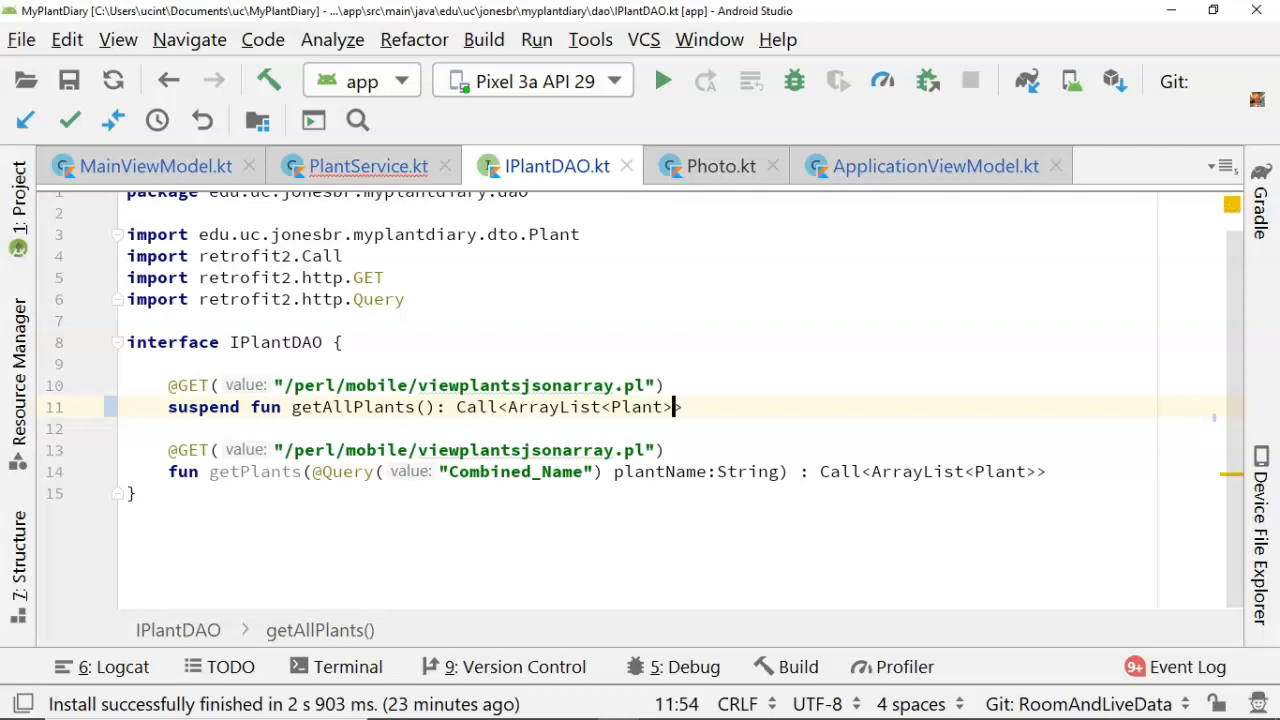
click(497, 407)
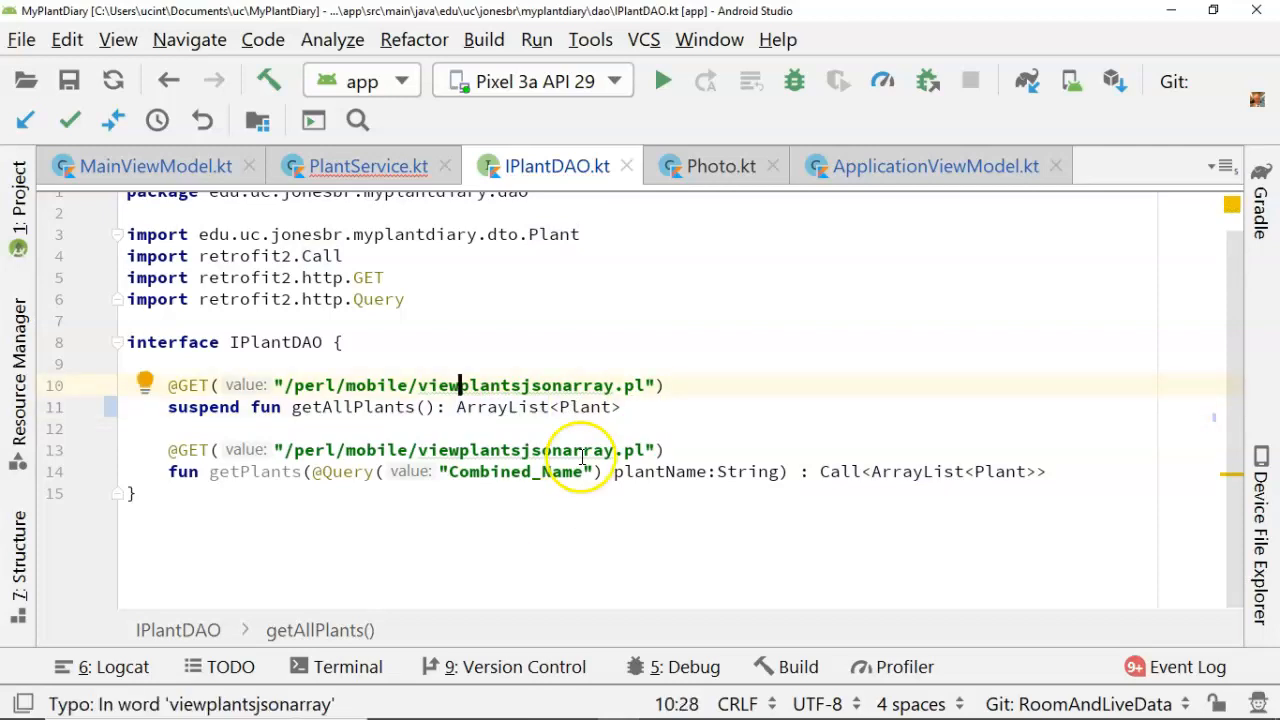
In PlantService, delete the call?.enqueue block and rename call to plants
click(367, 165)
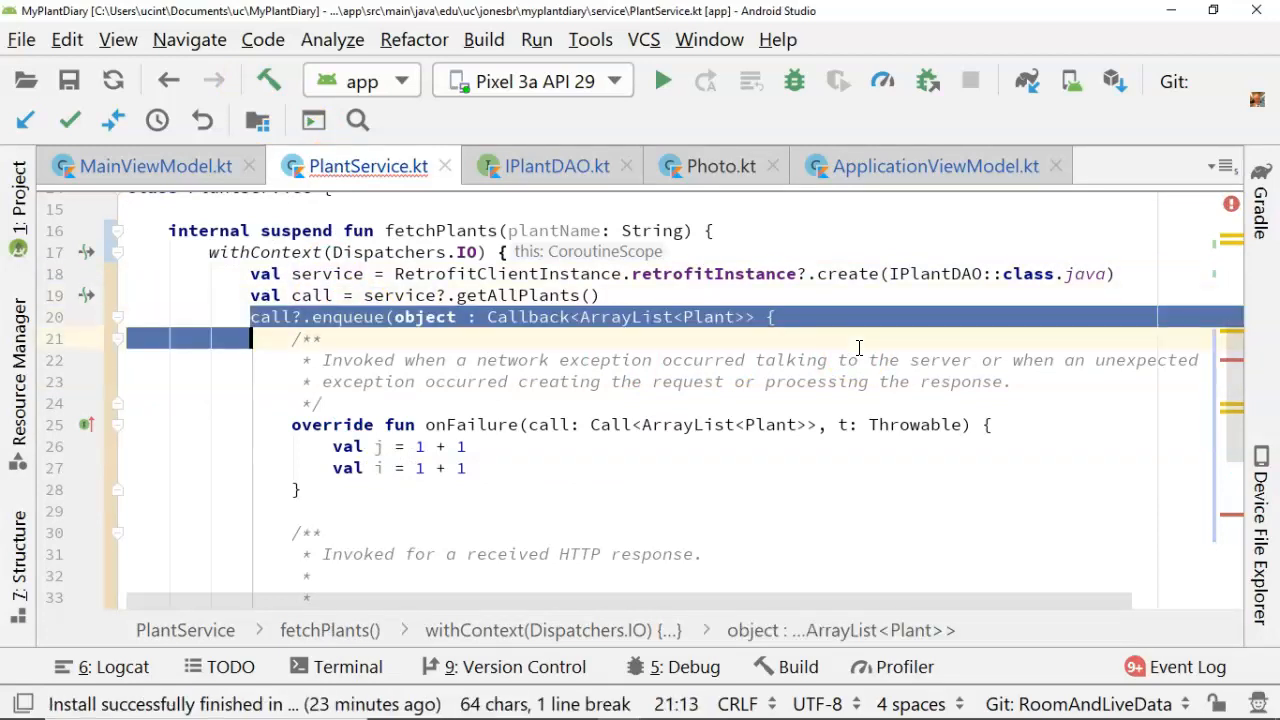
drag(255, 338, 255, 532)
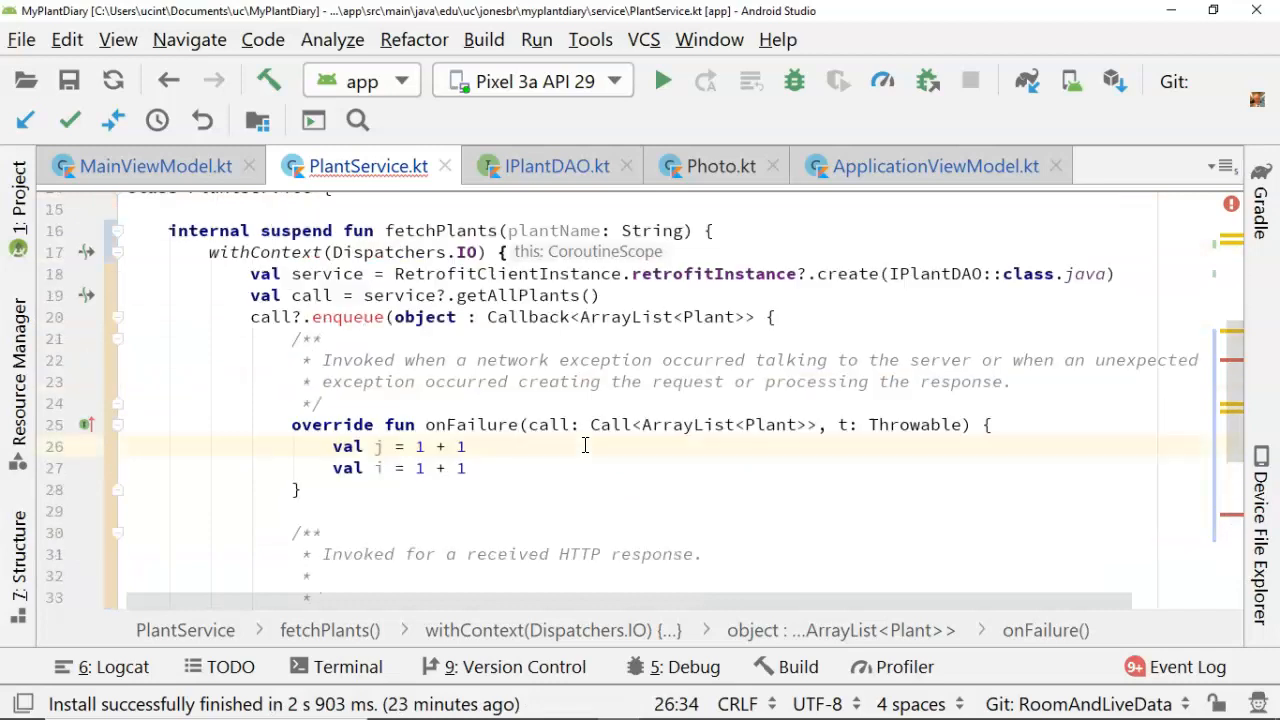
click(256, 317)
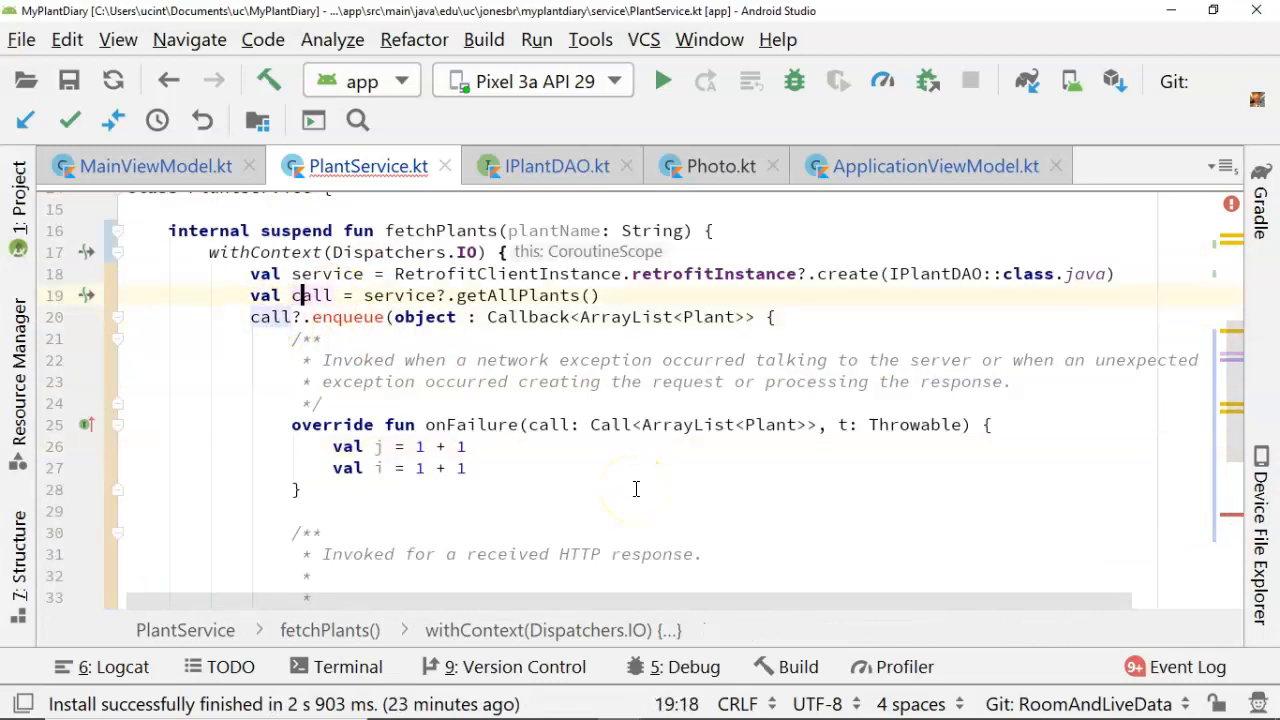
double_click(311, 295)
text(plants)
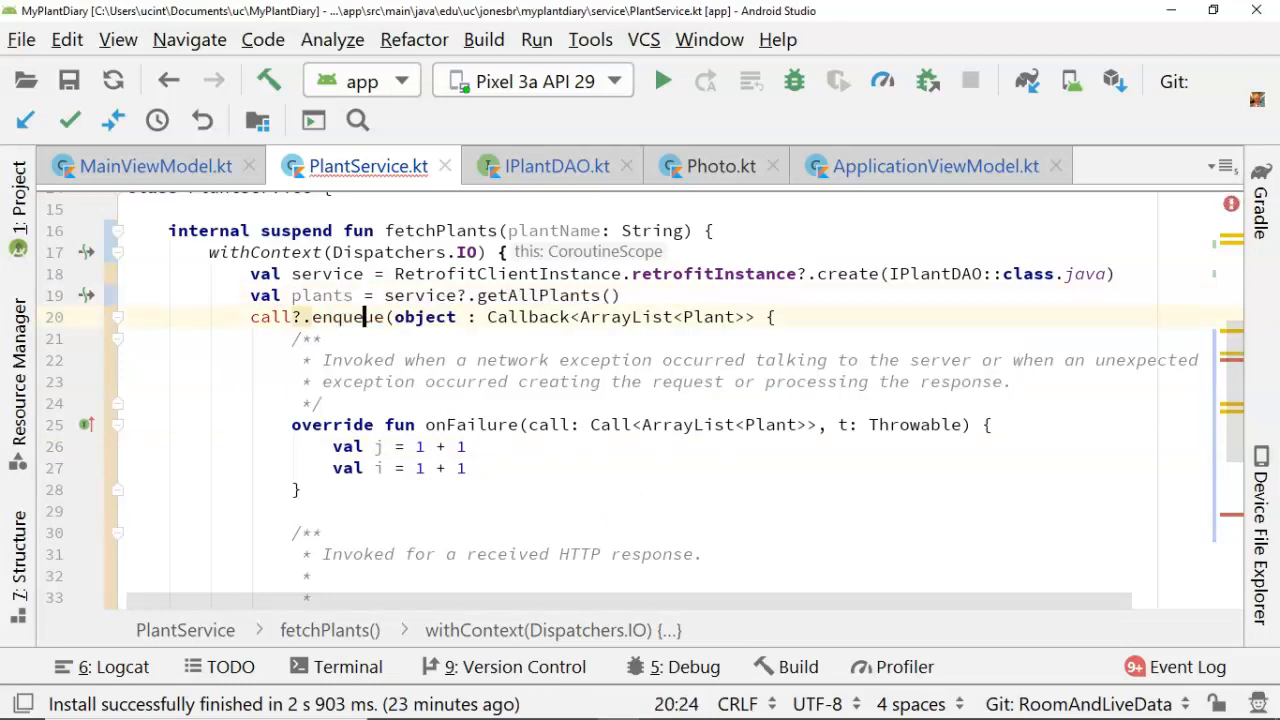
scroll(down, 3)
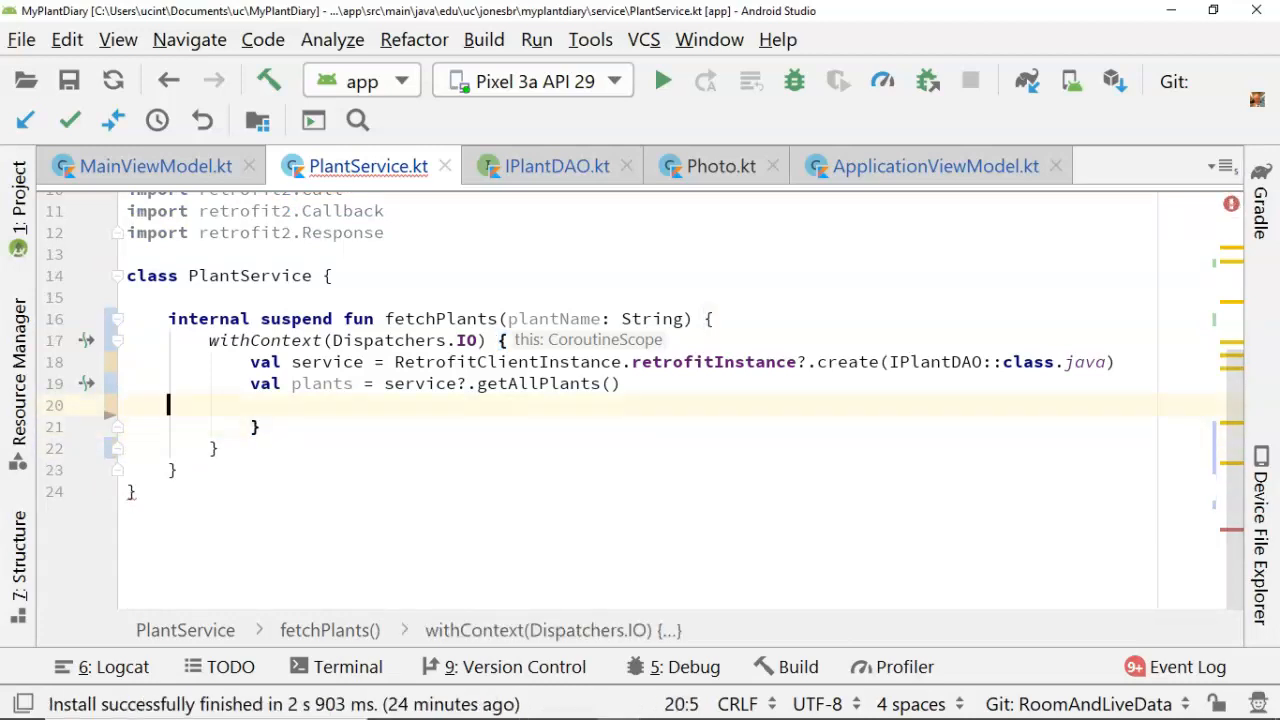
mouse_move(573, 603)
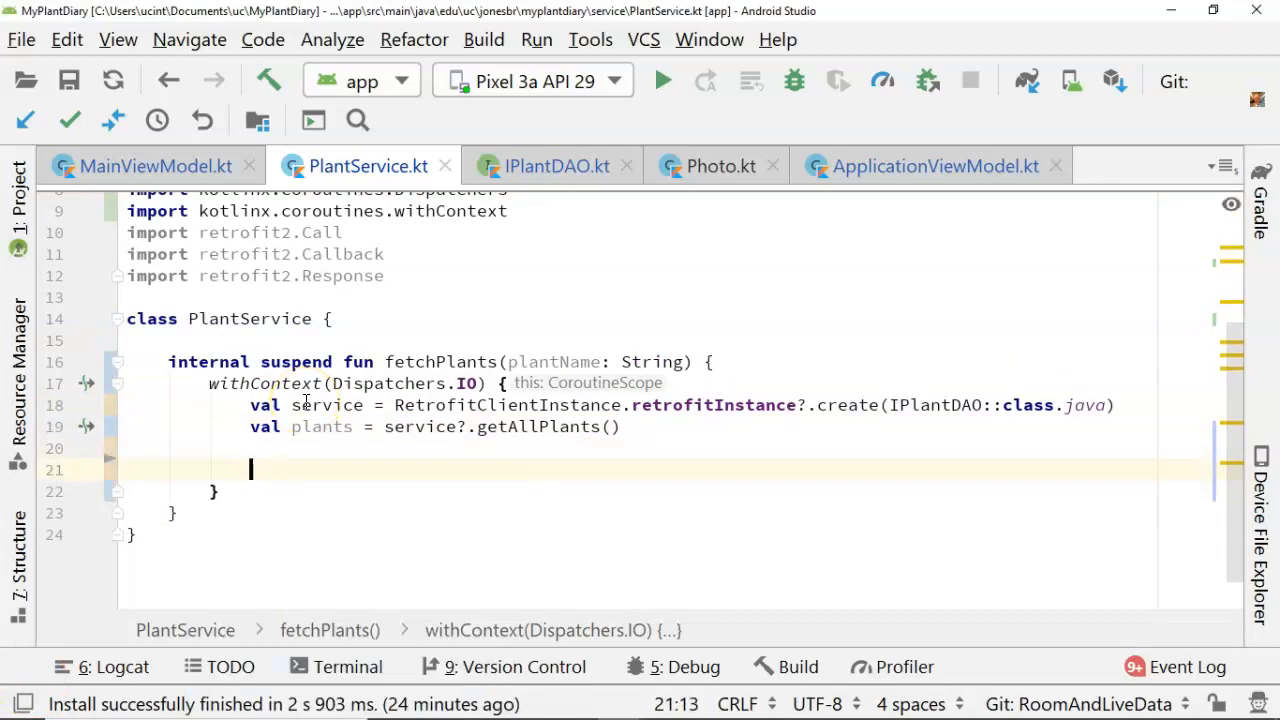
Call updateLocalPlants(plants), generating it as a suspend function without the Any return type
text(updateLocalPlants(plants)
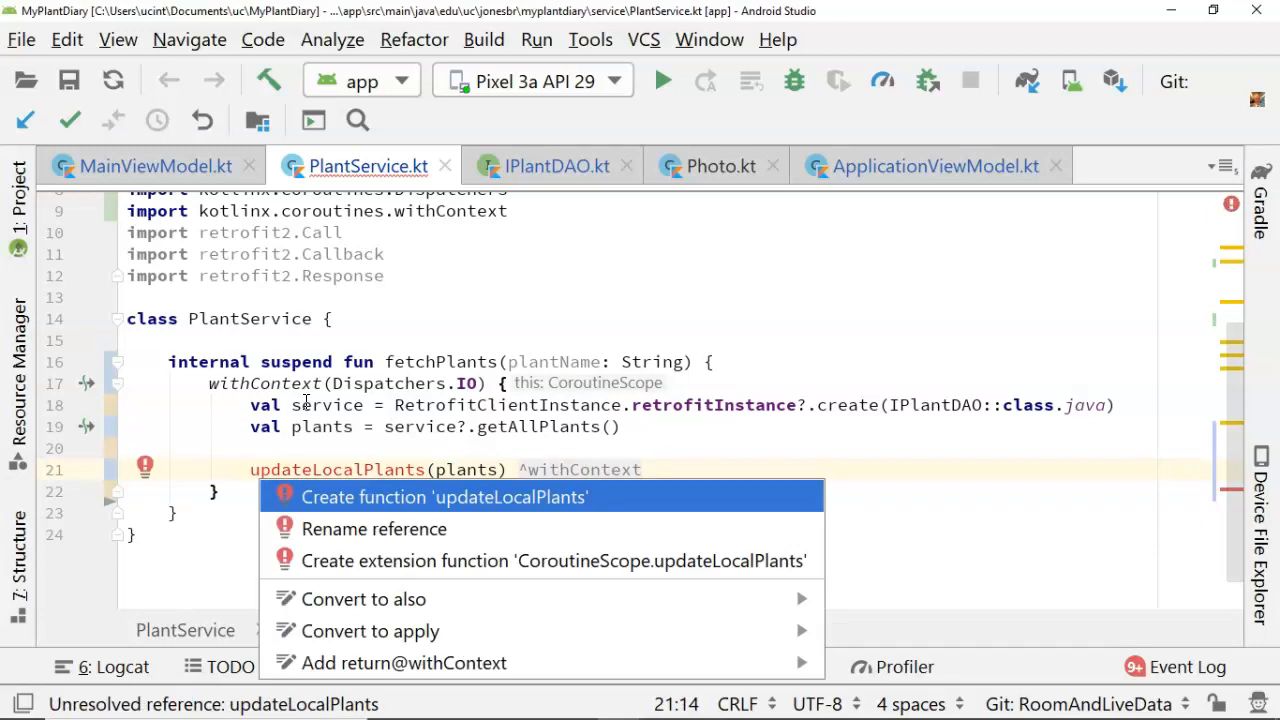
click(443, 497)
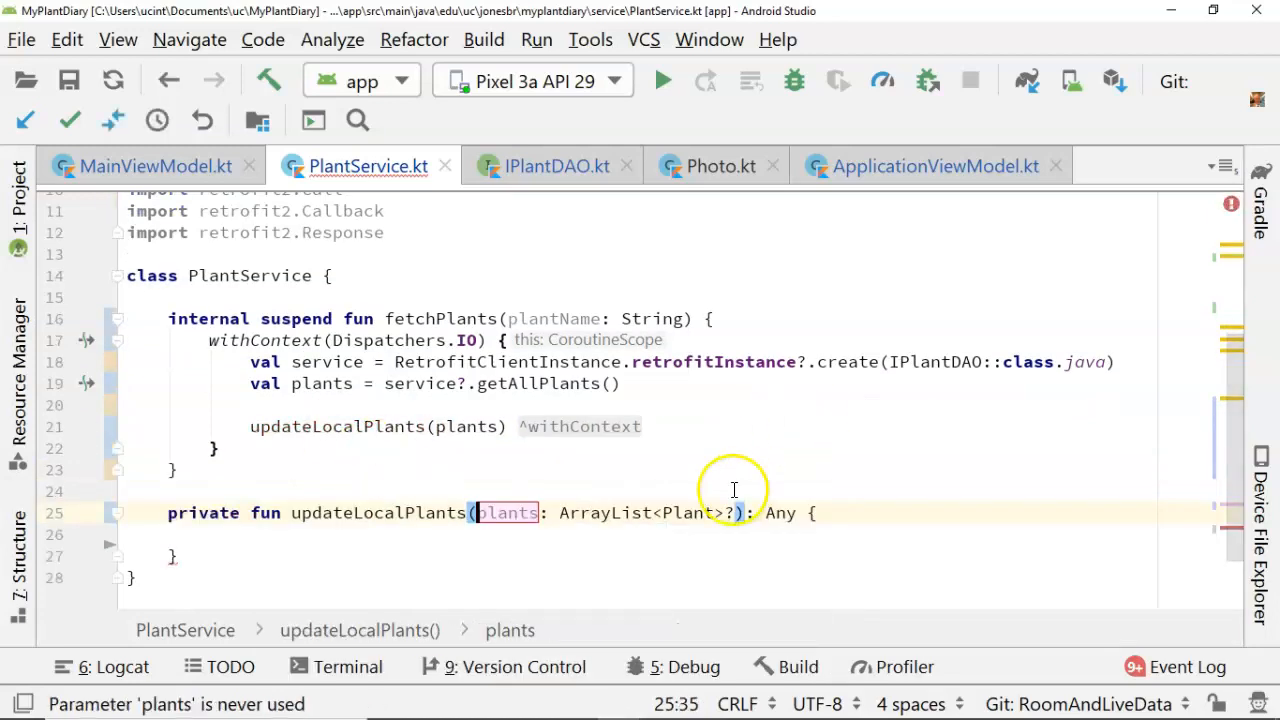
mouse_move(625, 513)
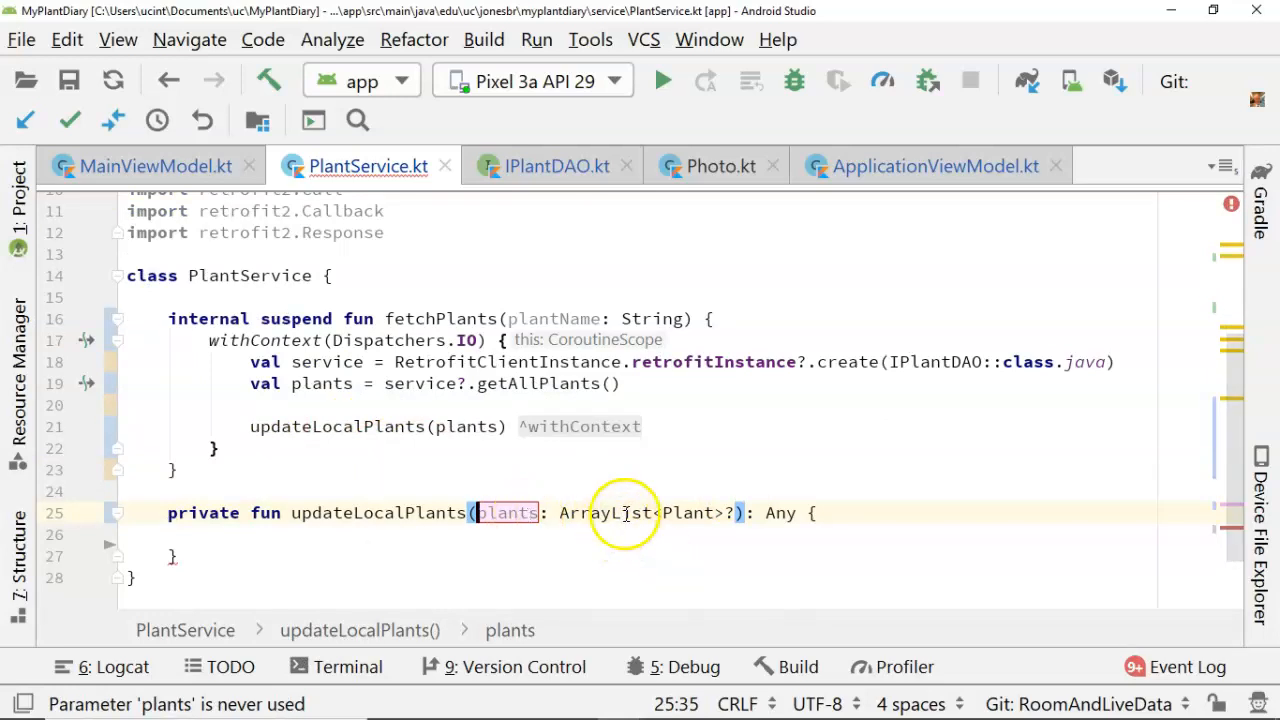
click(743, 513)
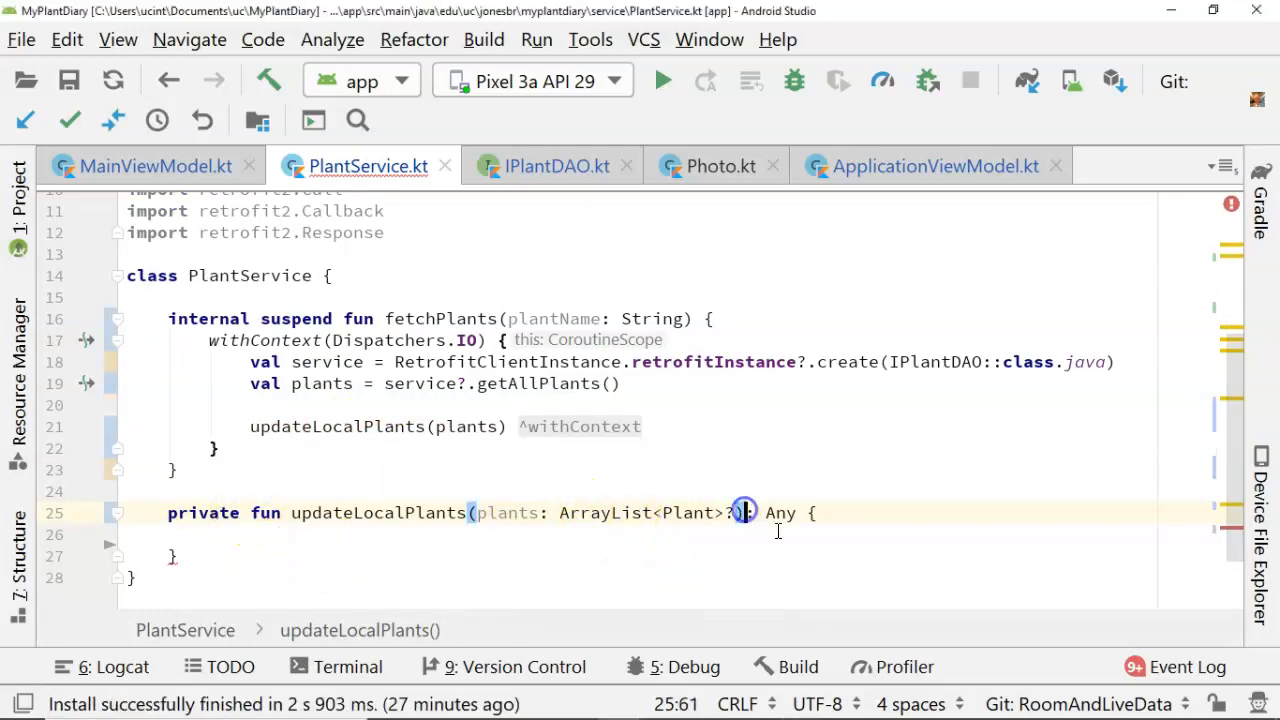
key(BackSpace)
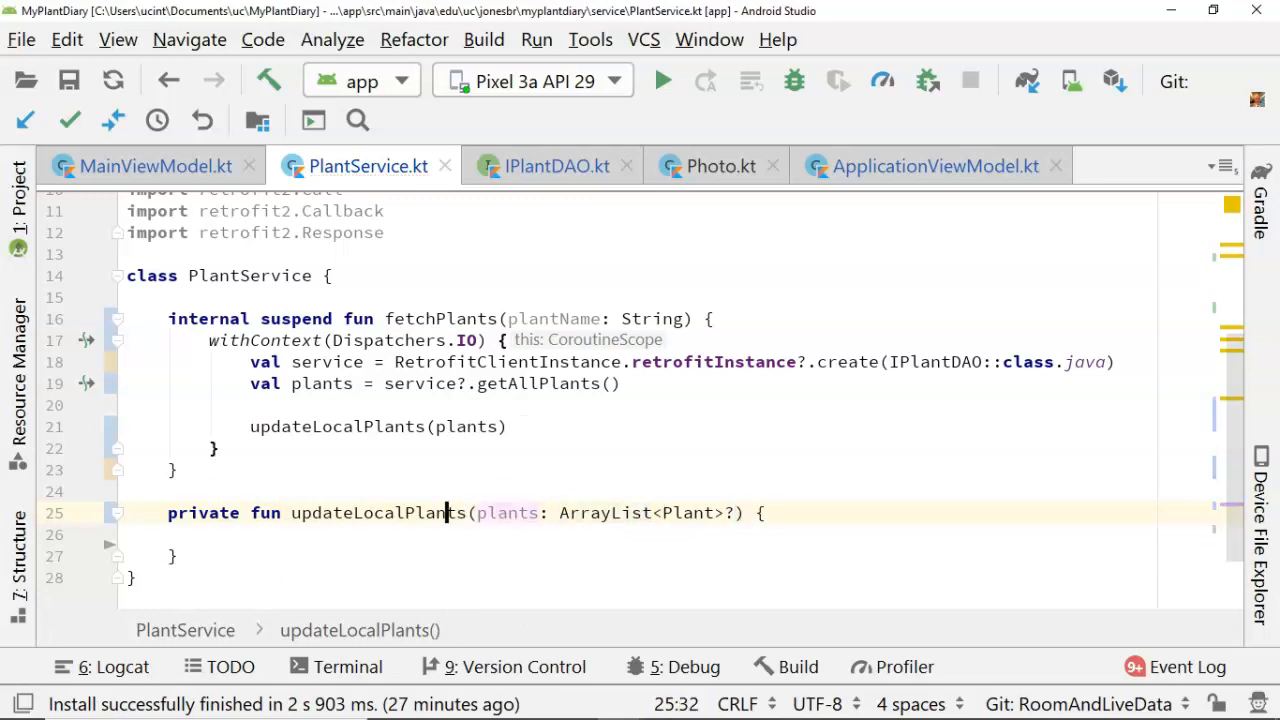
text(suspend)
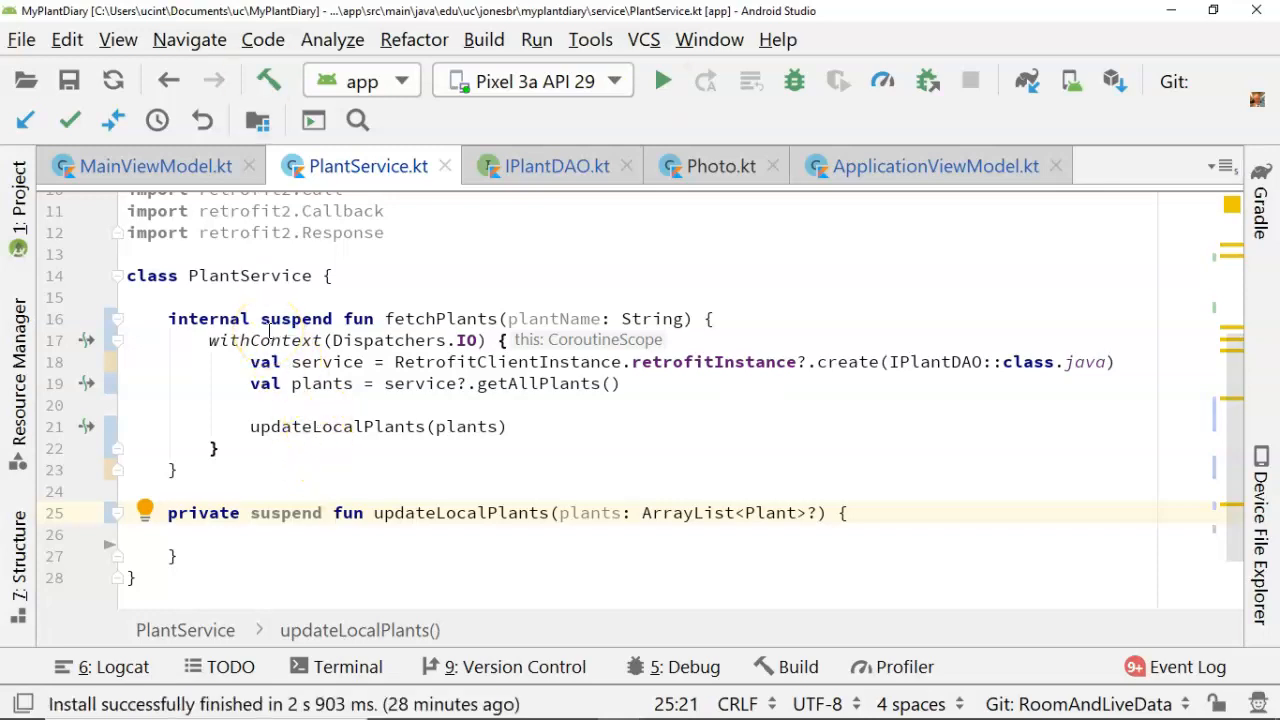
mouse_move(323, 370)
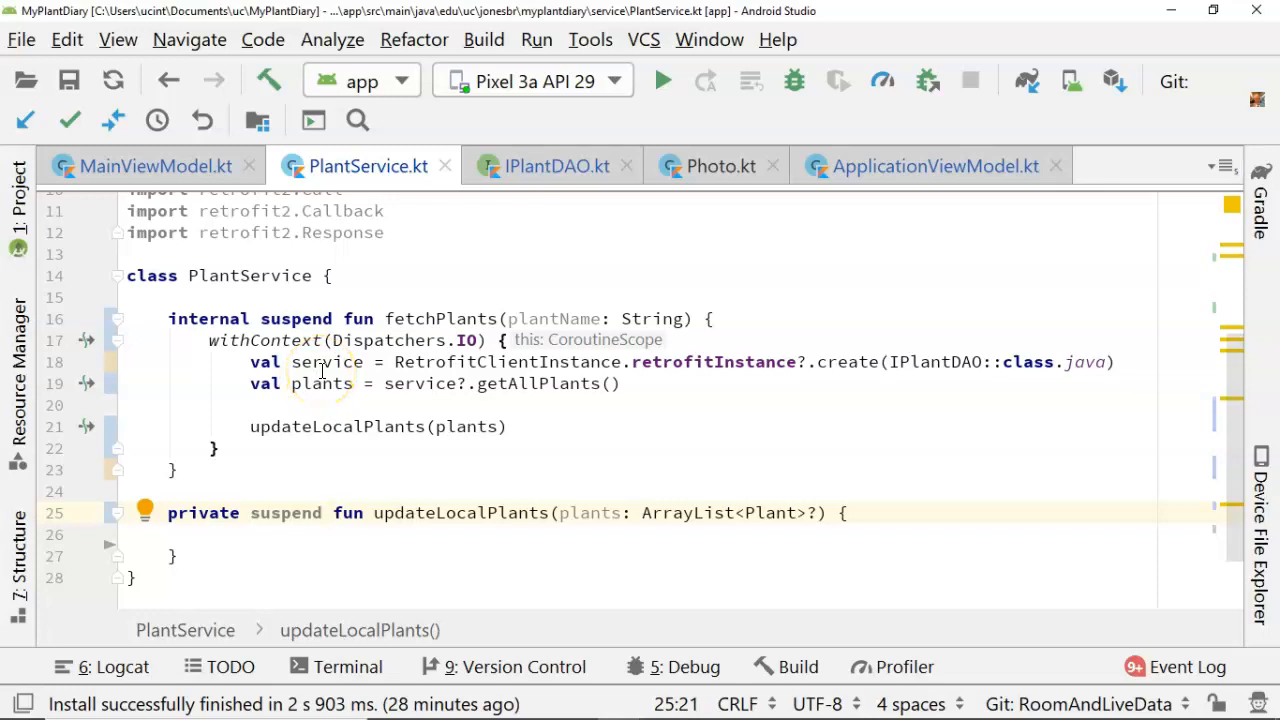
Add a KDoc comment above updateLocalPlants about storing plants locally to avoid latency
key(Enter)
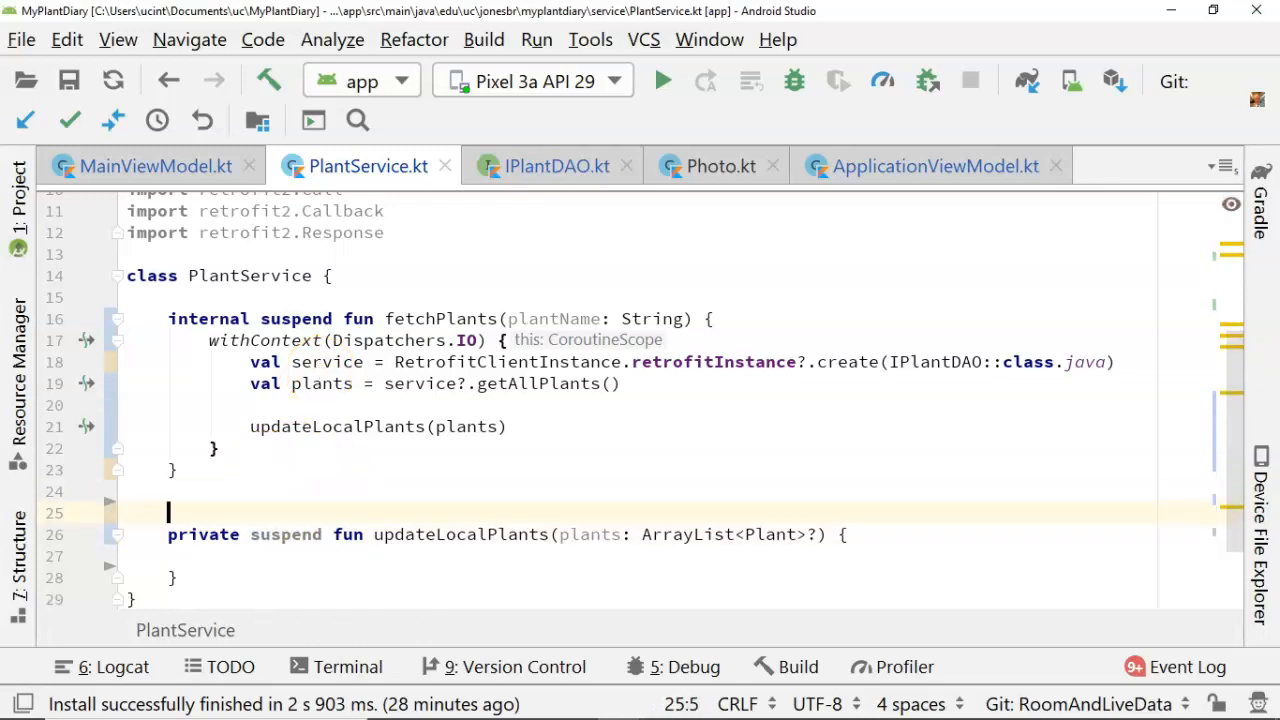
text(/**)
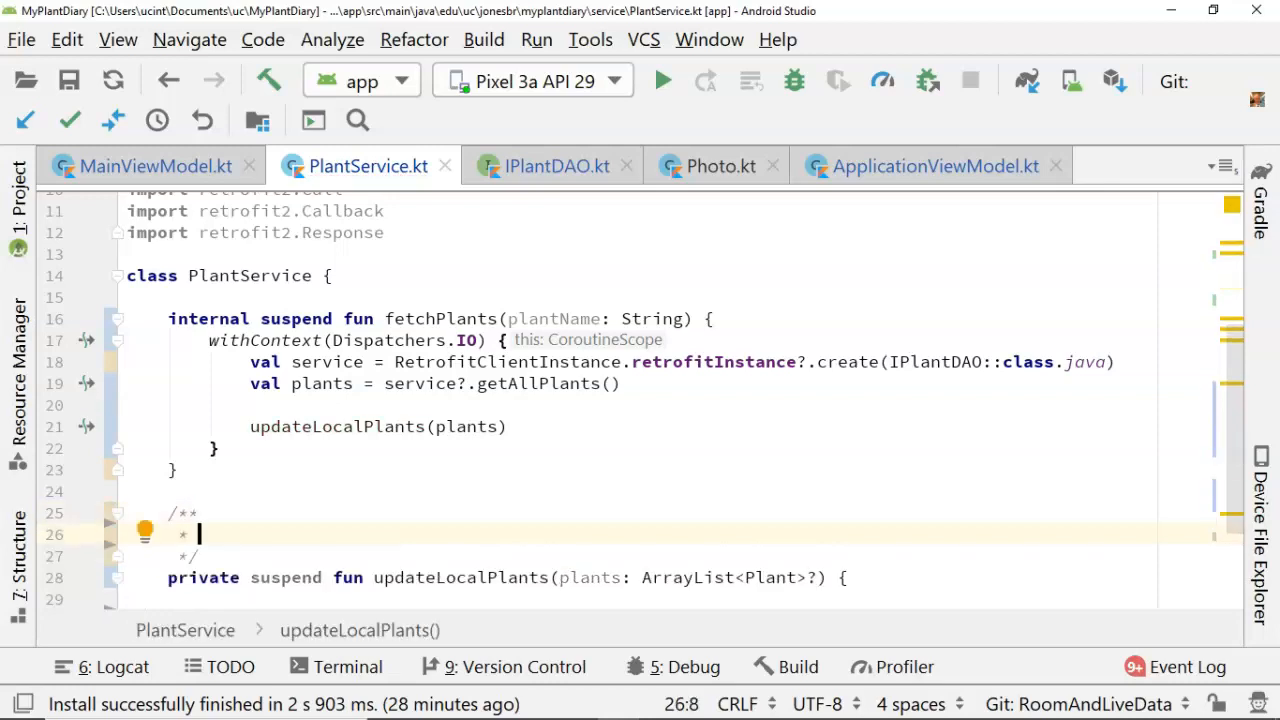
text(Store these plants locall)
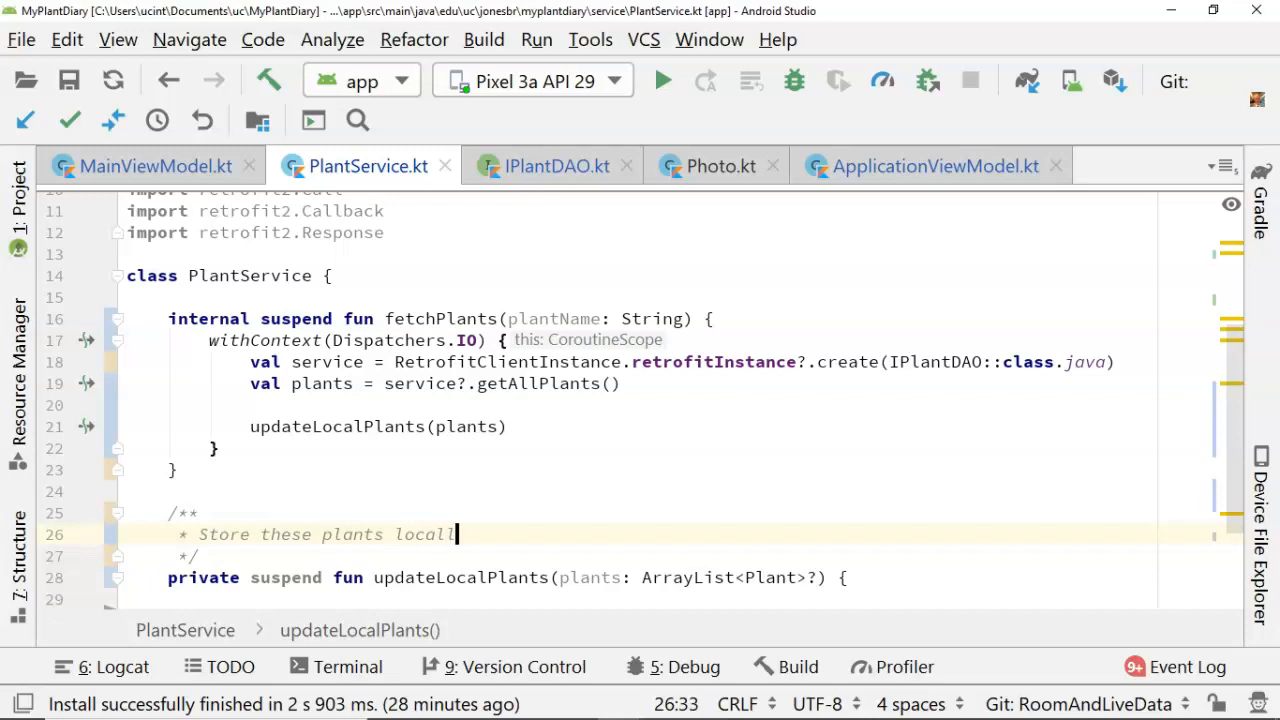
text(y, so that we can)
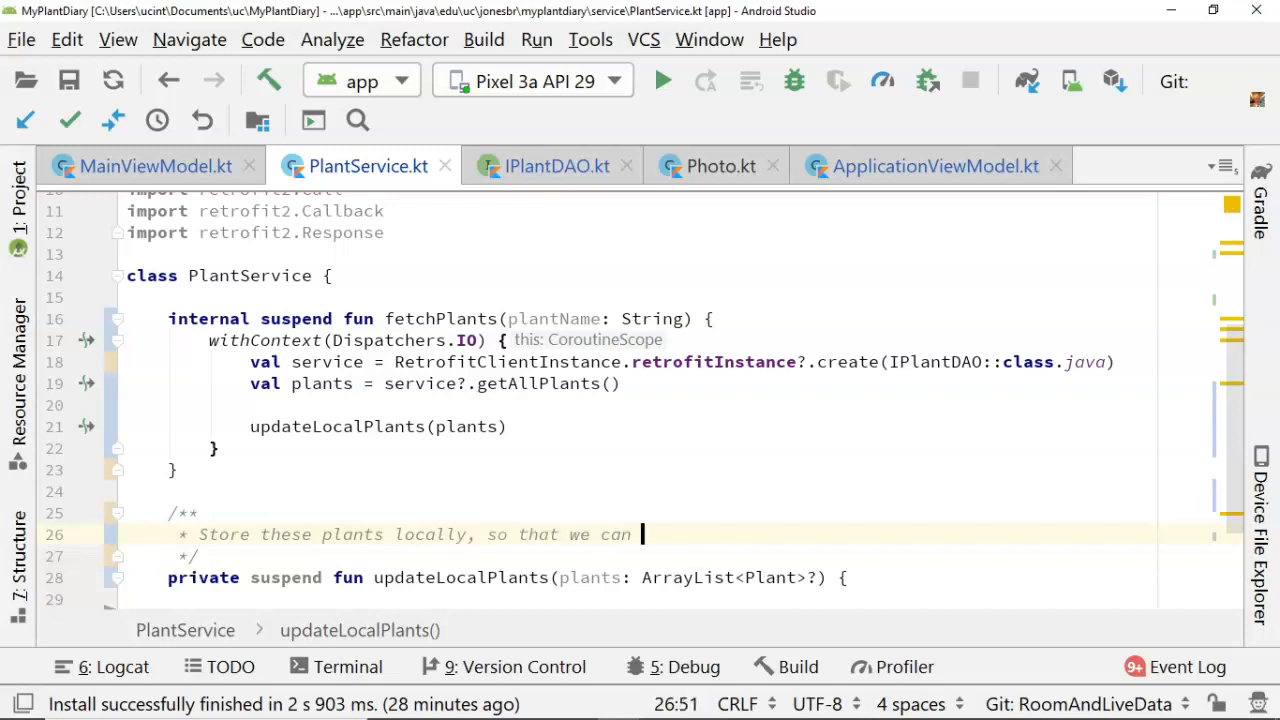
text(use the data without network e)
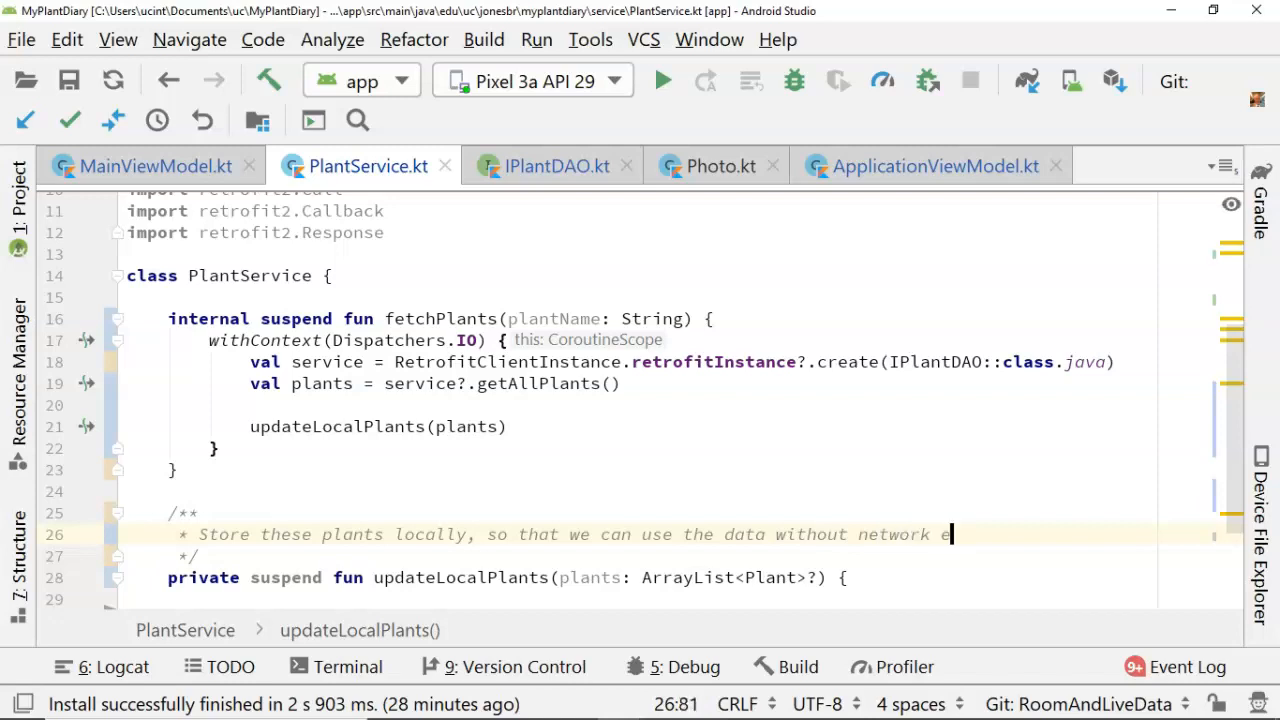
text(latency)
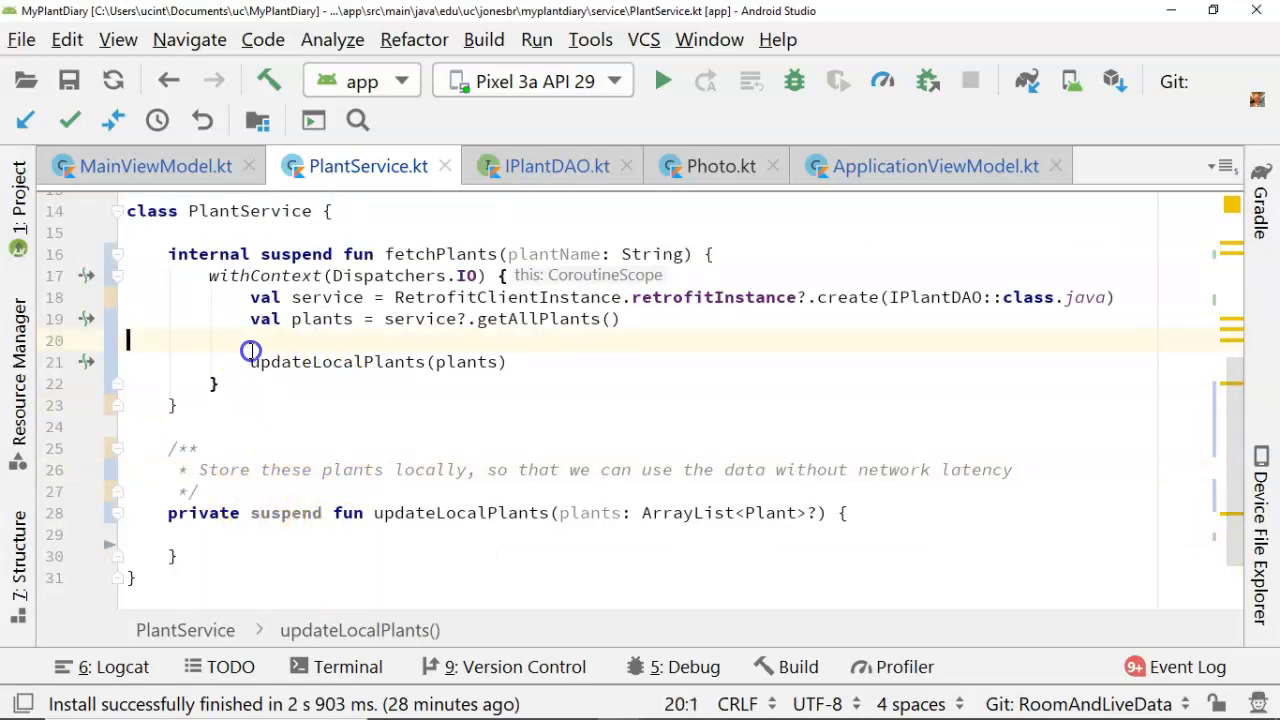
Wrap the updateLocalPlants(plants) call in coroutineScope { launch { } }
click(252, 340)
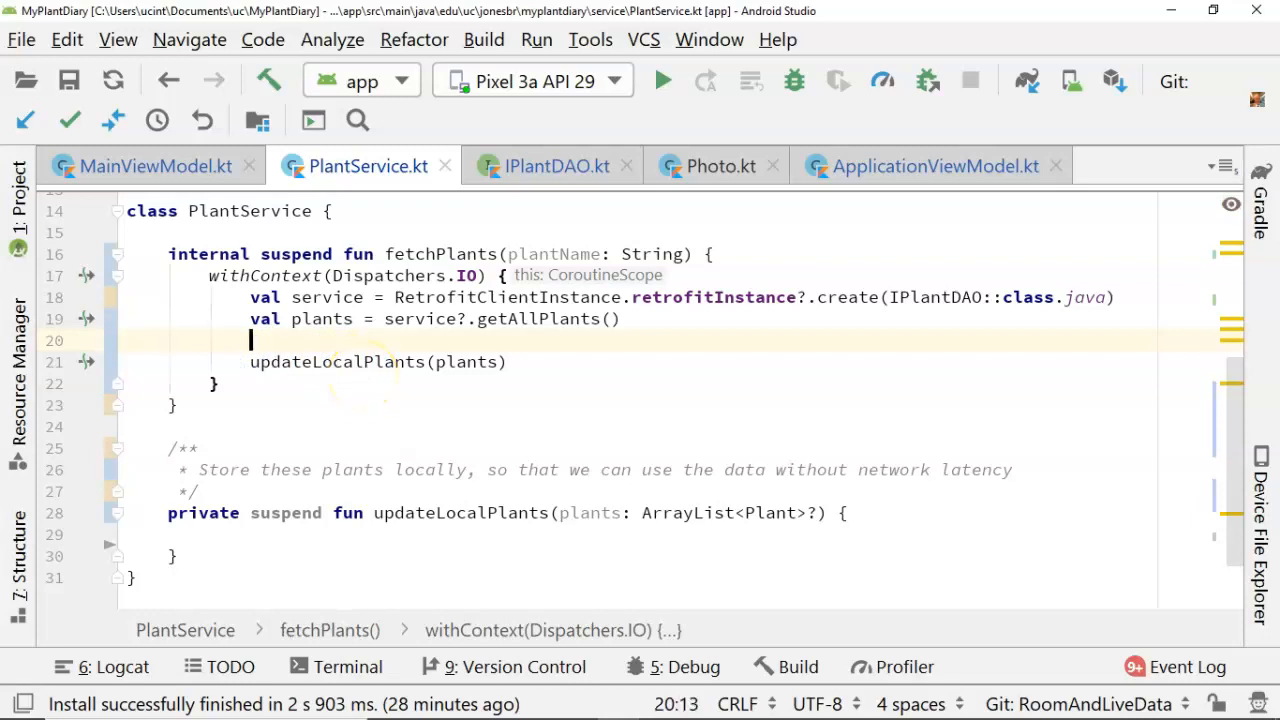
key(enter)
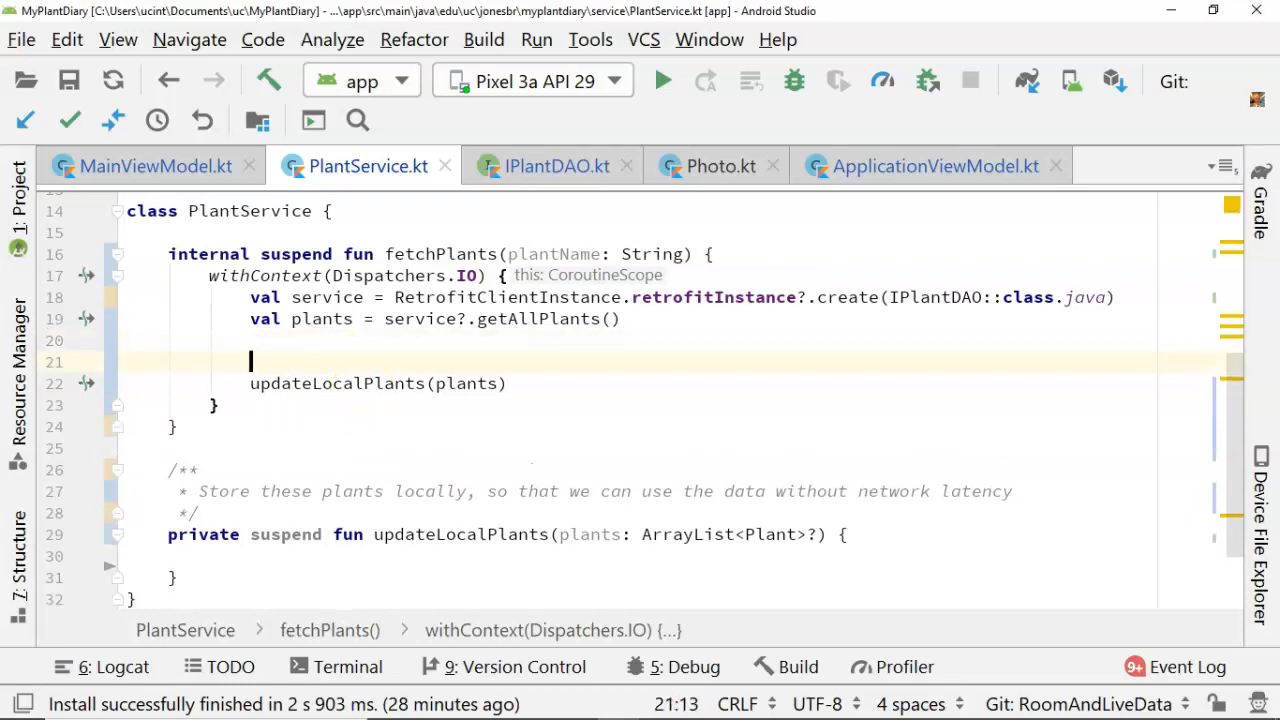
text(coroutineS)
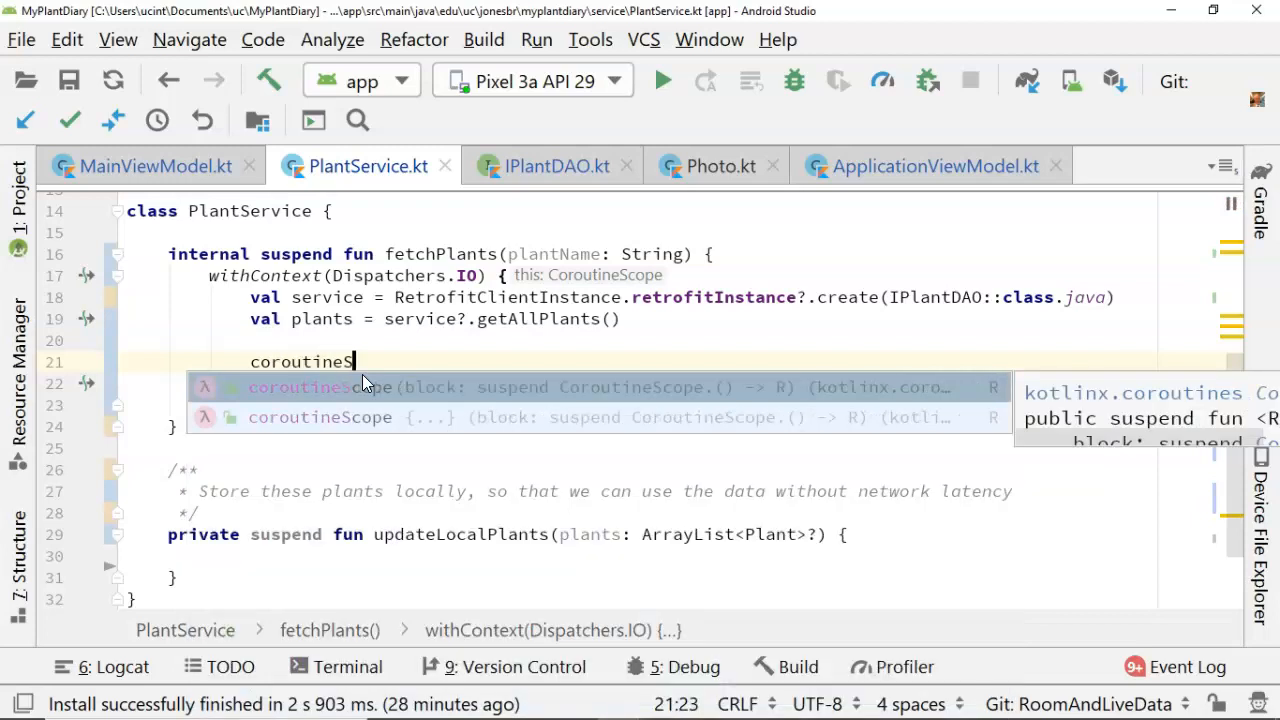
text(cope{)
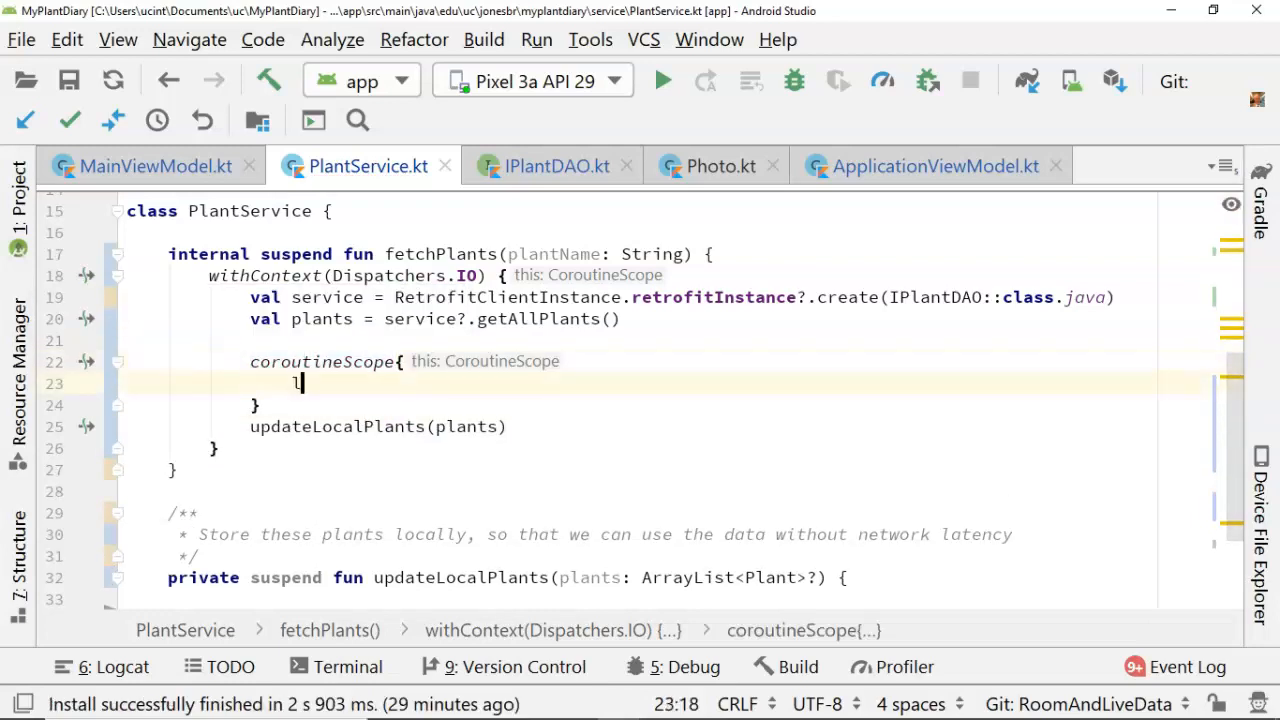
text(launch{)
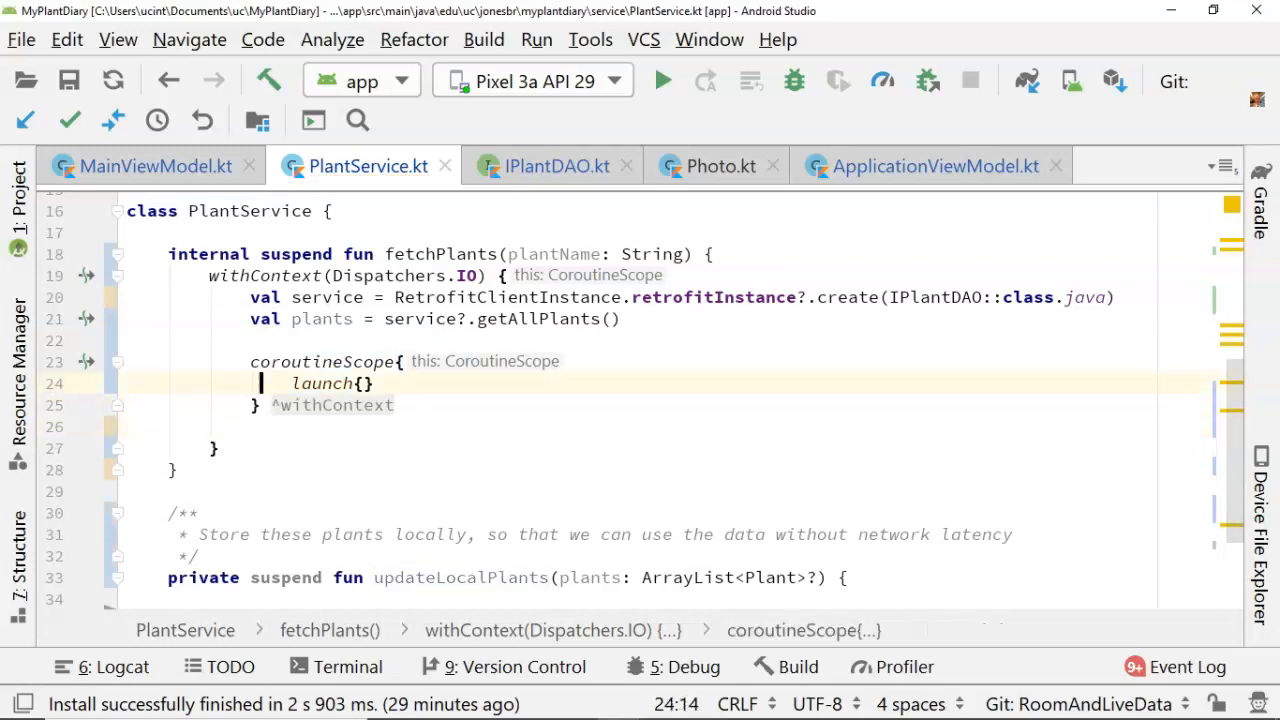
text(updateLocalPlants(plants)
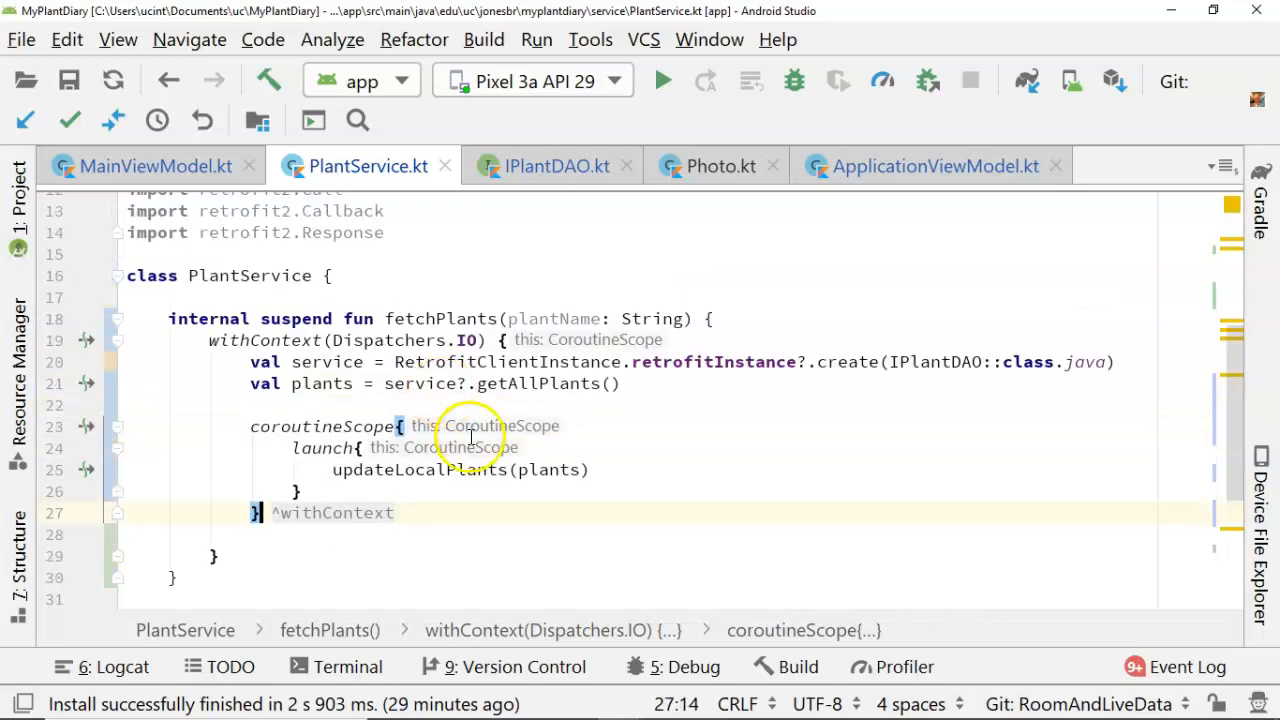
Add delay(30000) after the launch block and import the delay function
scroll(down, 3)
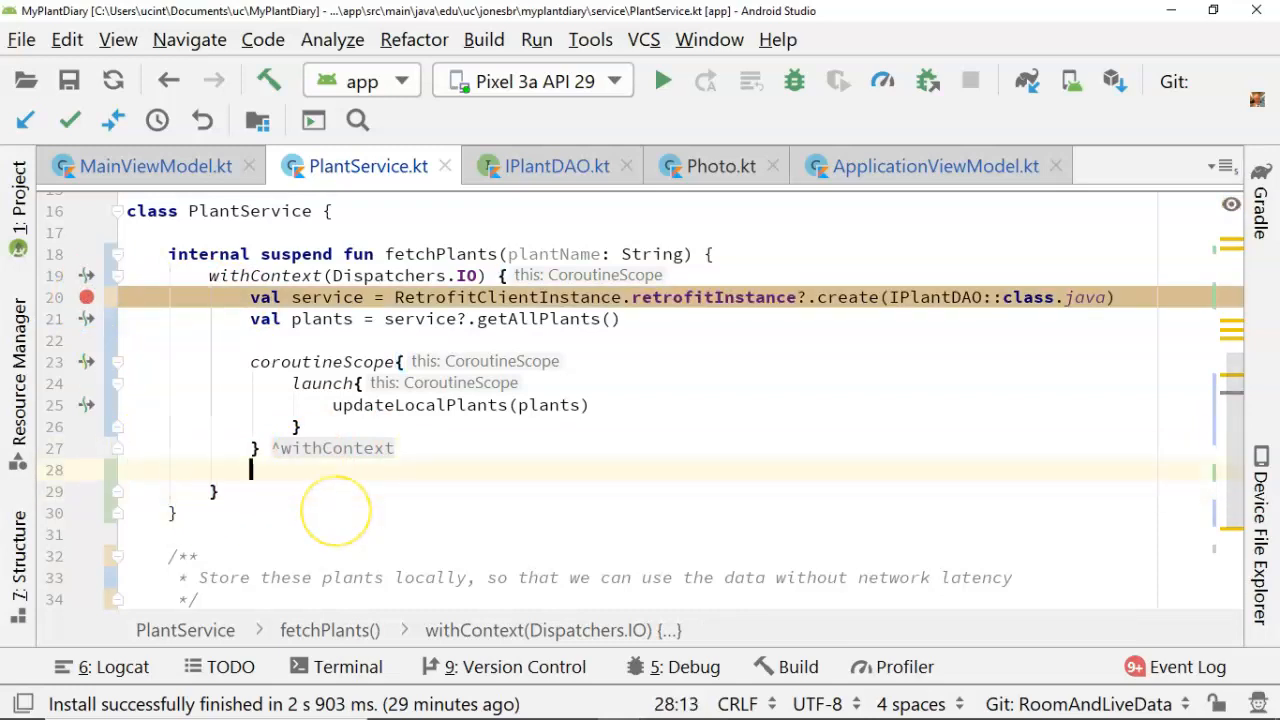
text(delay())
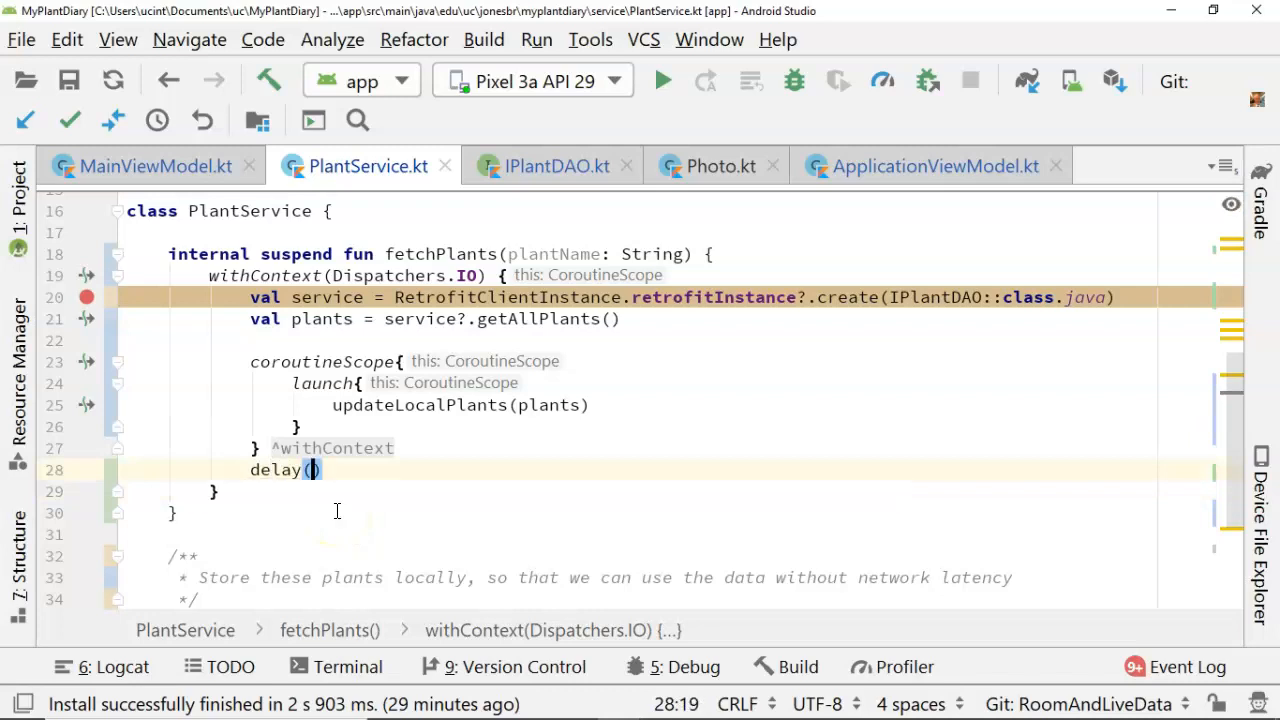
text(30000)
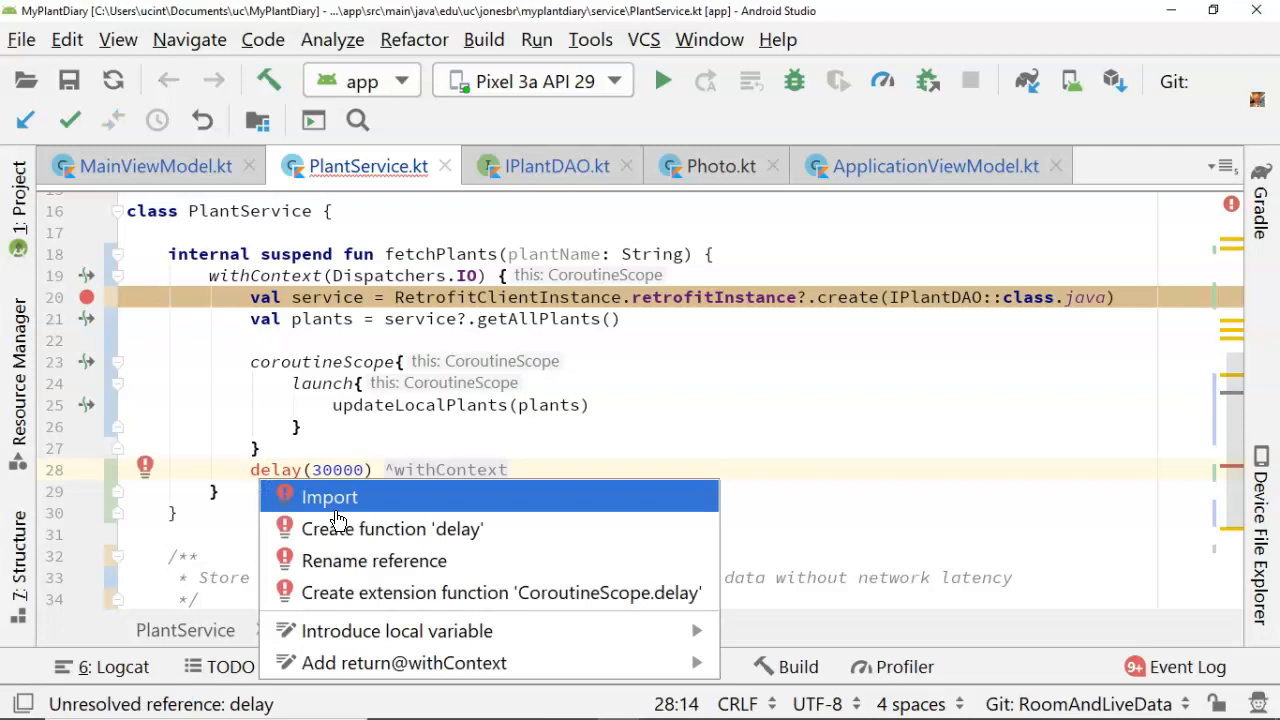
click(328, 497)
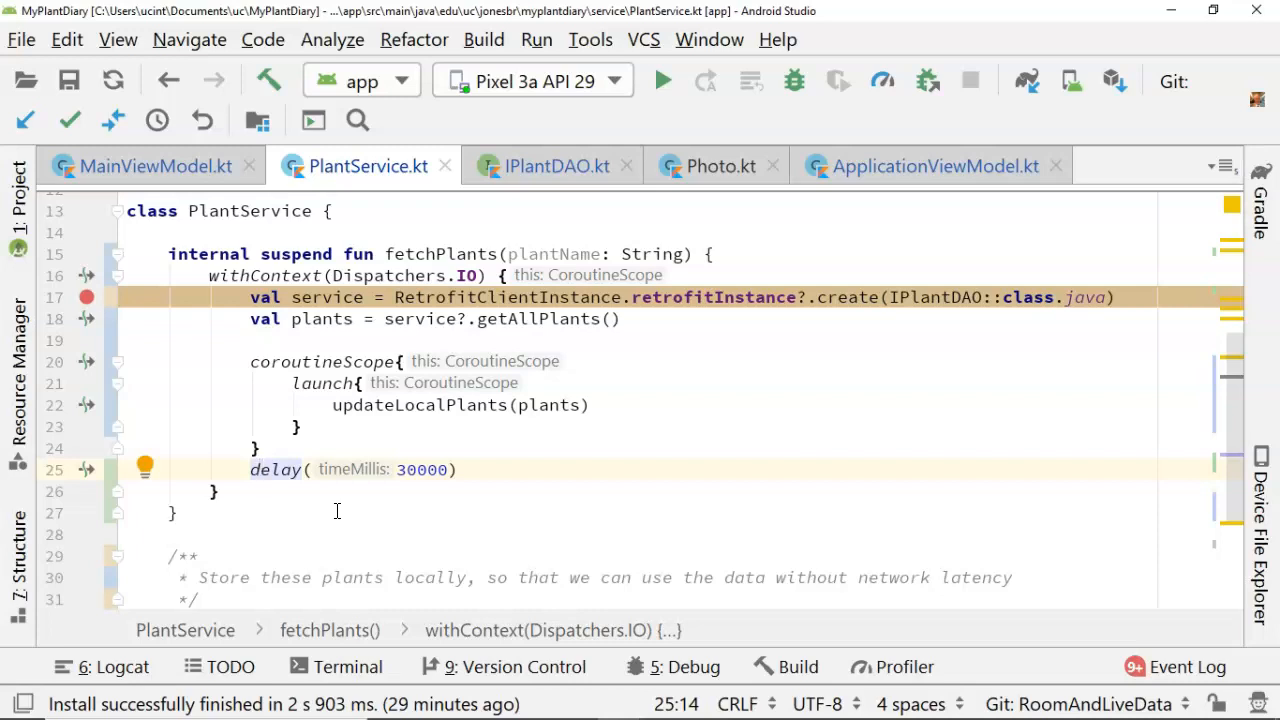
scroll(down, 3)
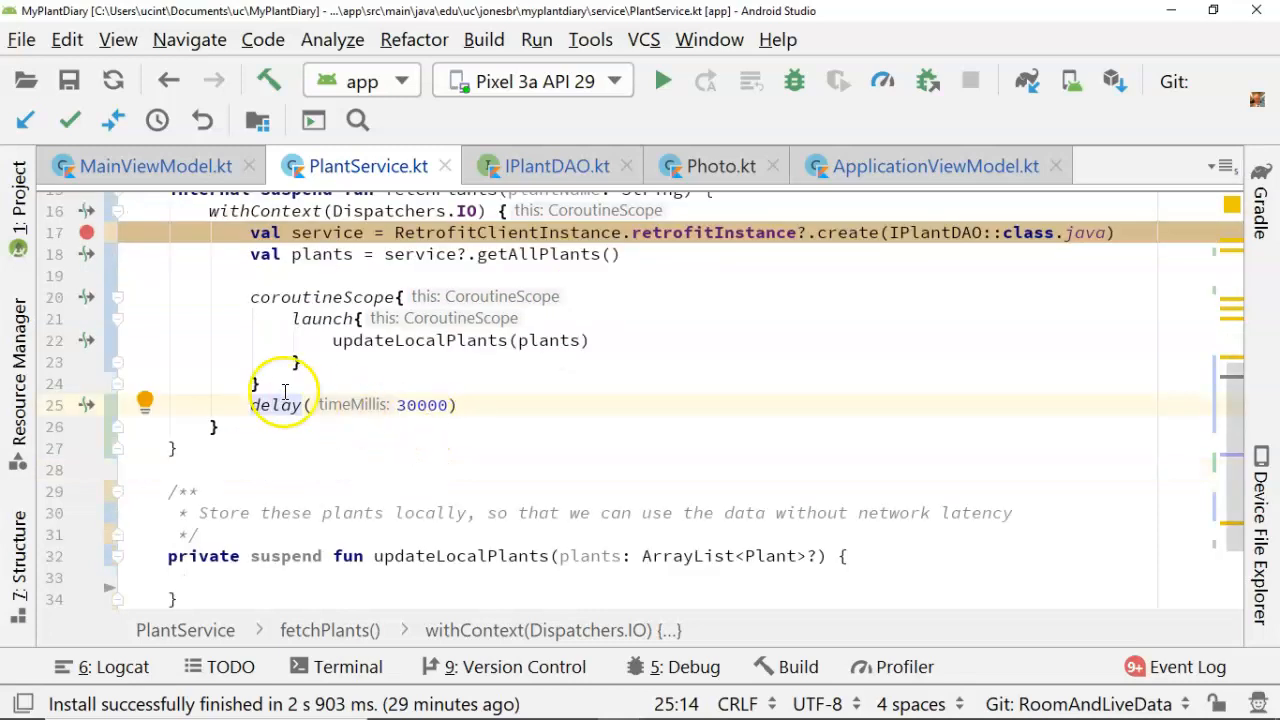
click(290, 448)
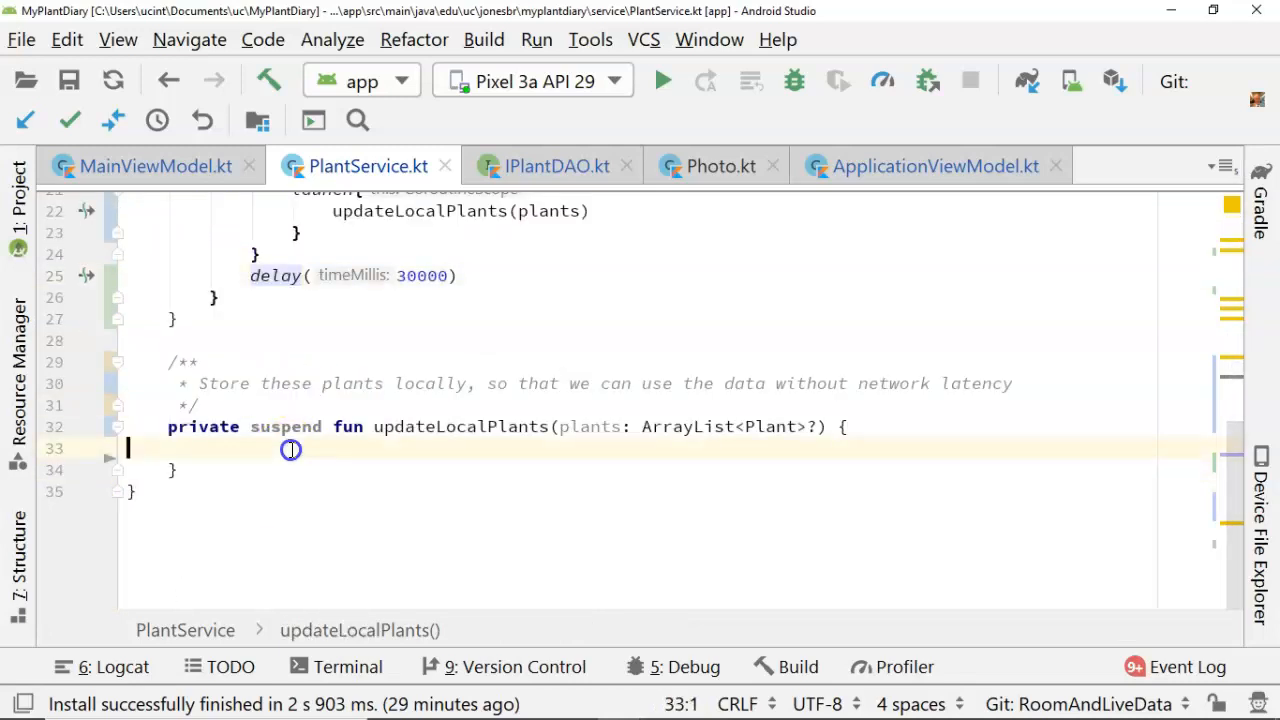
In updateLocalPlants, add a delay and store plants?.size in var sizeOfPlants
key(enter)
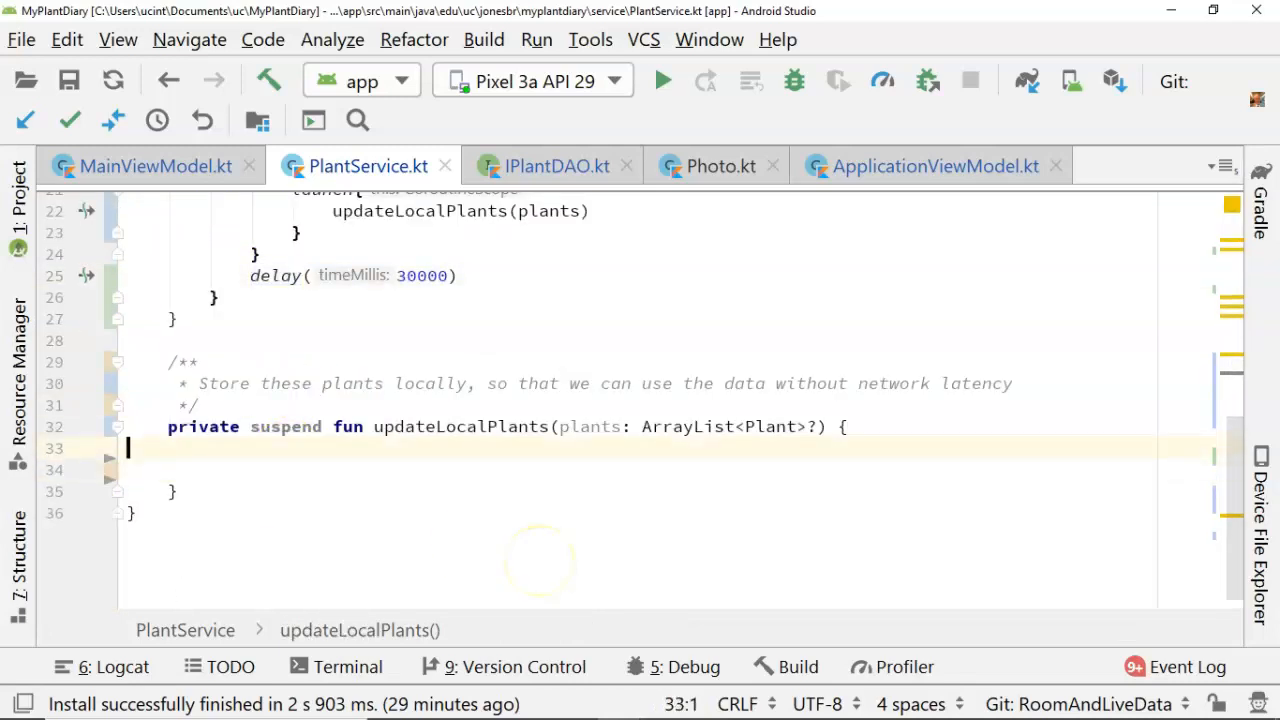
text(dle)
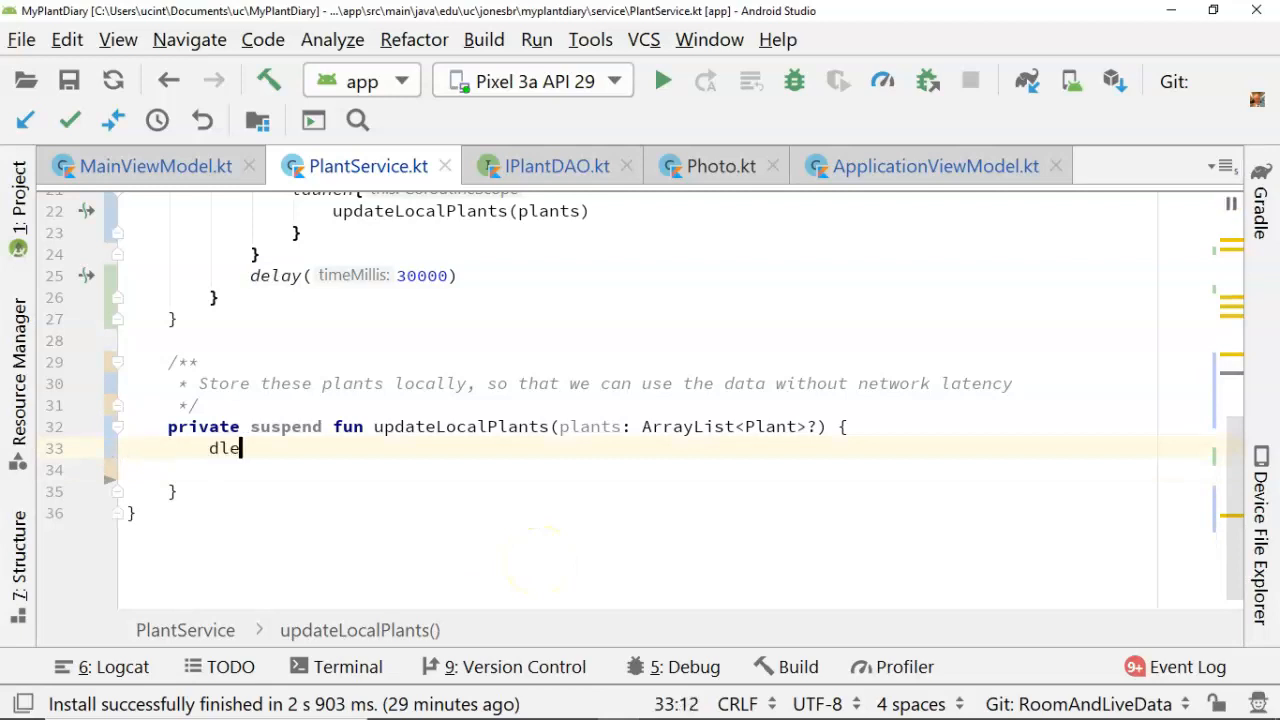
text(lay(30000)
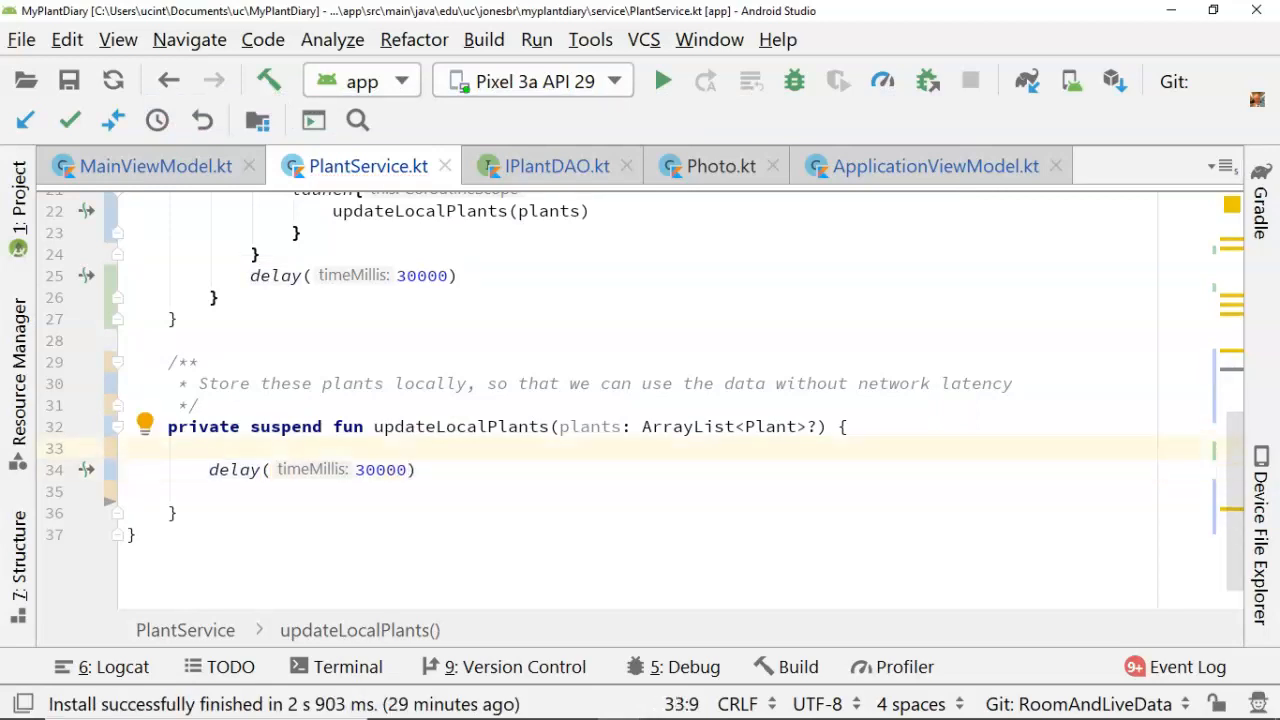
text(v)
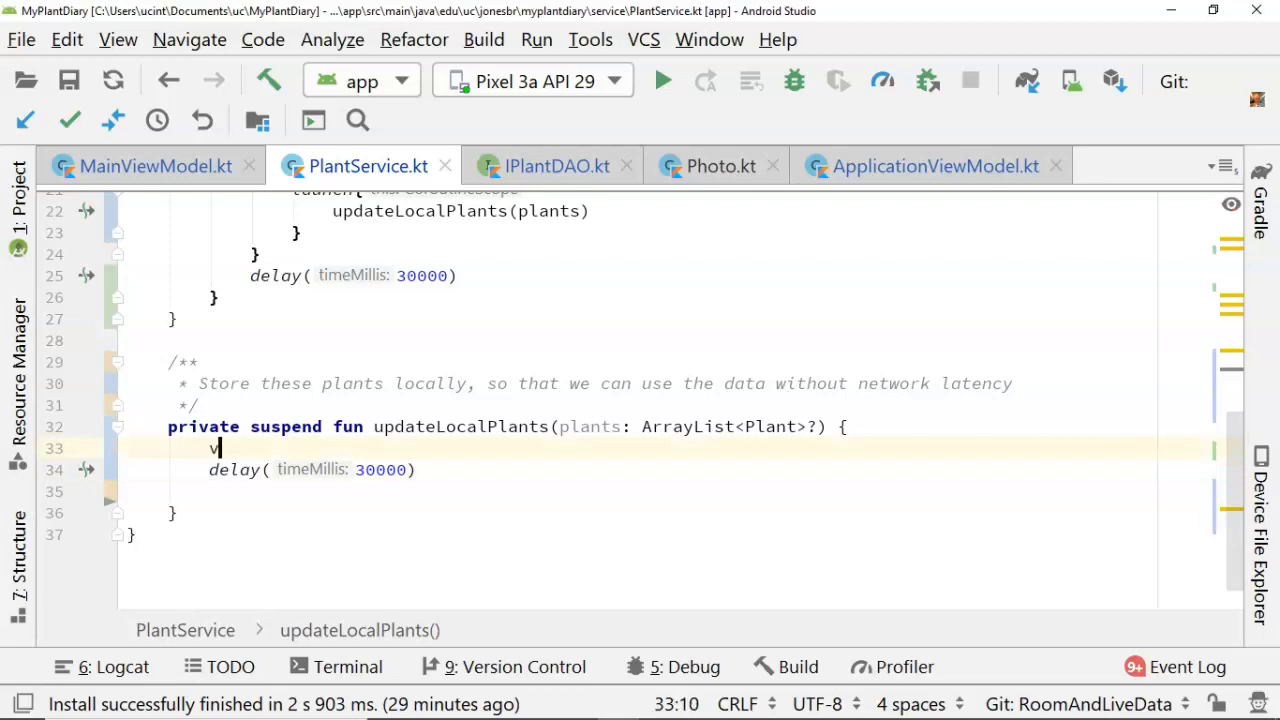
text(ar size)
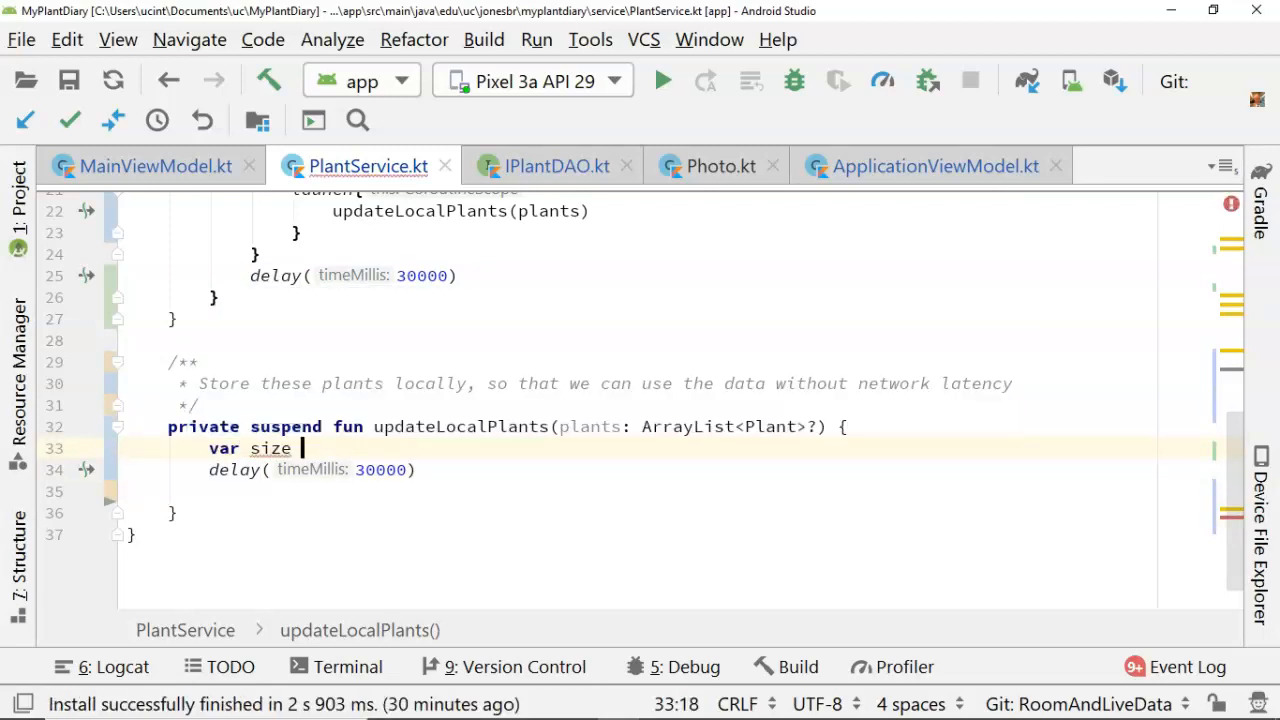
text(OfPlants)
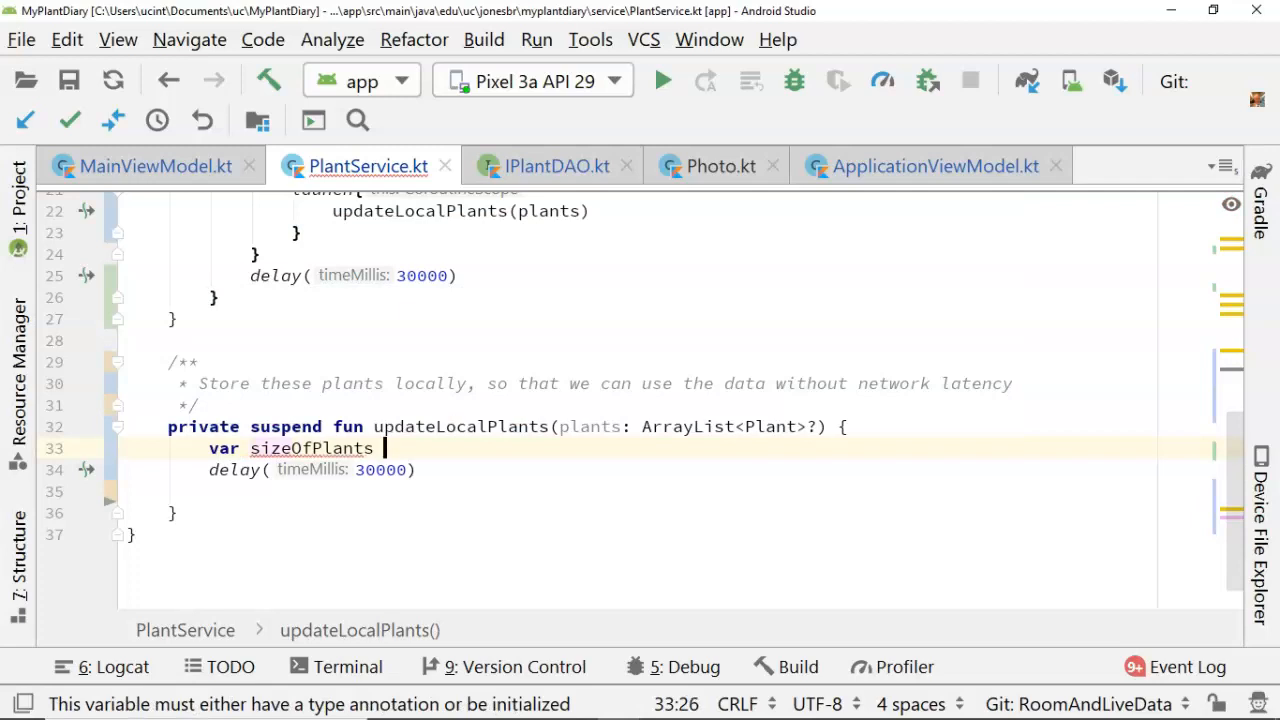
text(= plants.size)
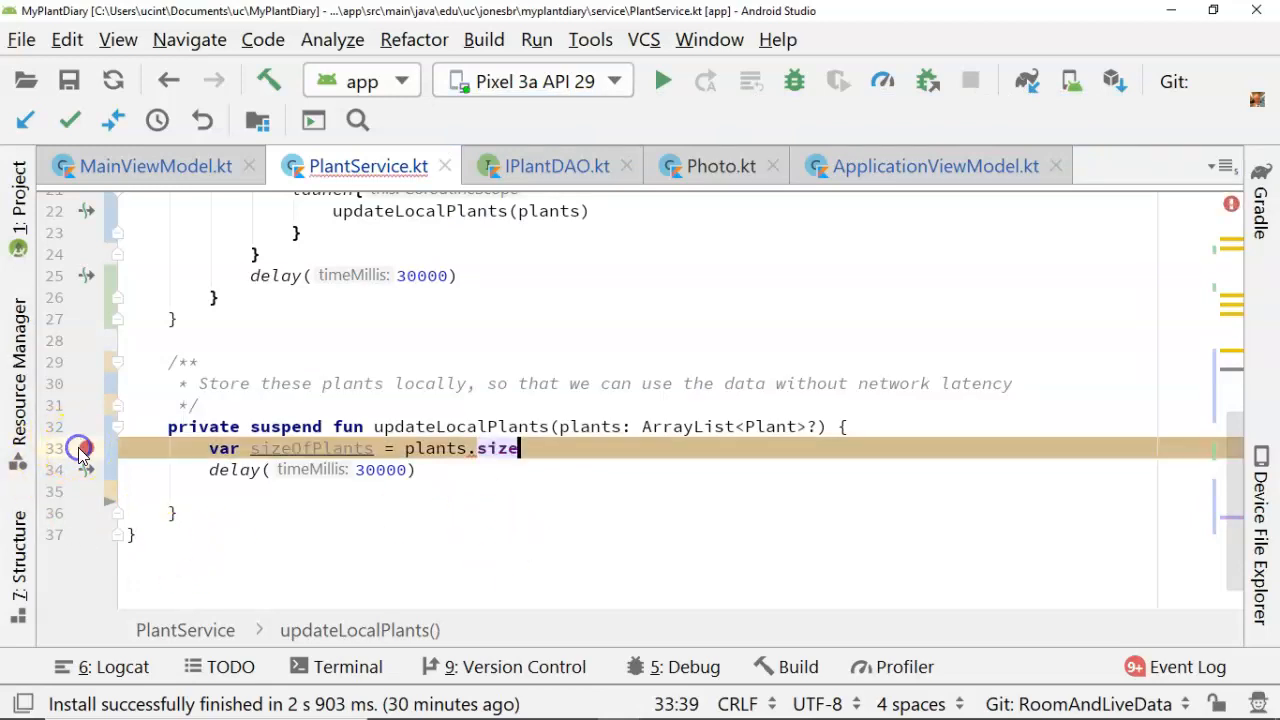
Set a breakpoint on the sizeOfPlants line and switch to MainViewModel.kt
click(85, 448)
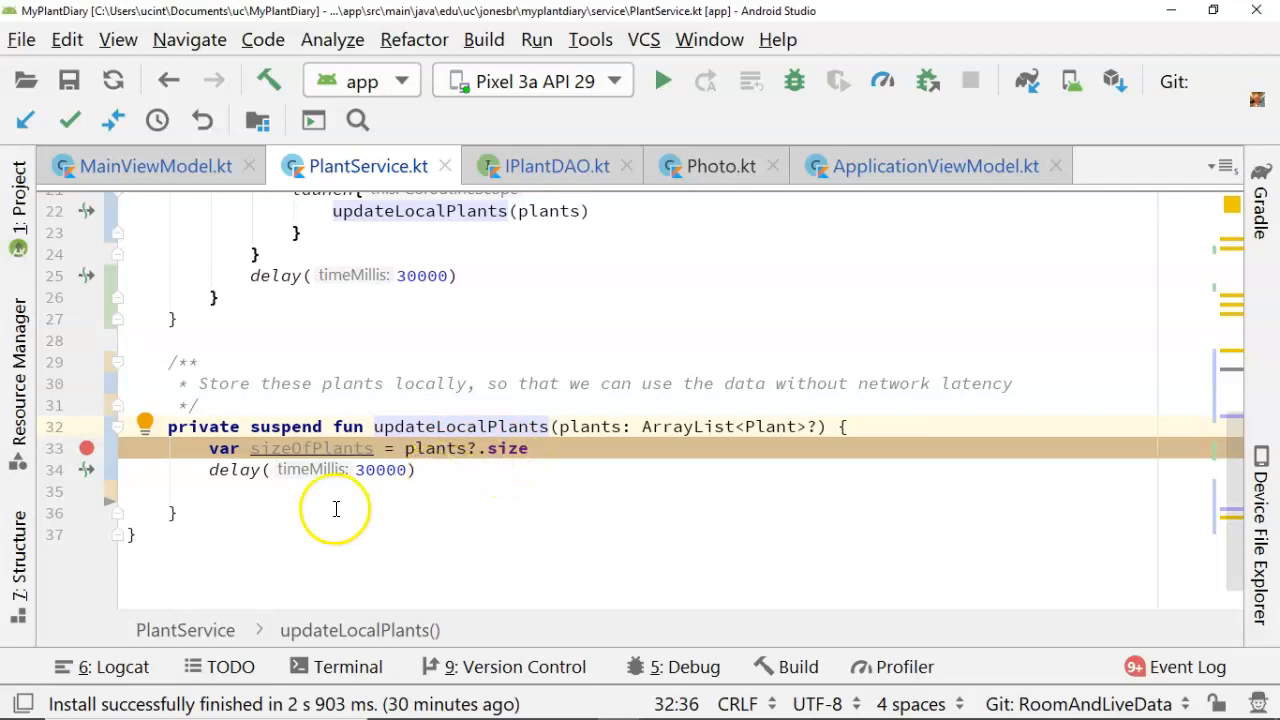
scroll(up, 3)
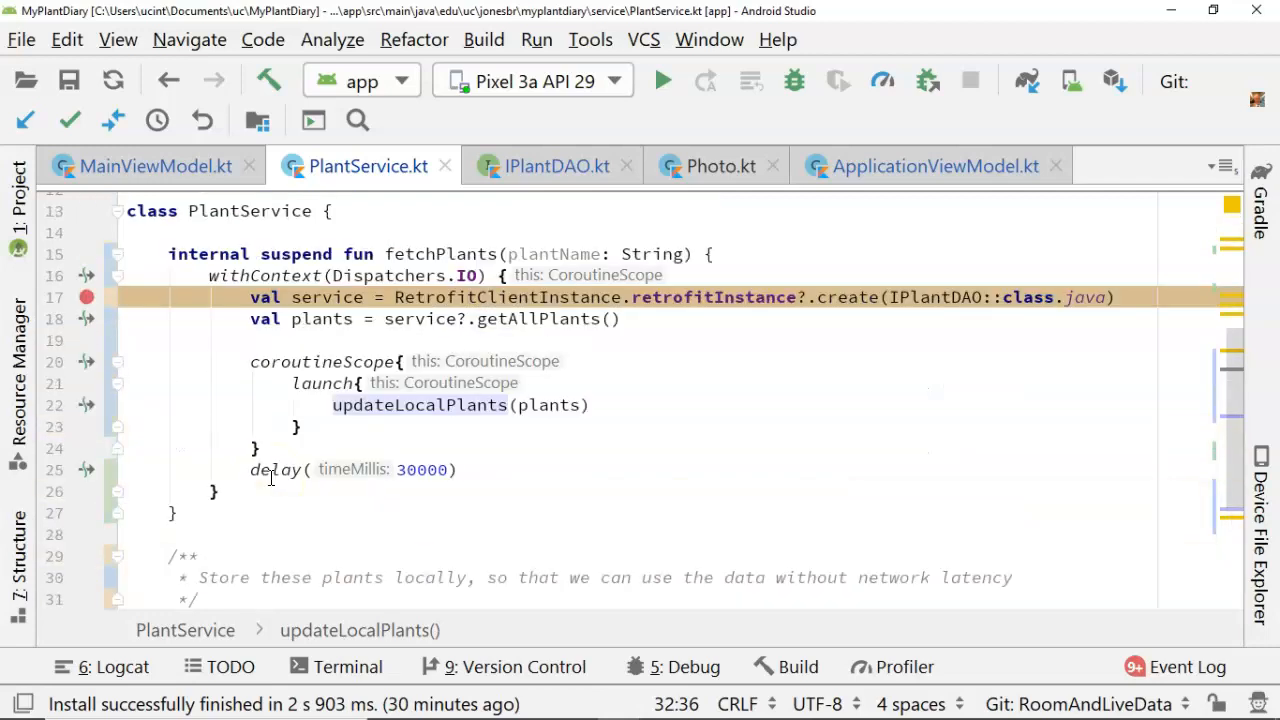
click(154, 166)
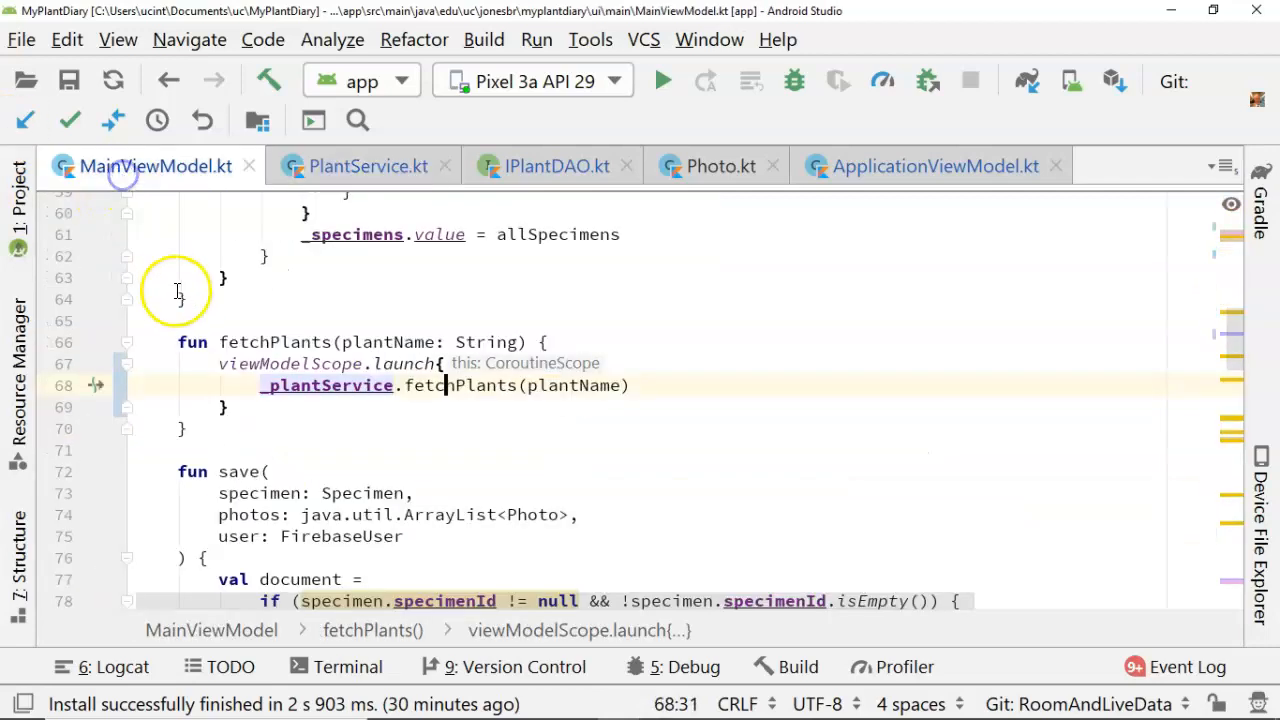
scroll(up, 3)
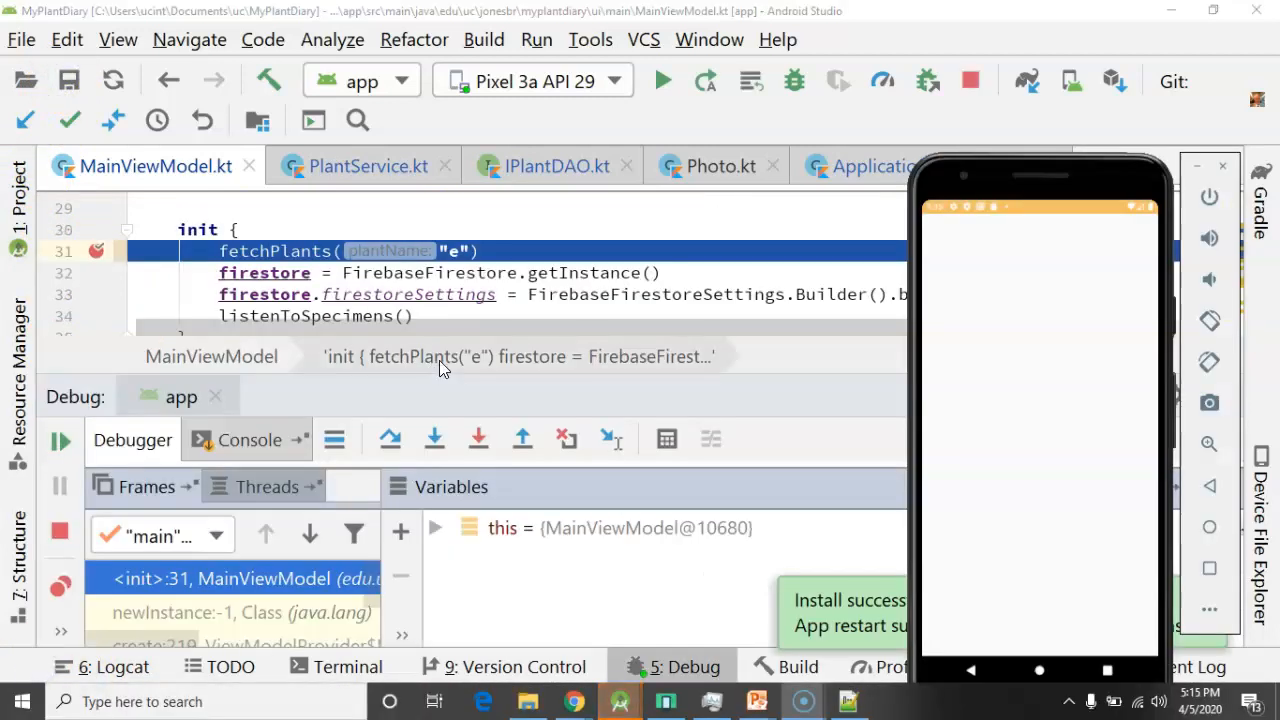
mouse_move(318, 229)
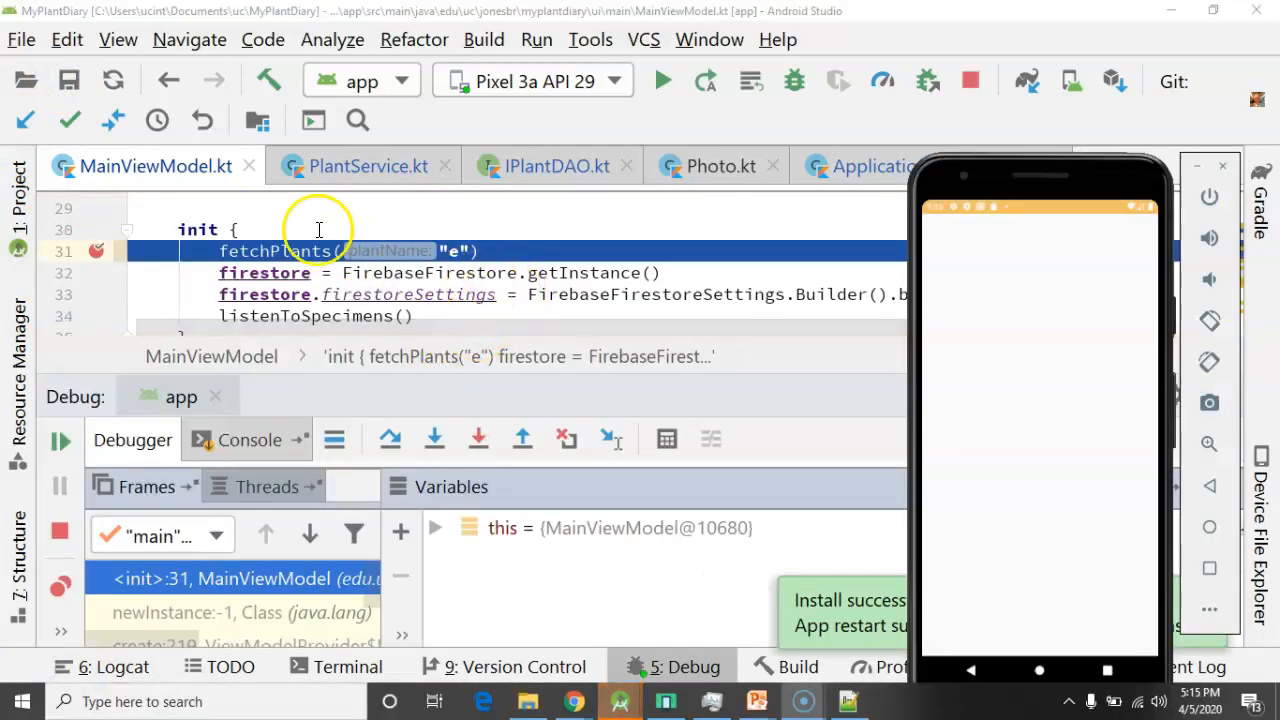
mouse_move(245, 198)
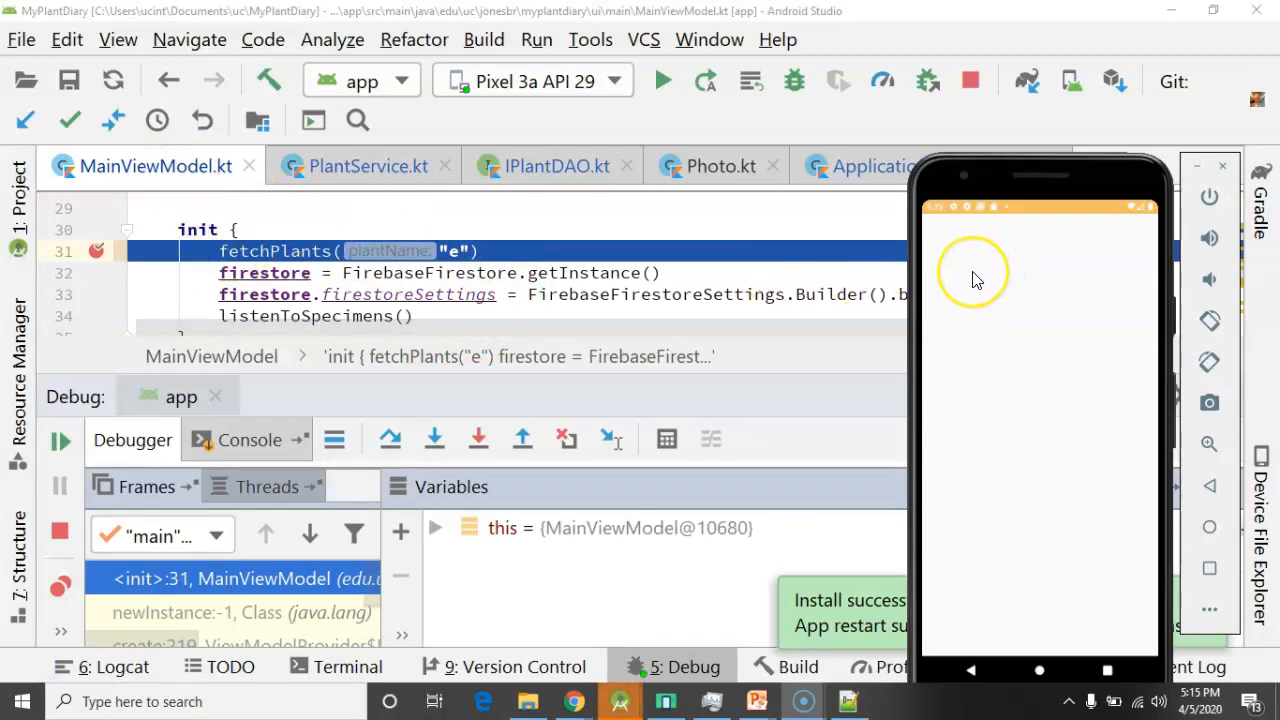
mouse_move(815, 255)
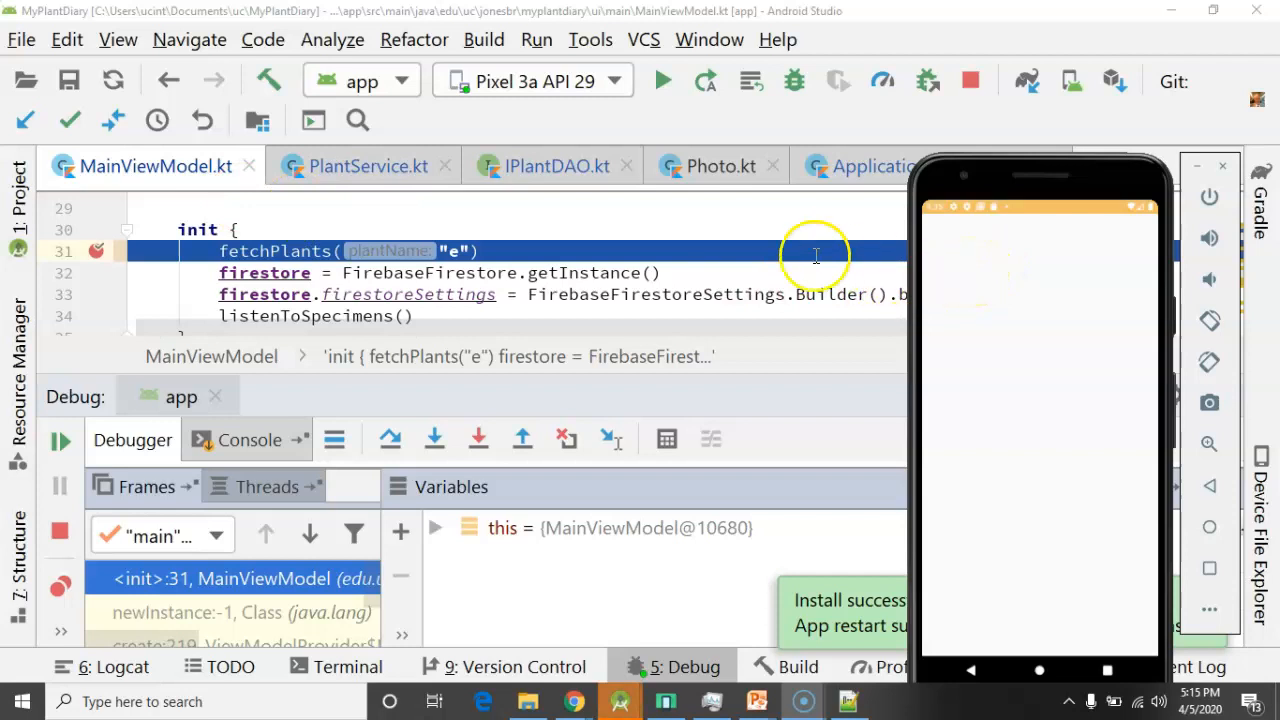
mouse_move(603, 245)
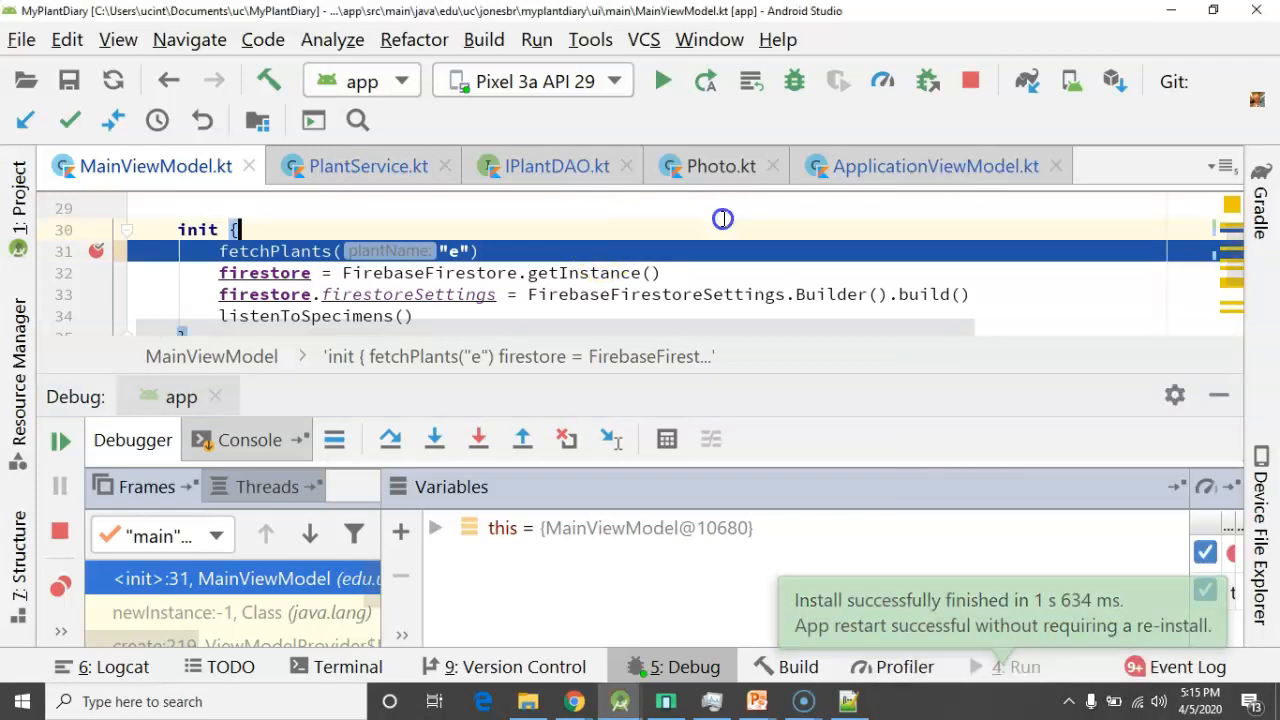
Resume the debugger to PlantService's fetchPlants breakpoint, then tap the app's description field
click(59, 441)
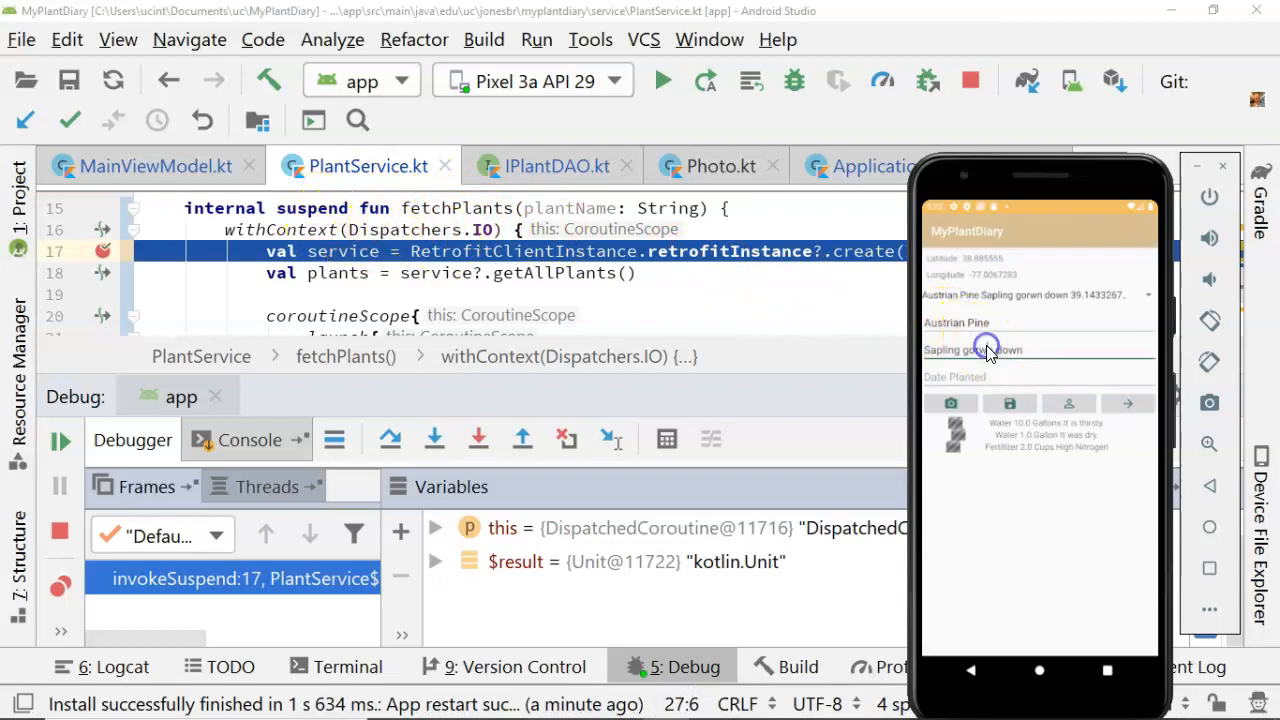
click(985, 349)
text(r)
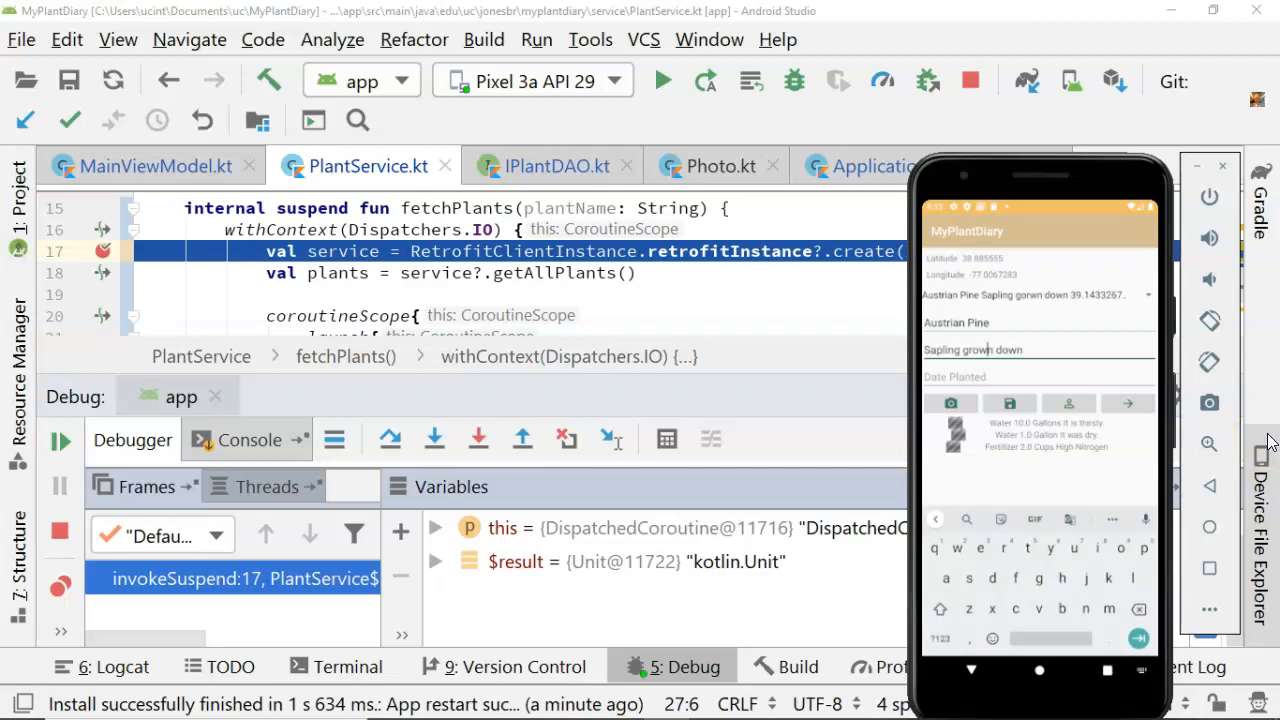
mouse_move(1050, 362)
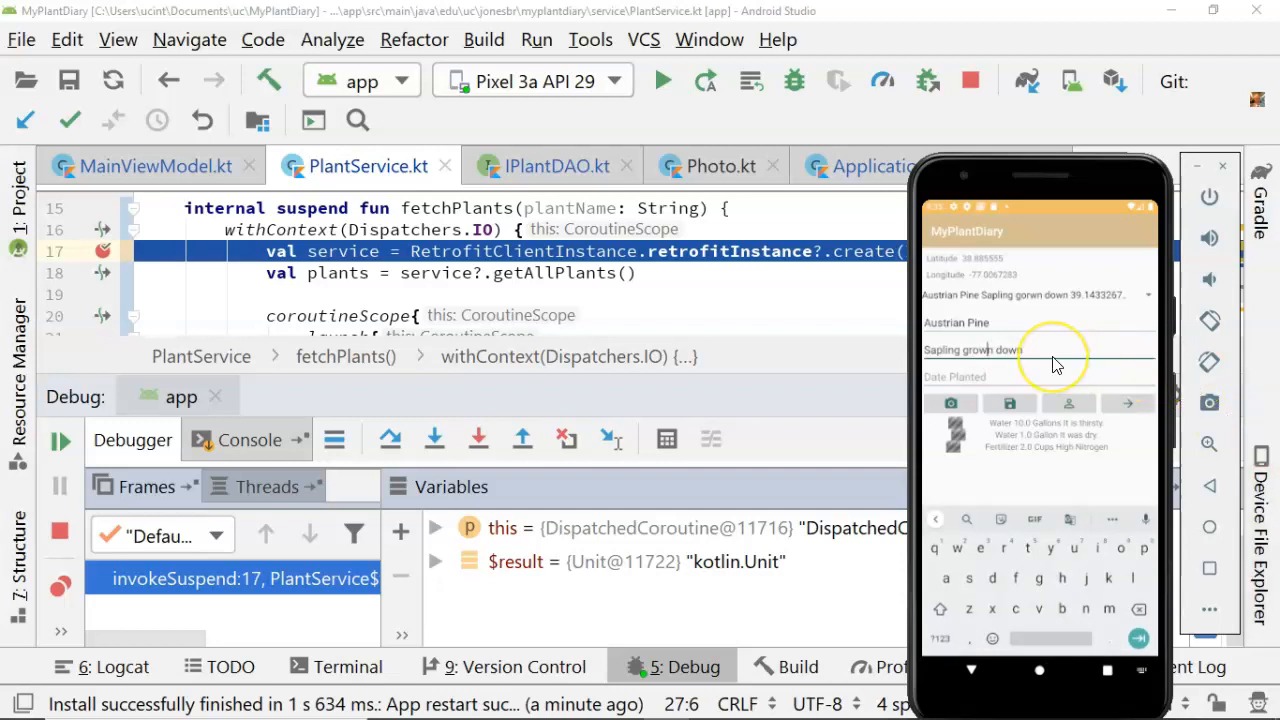
mouse_move(815, 294)
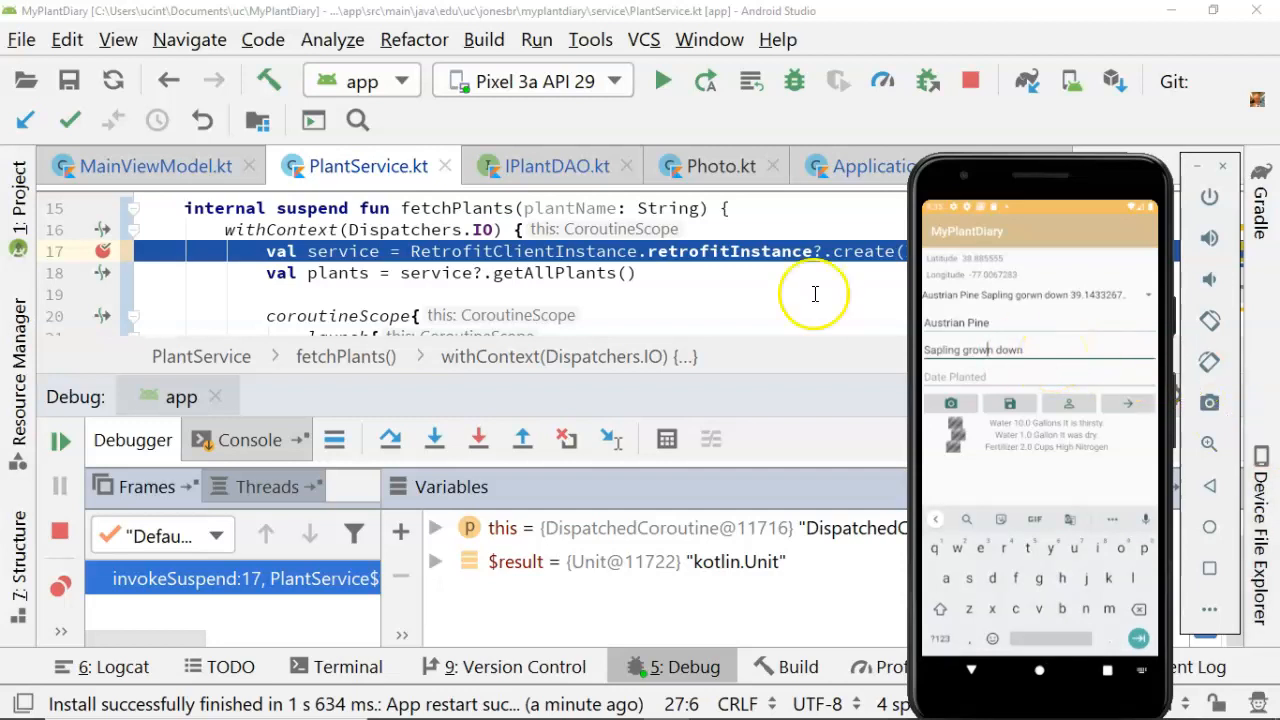
mouse_move(778, 263)
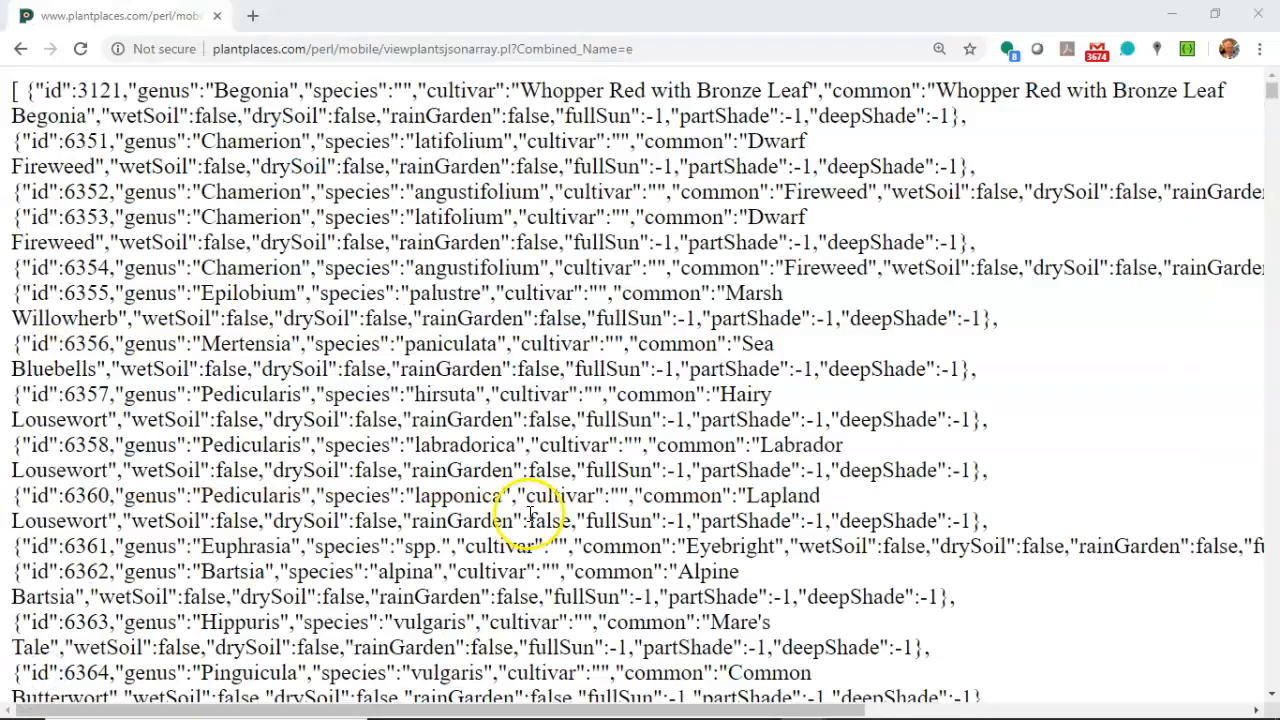
Scroll through the plantplaces JSON plant list returned for the search term 'e' in Chrome
scroll(down, 3)
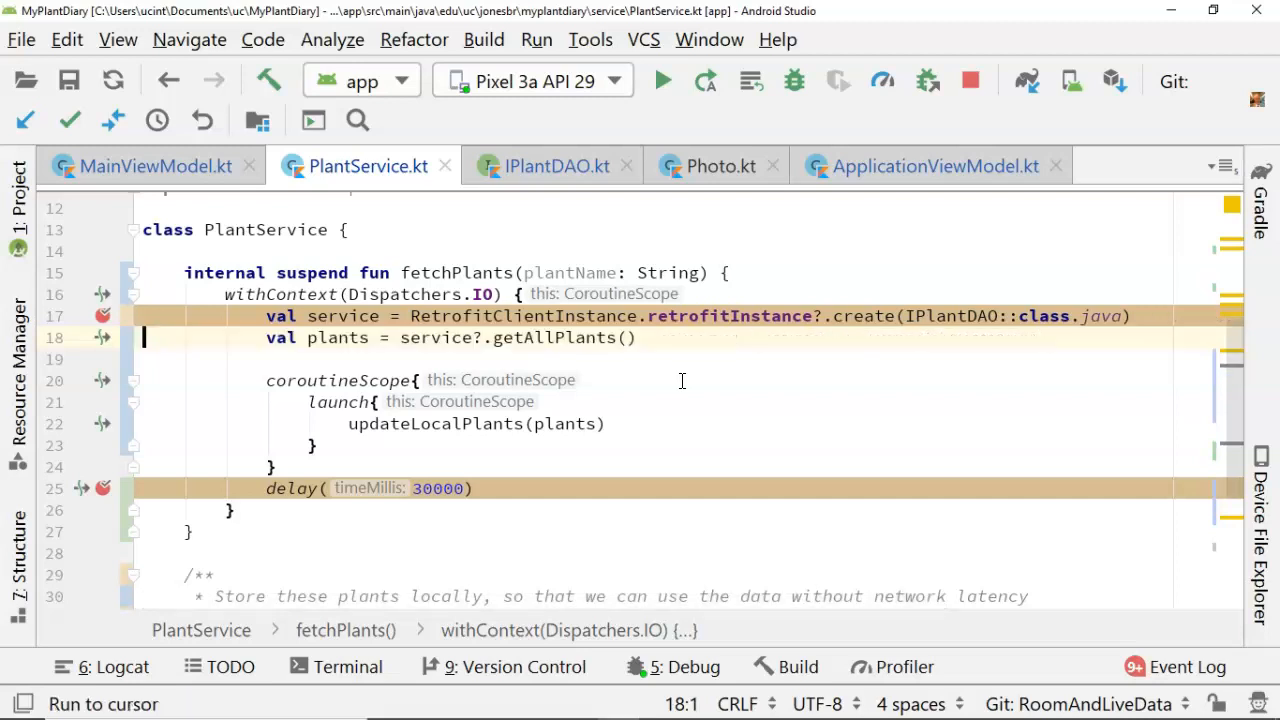
mouse_move(700, 405)
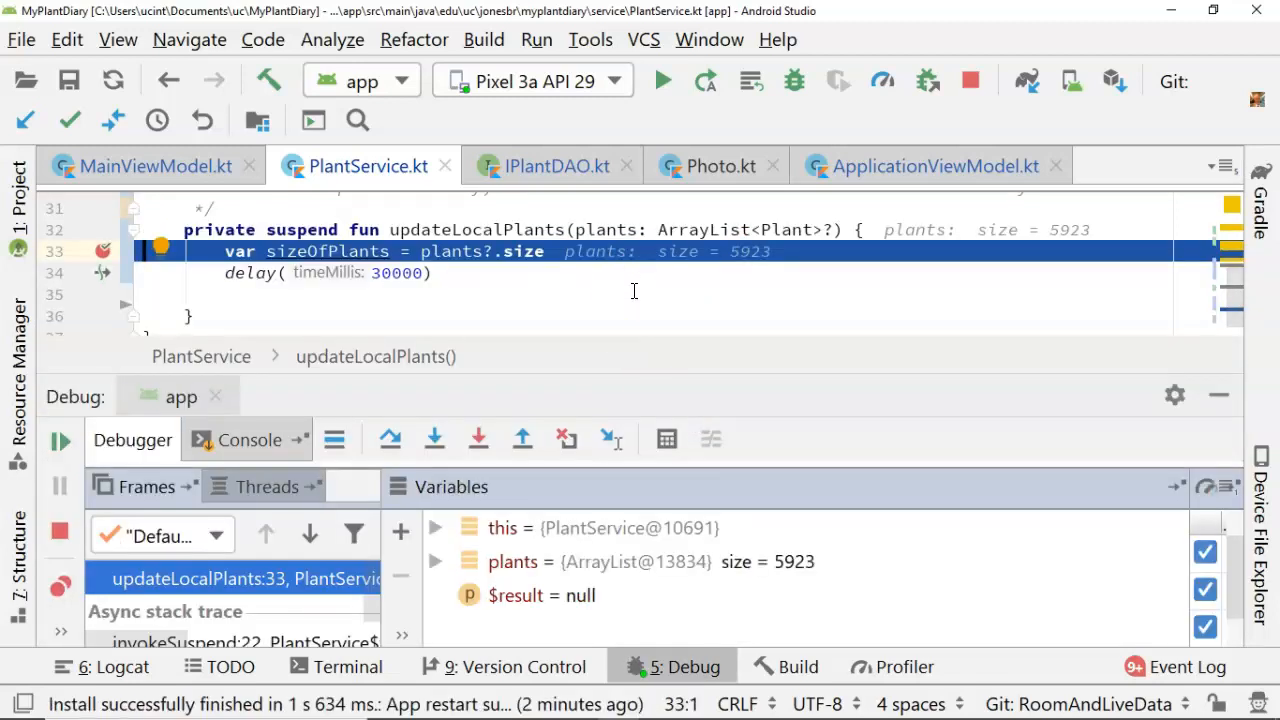
mouse_move(930, 365)
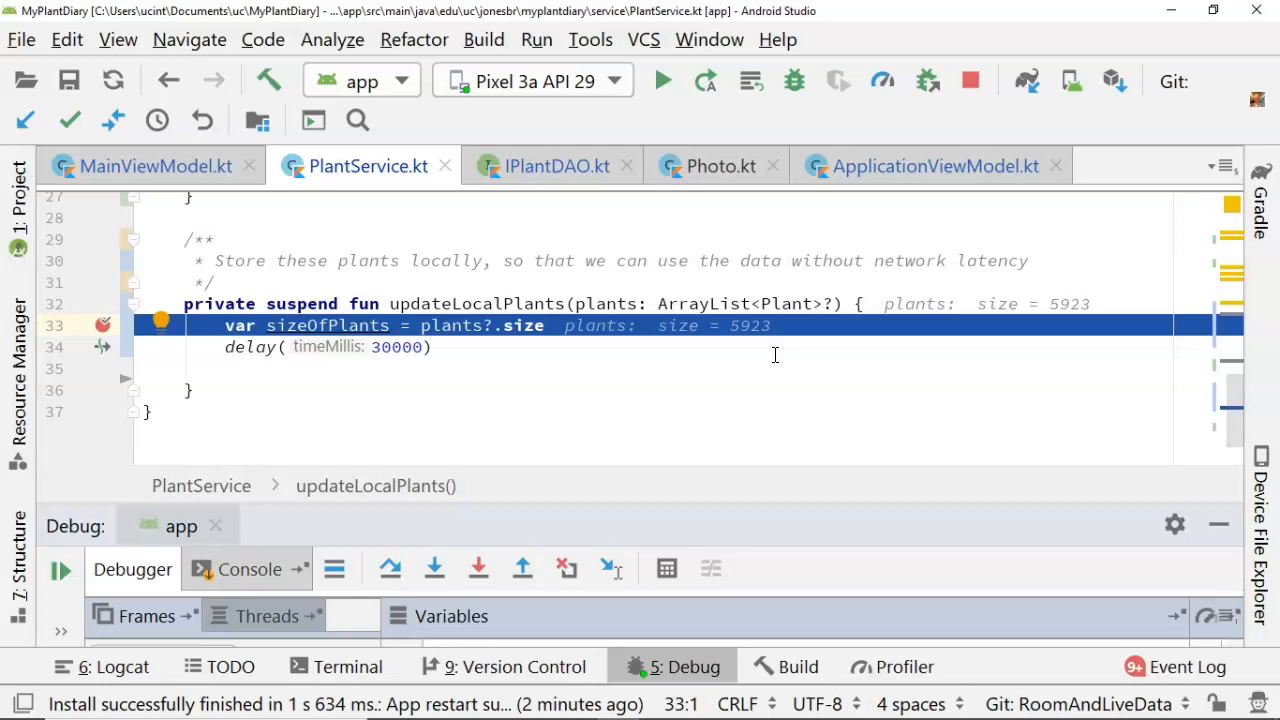
mouse_move(574, 283)
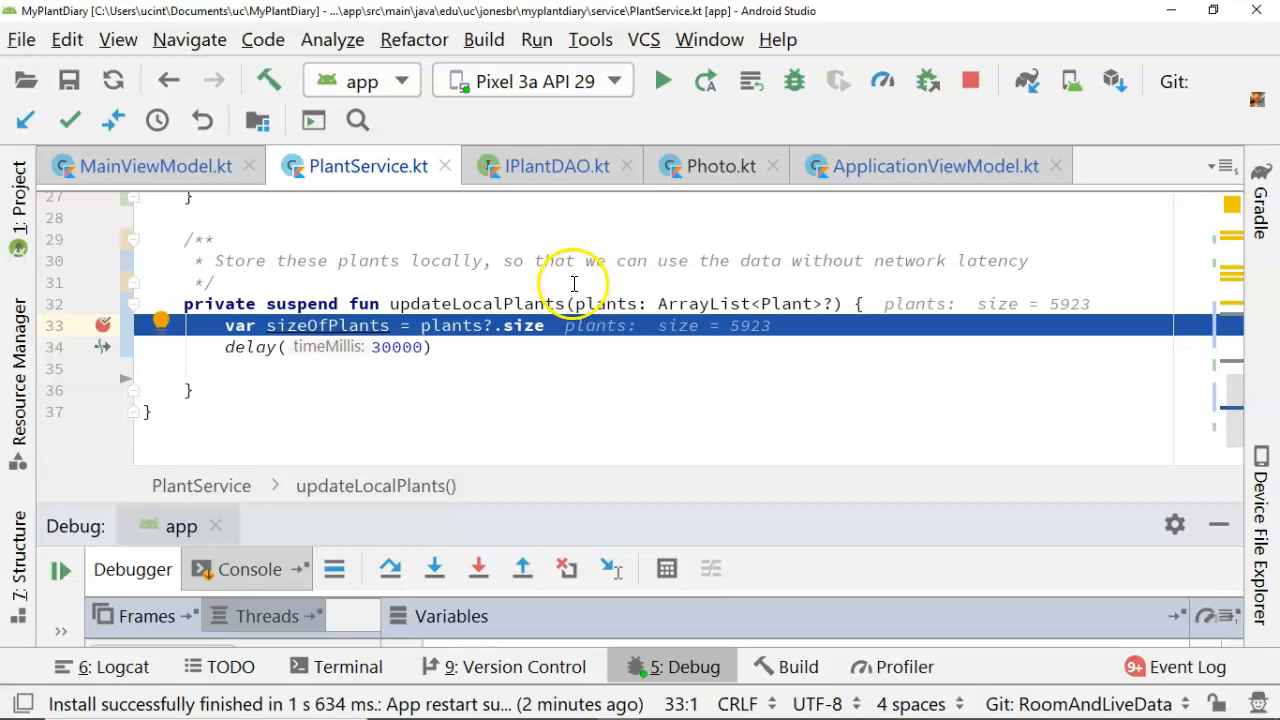
mouse_move(755, 324)
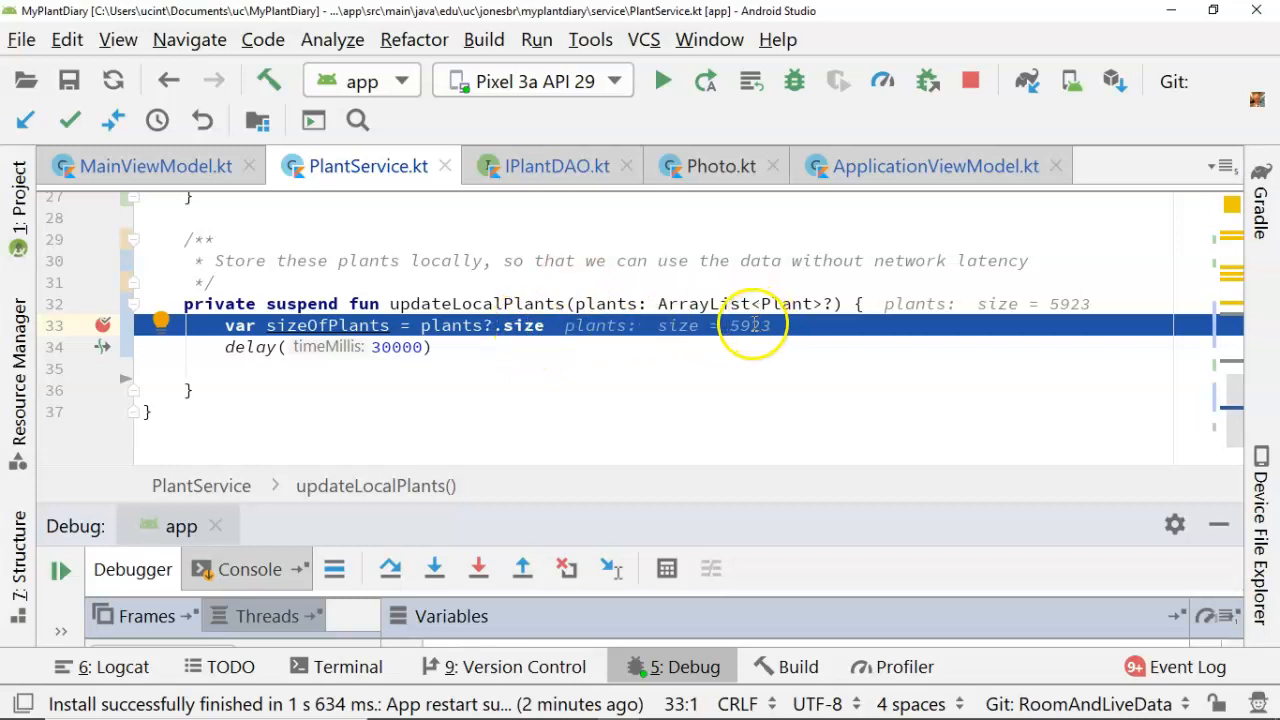
mouse_move(600, 337)
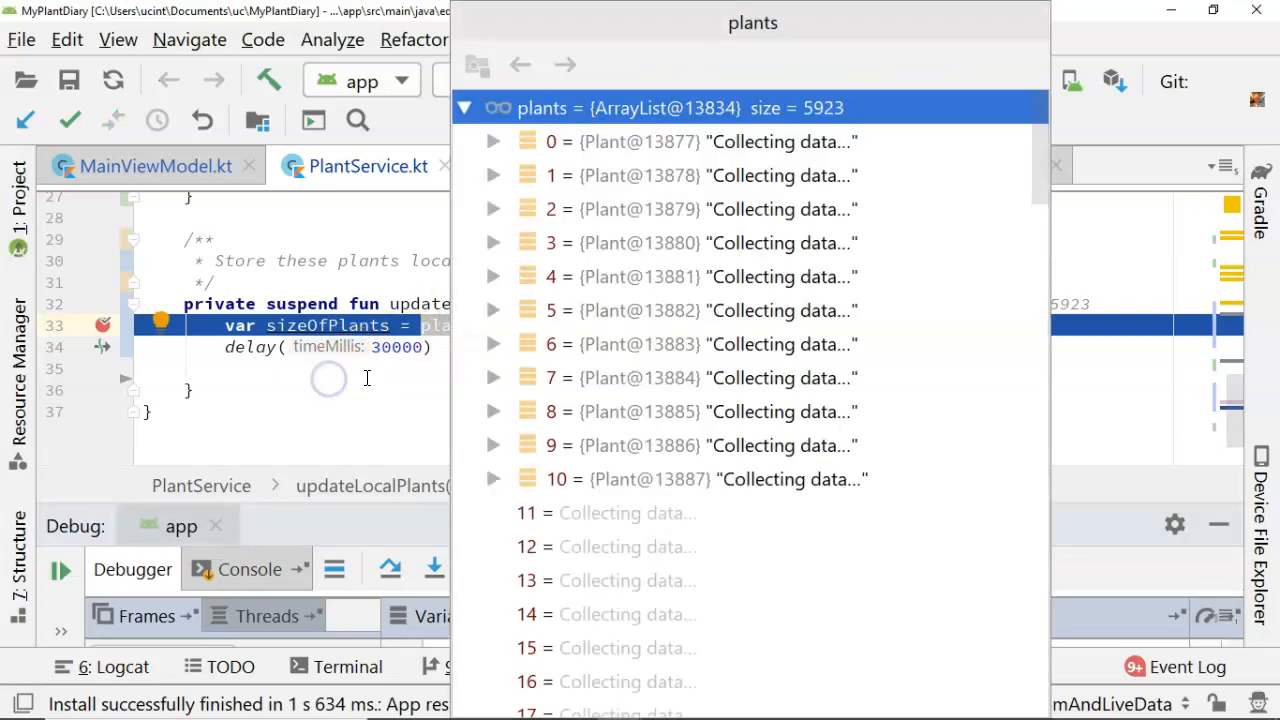
Scroll the 5923 fetched plant names, resume to fetchPlants' delay(30000), then stop 'app'
scroll(down, 3)
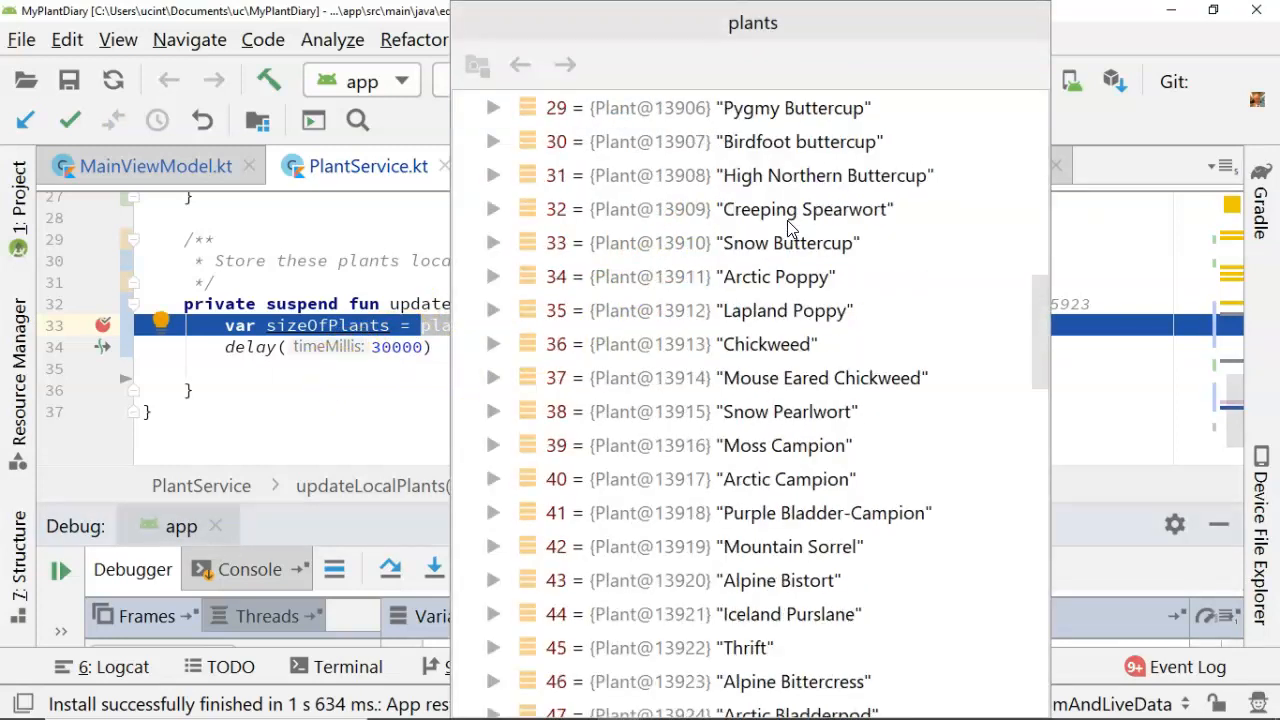
scroll(down, 3)
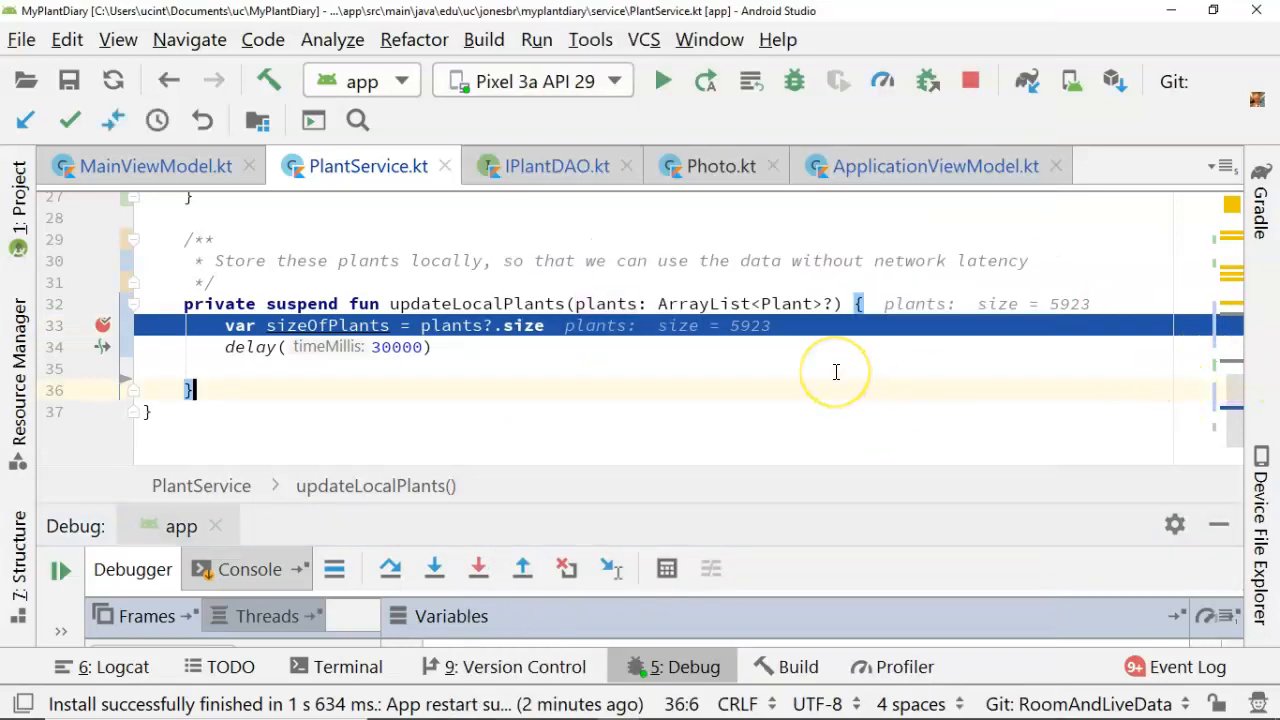
click(60, 569)
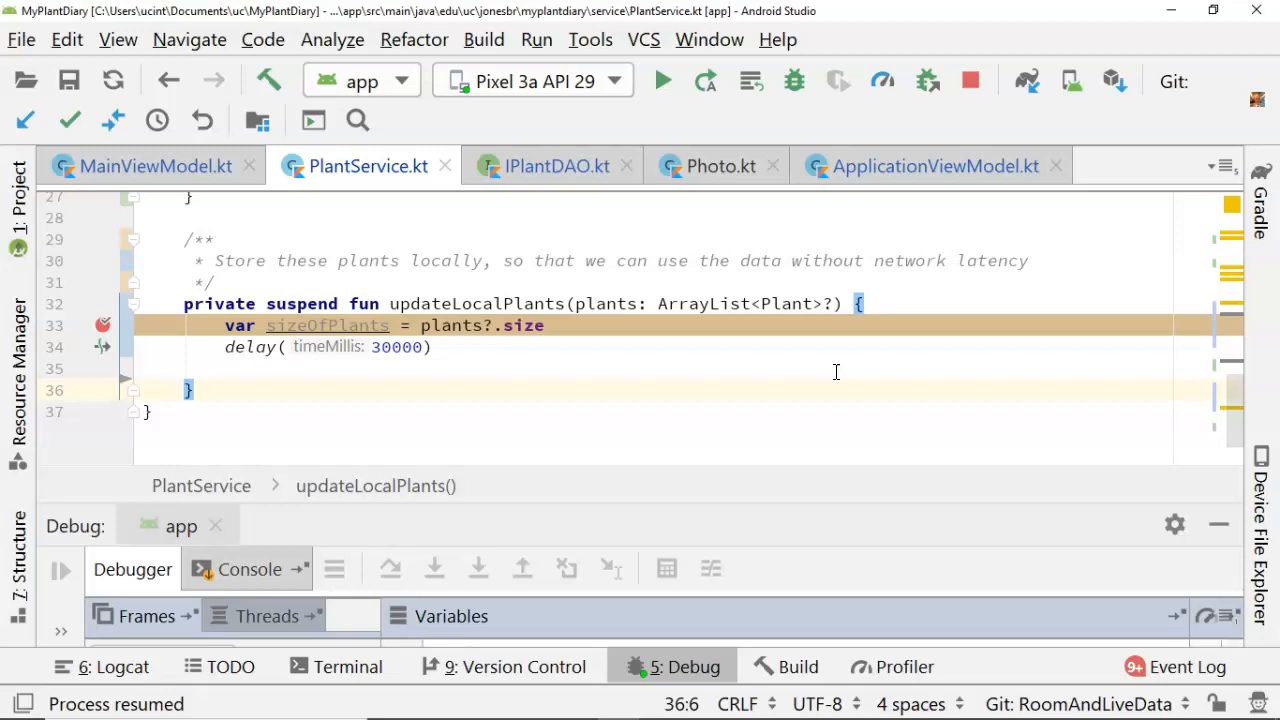
scroll(up, 3)
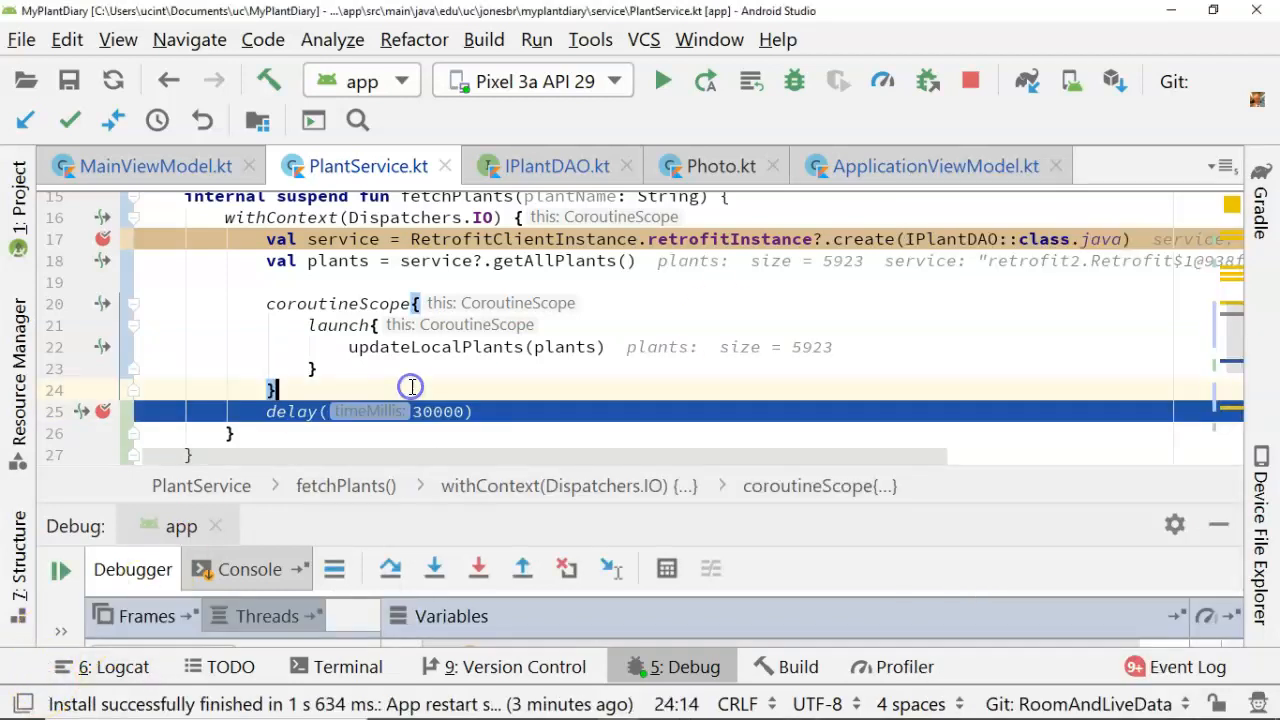
click(60, 570)
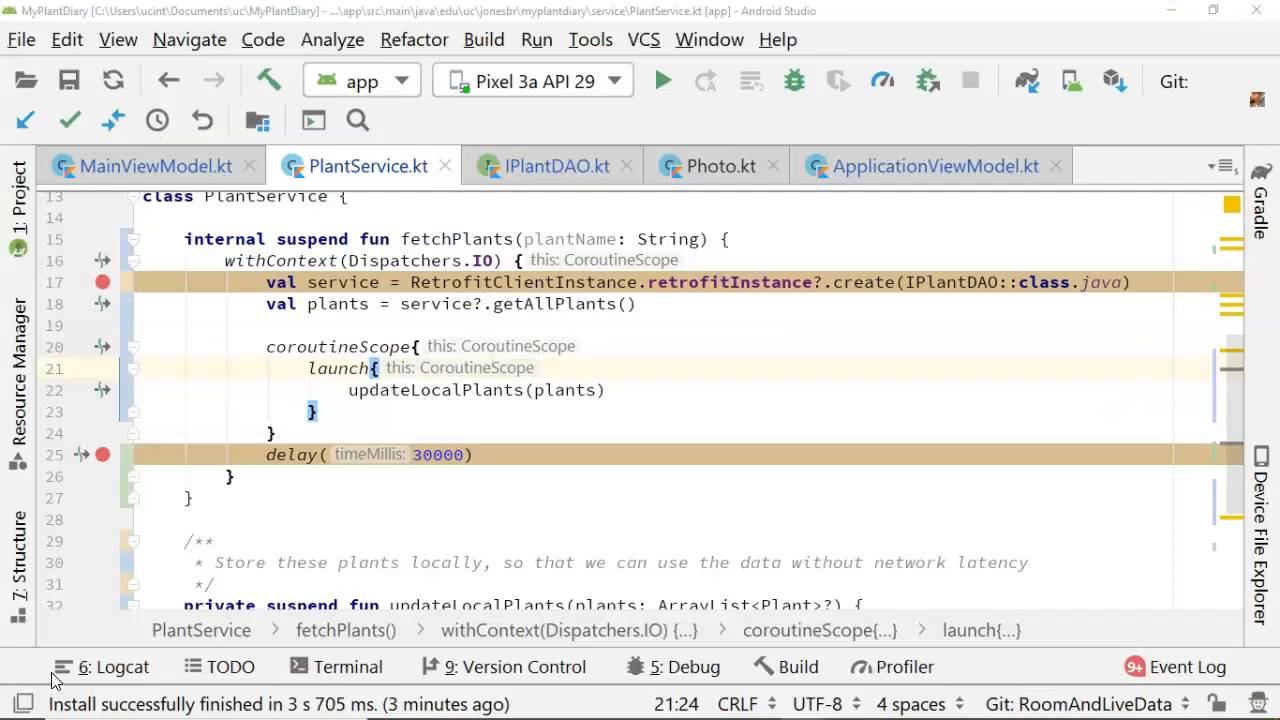
mouse_move(163, 500)
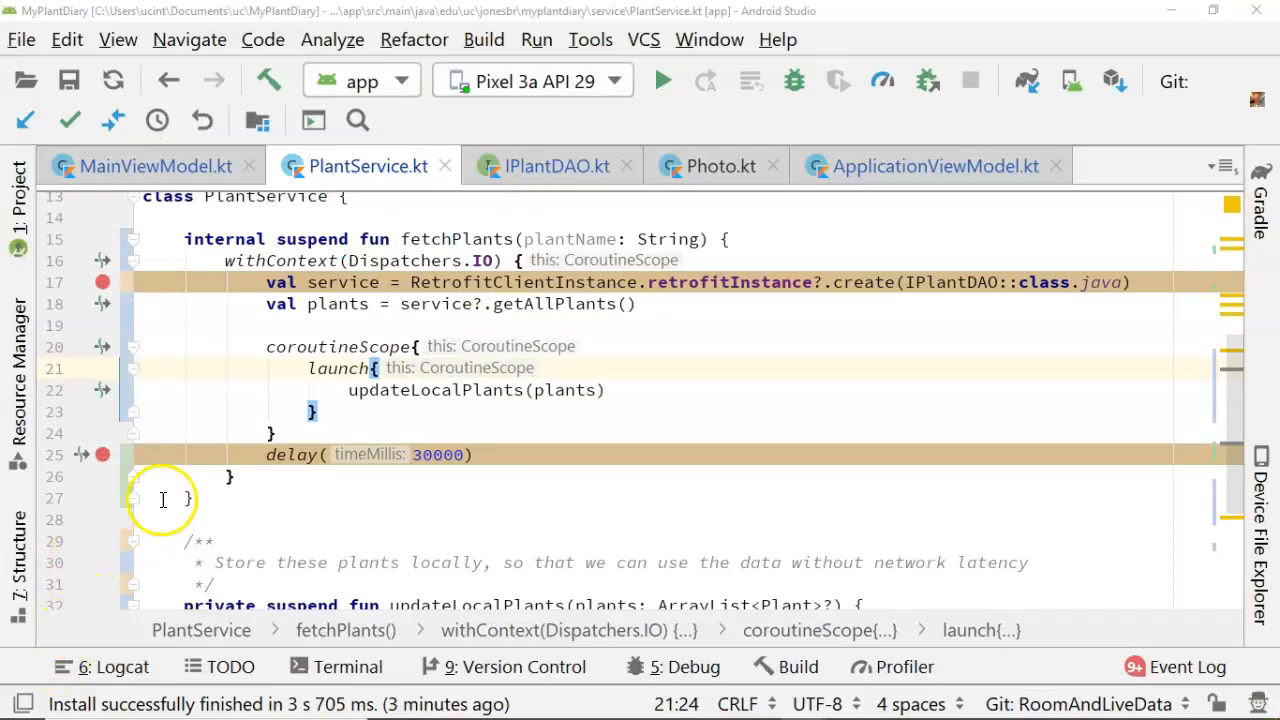
mouse_move(437, 340)
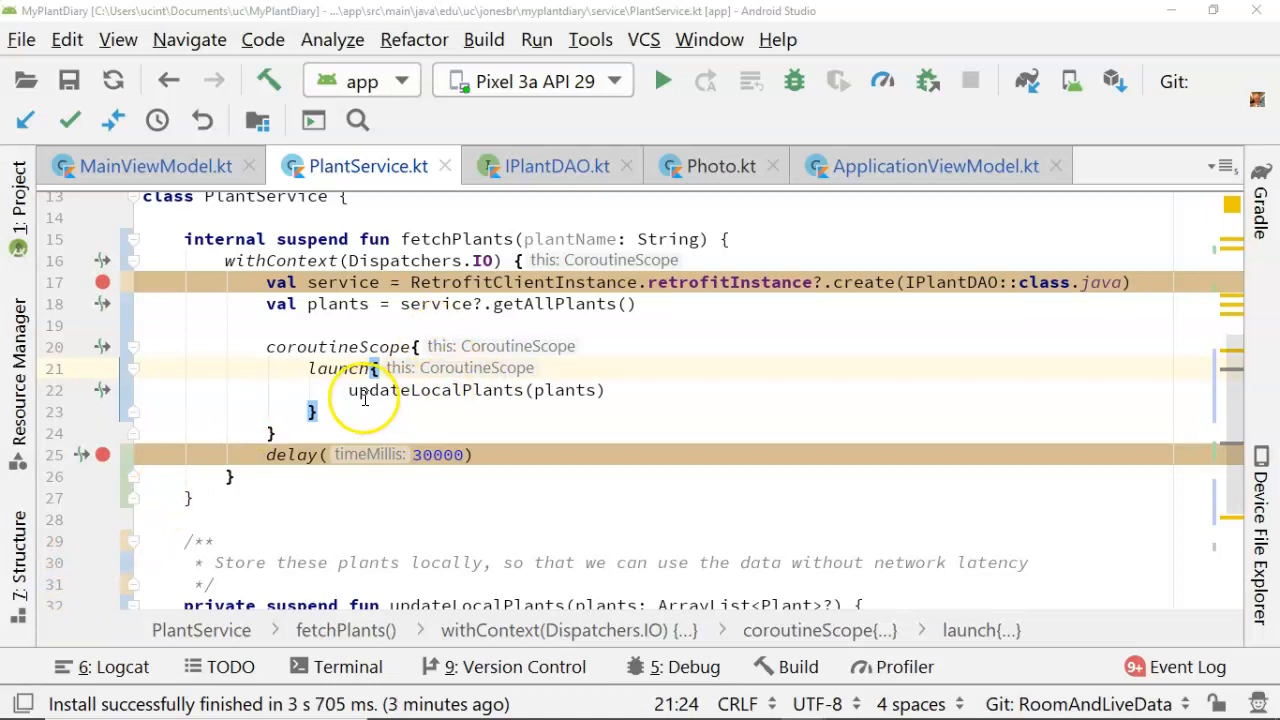
Set val plants = async {service?.getAllPlants()}, call updateLocalPlants(plants.await()), and restart debugging
double_click(435, 390)
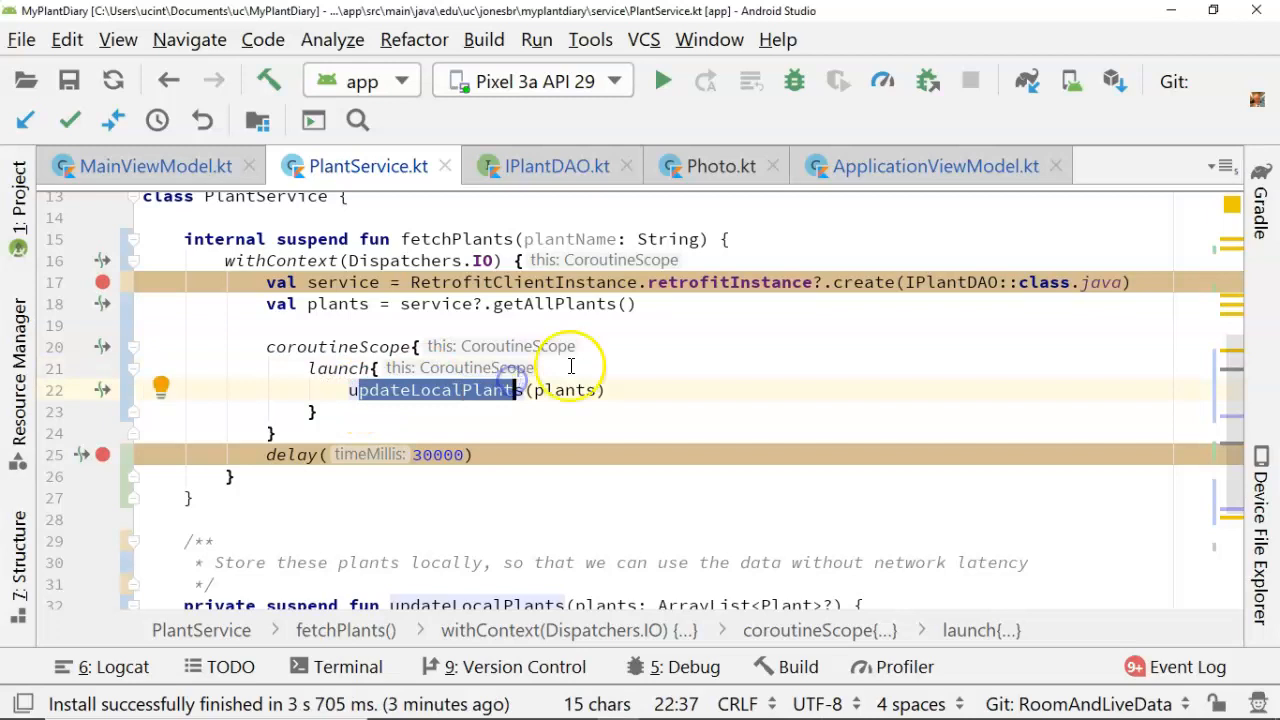
mouse_move(40, 675)
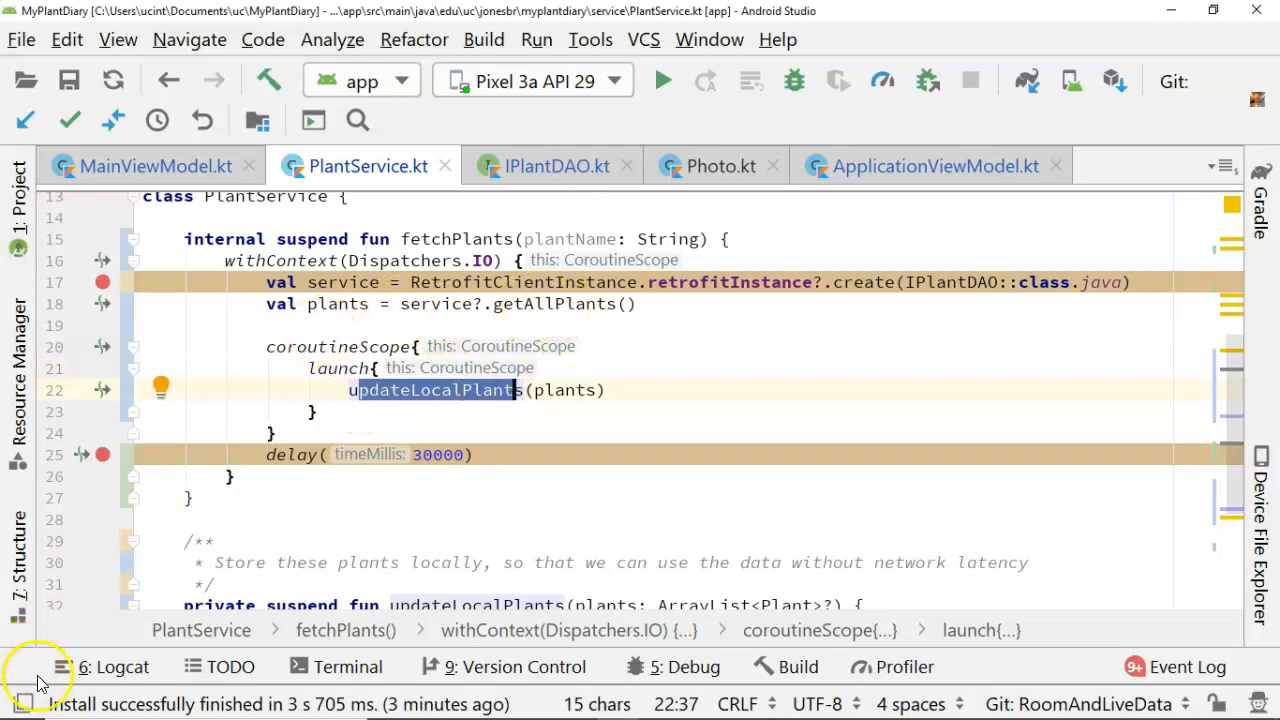
click(410, 304)
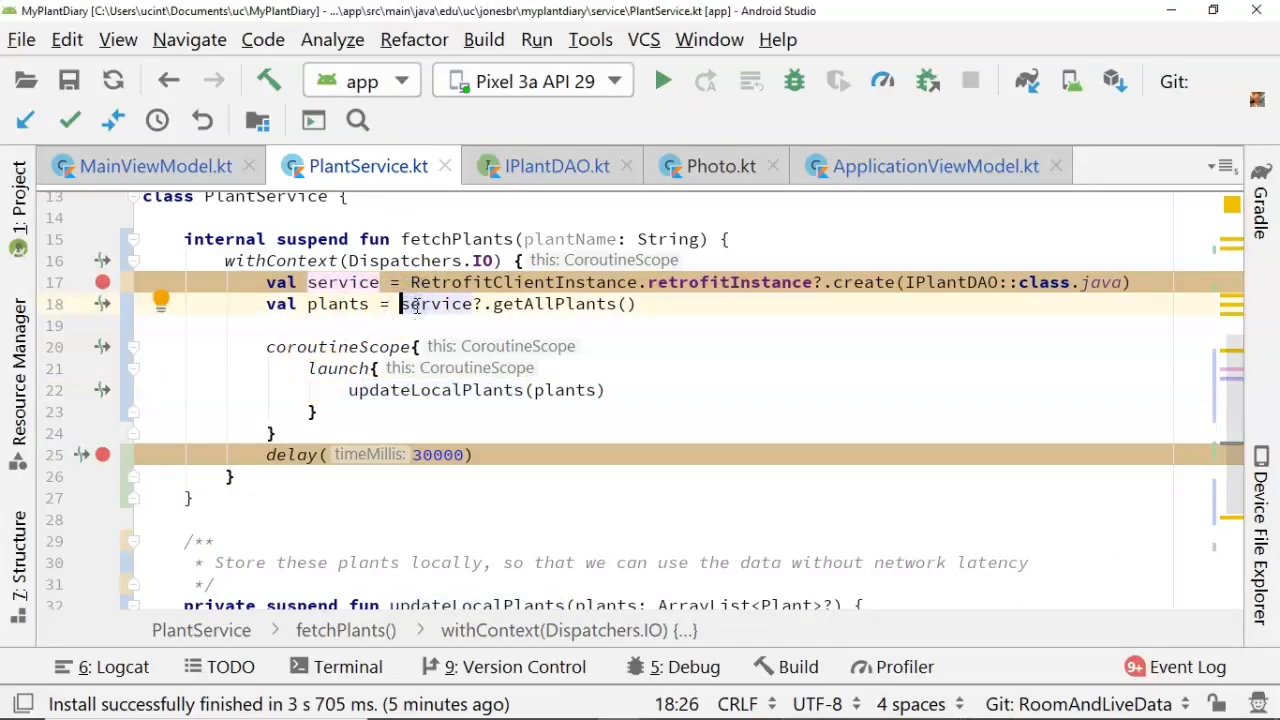
mouse_move(531, 310)
text(a)
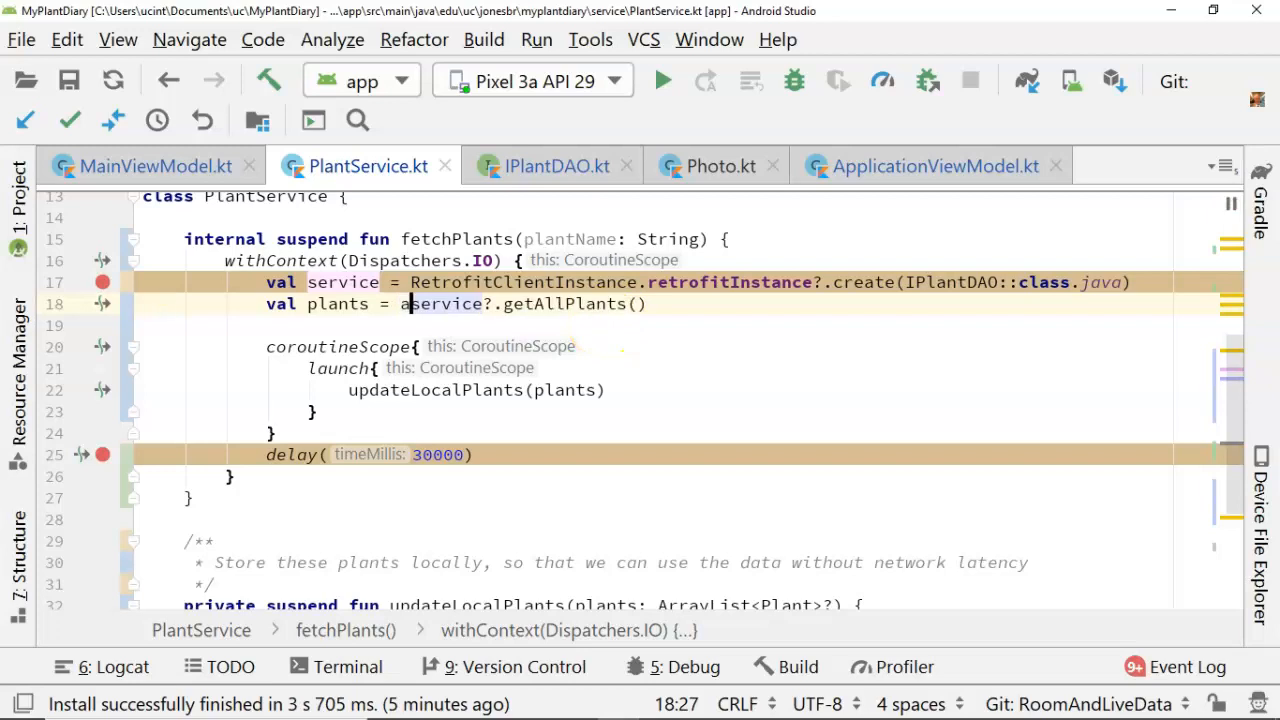
text(sync {)
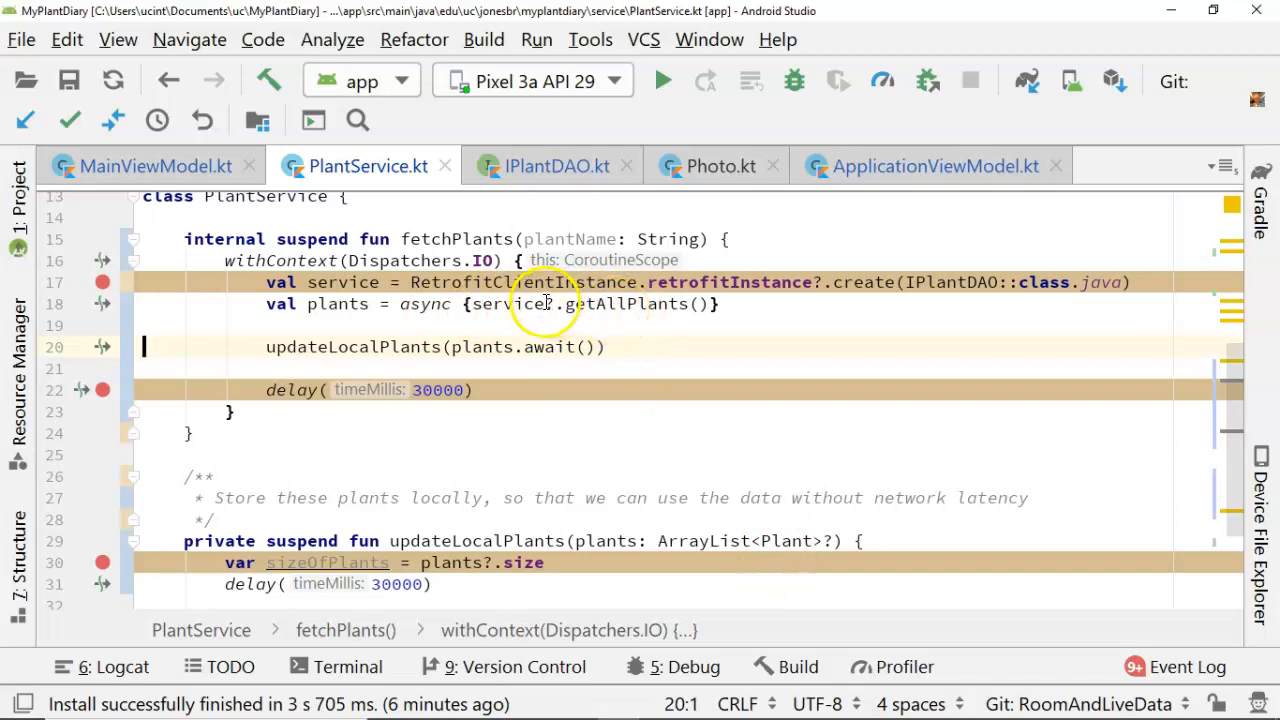
mouse_move(463, 356)
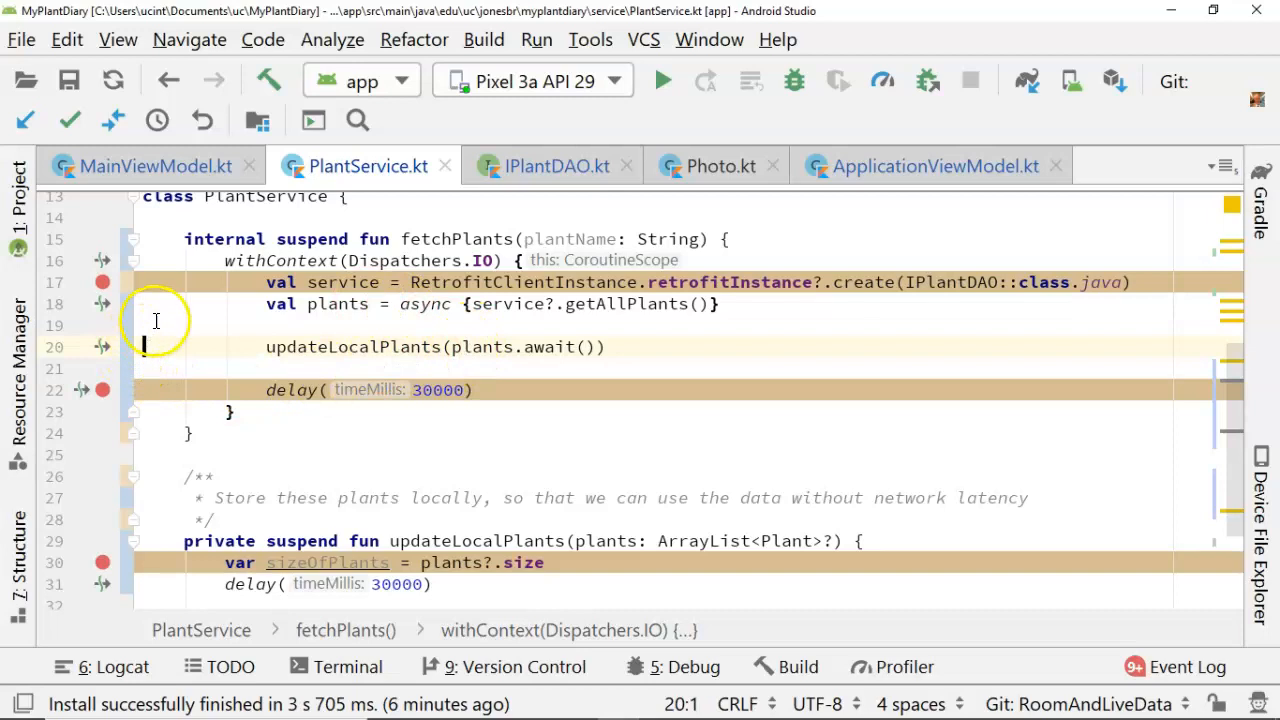
click(662, 81)
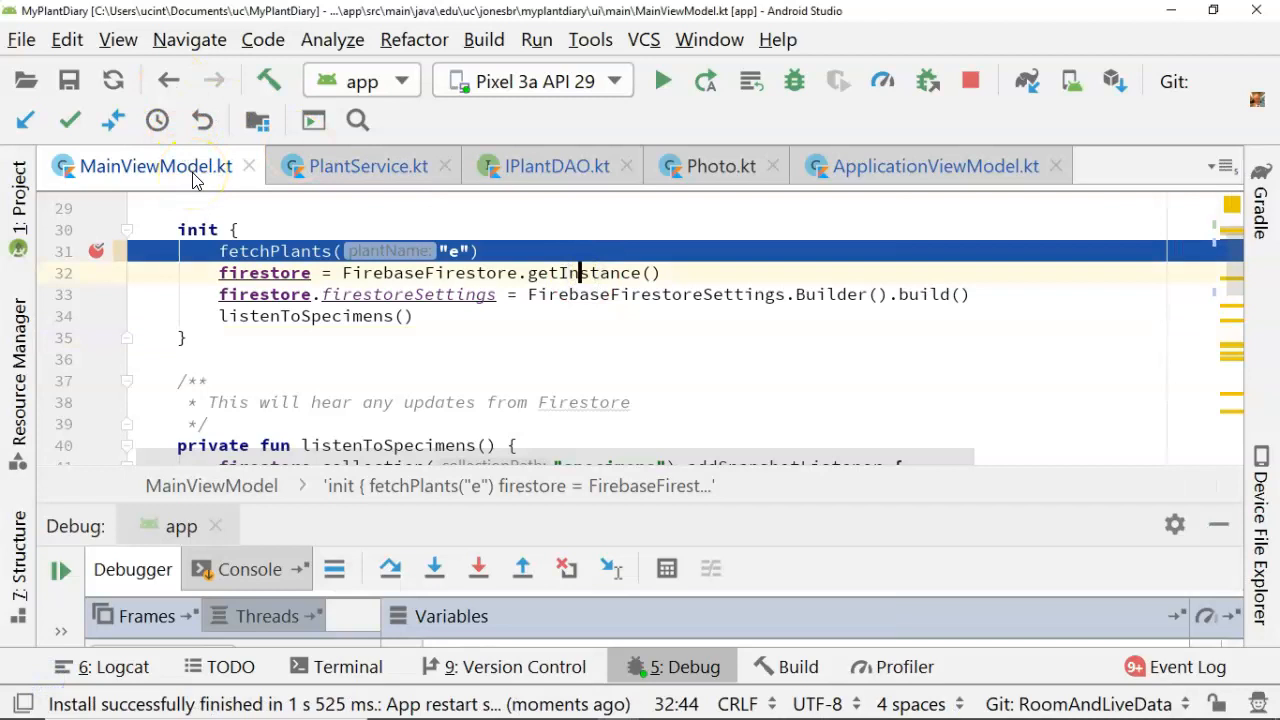
In the new debug run, return to PlantService.kt and locate the plants.await() call in fetchPlants
click(368, 165)
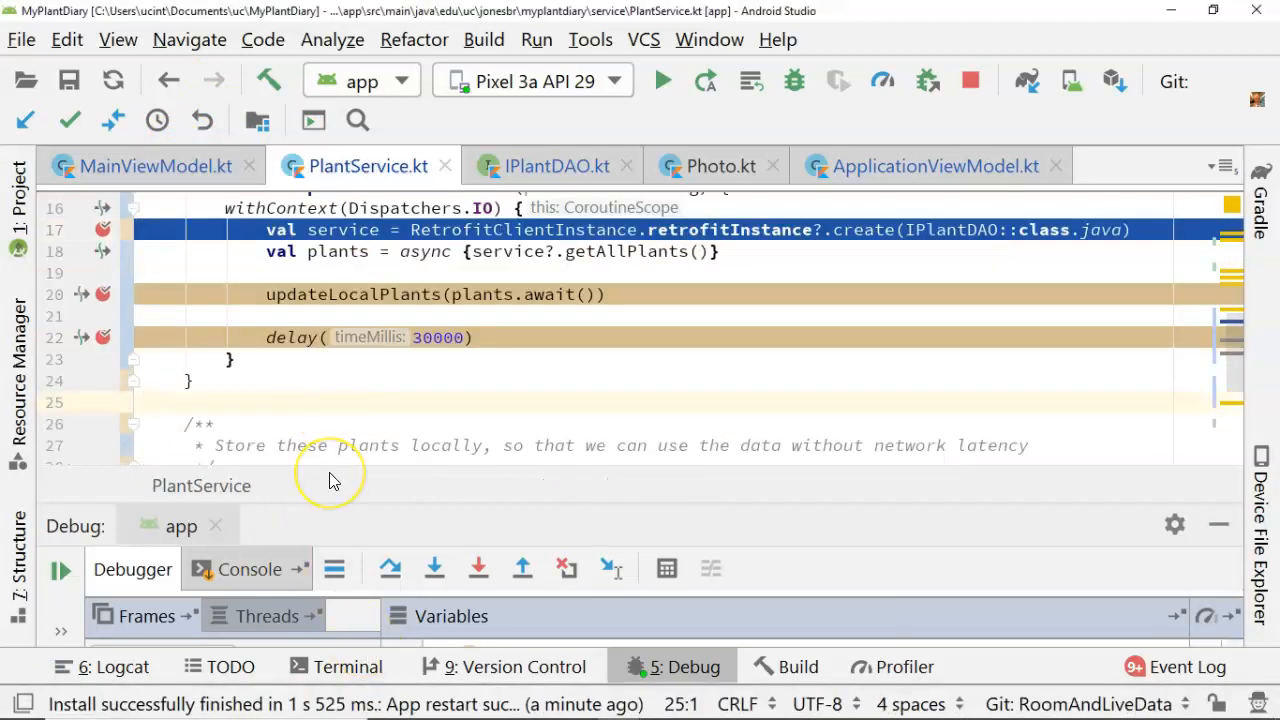
mouse_move(379, 345)
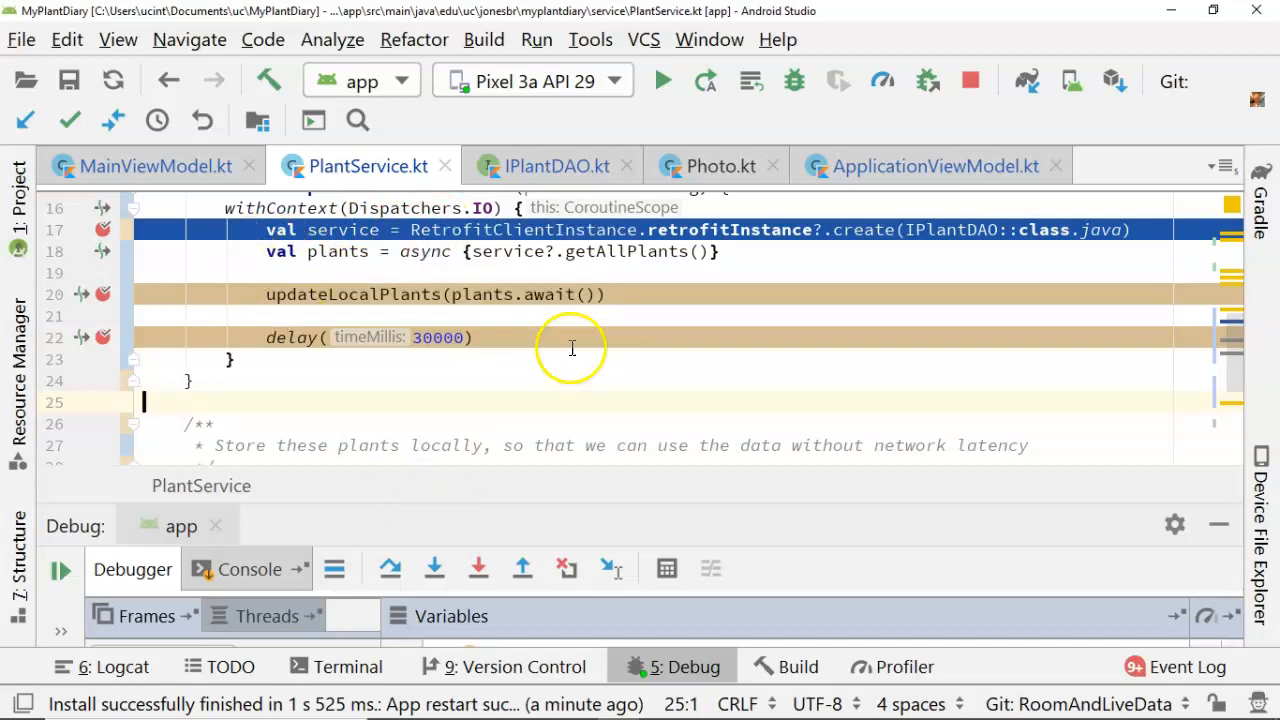
mouse_move(595, 308)
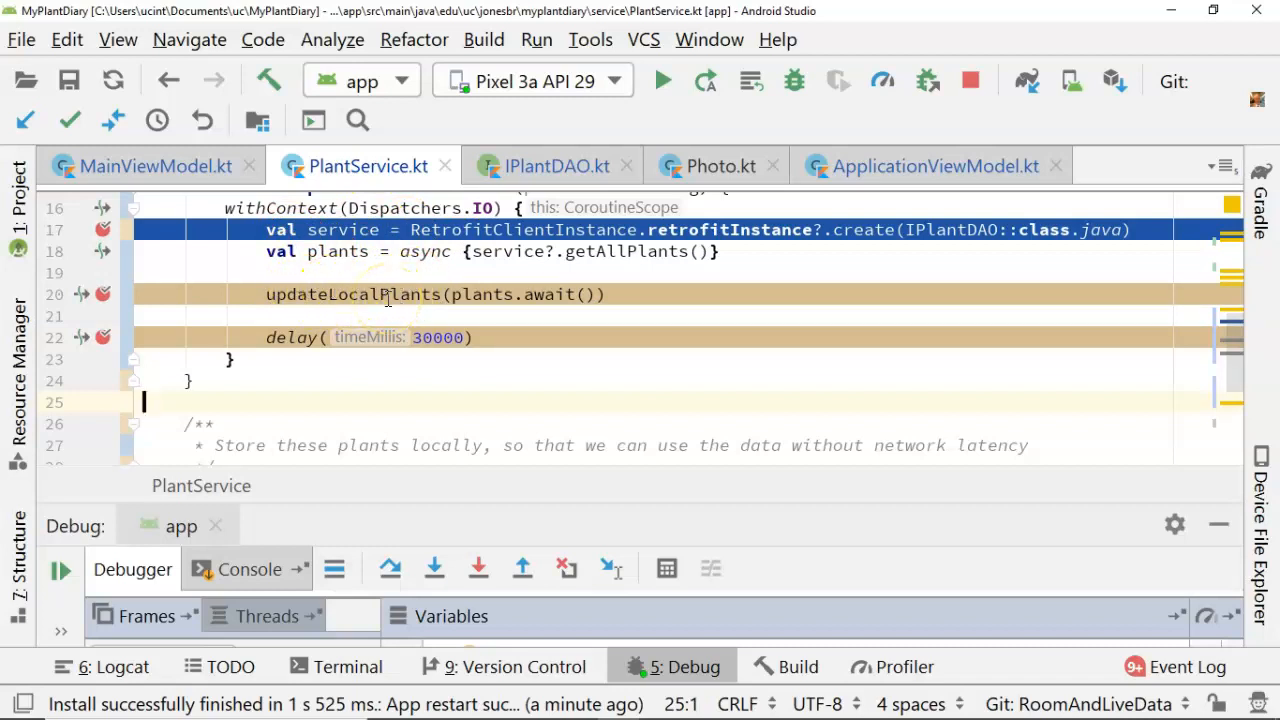
scroll(down, 3)
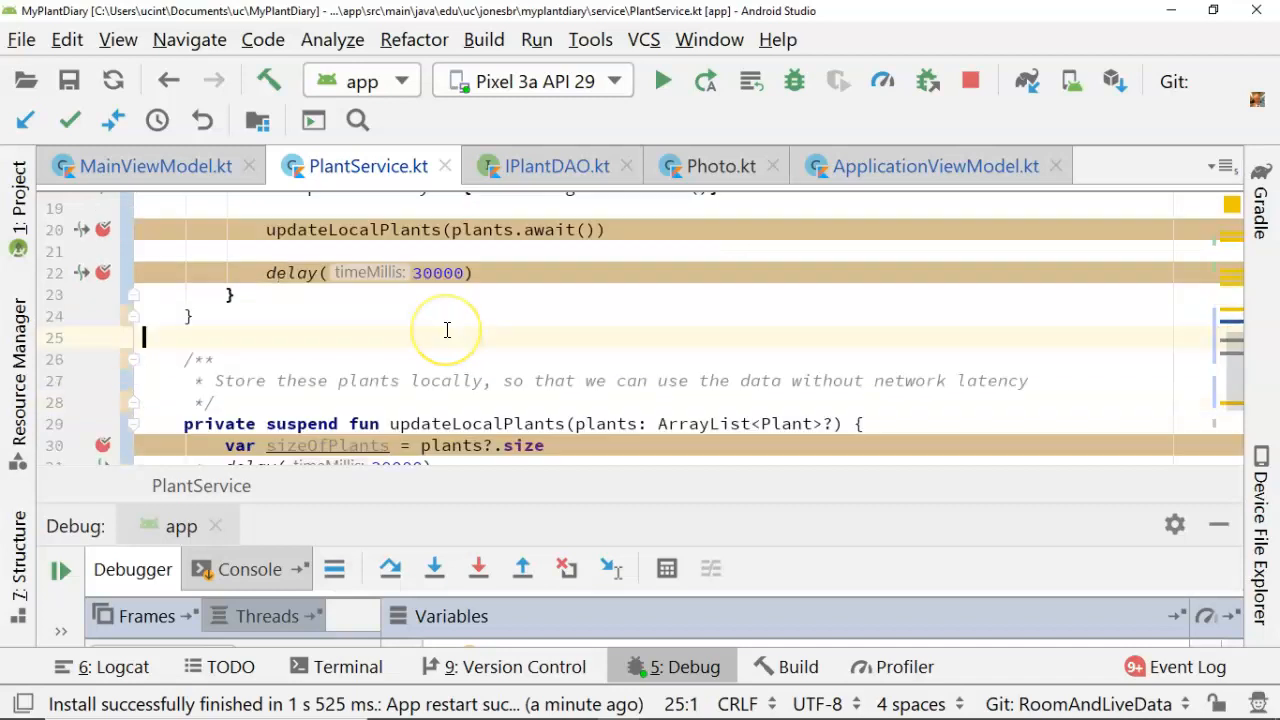
scroll(down, 3)
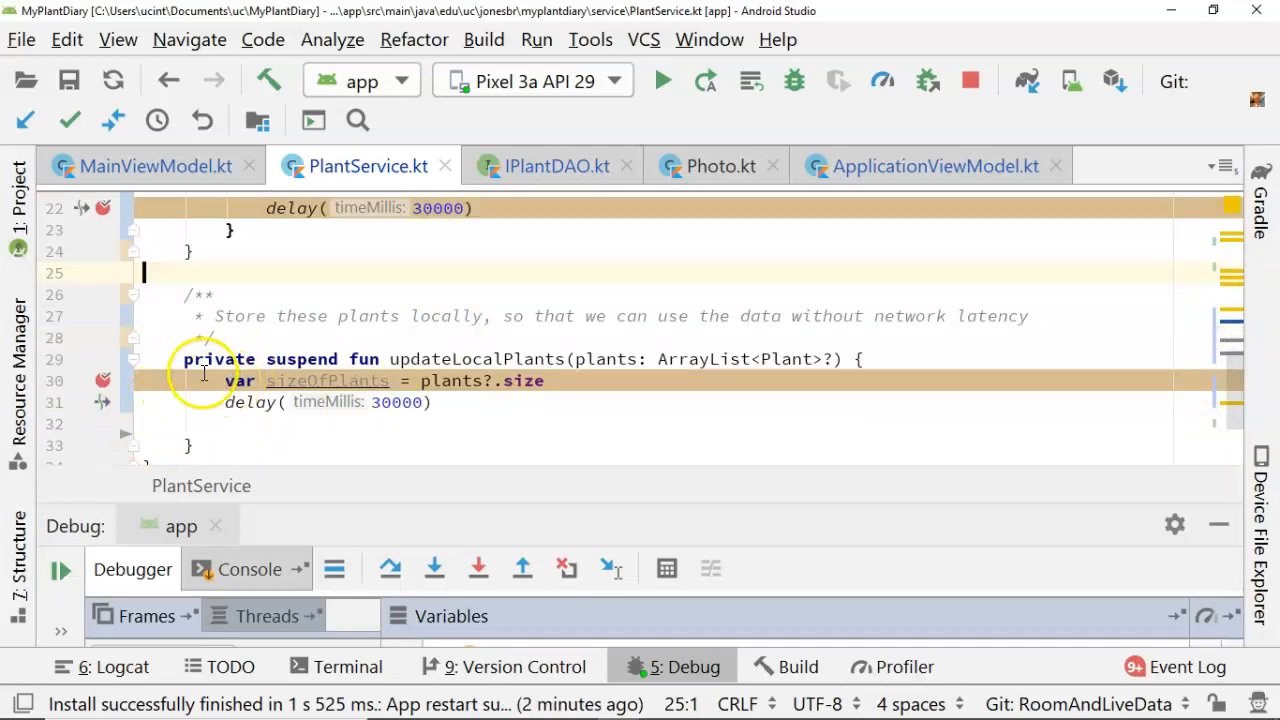
mouse_move(402, 359)
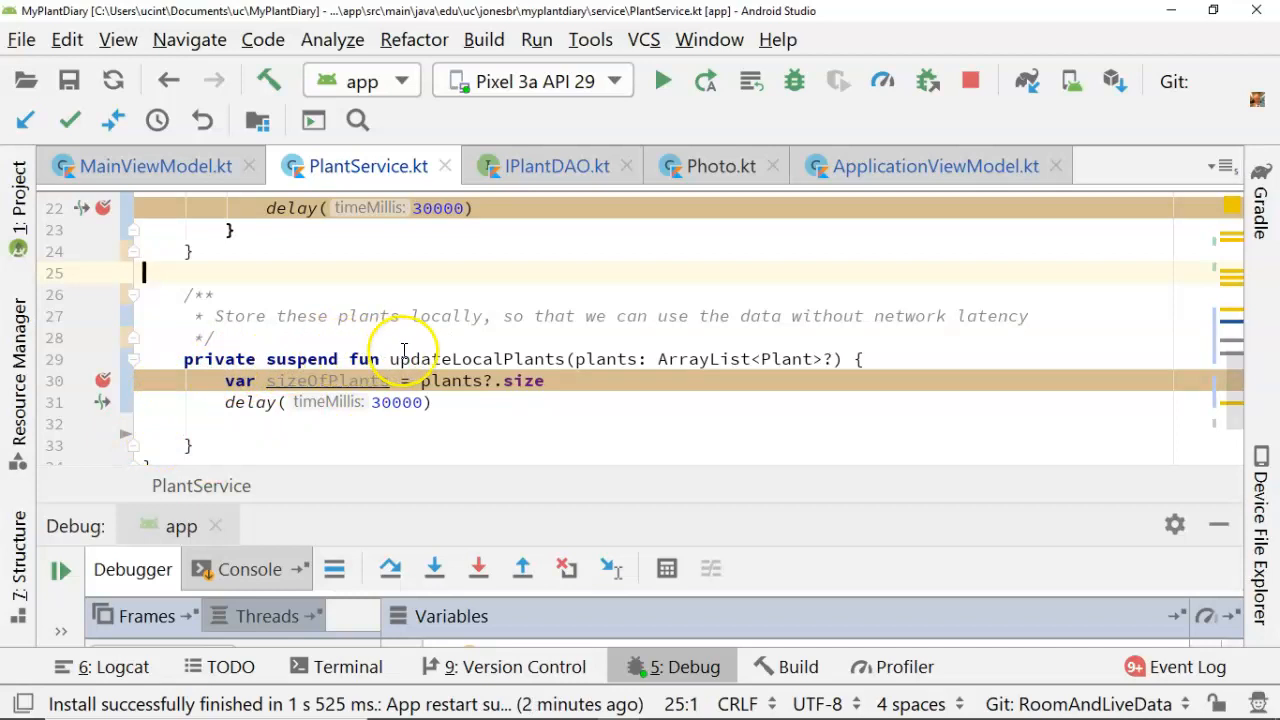
scroll(up, 3)
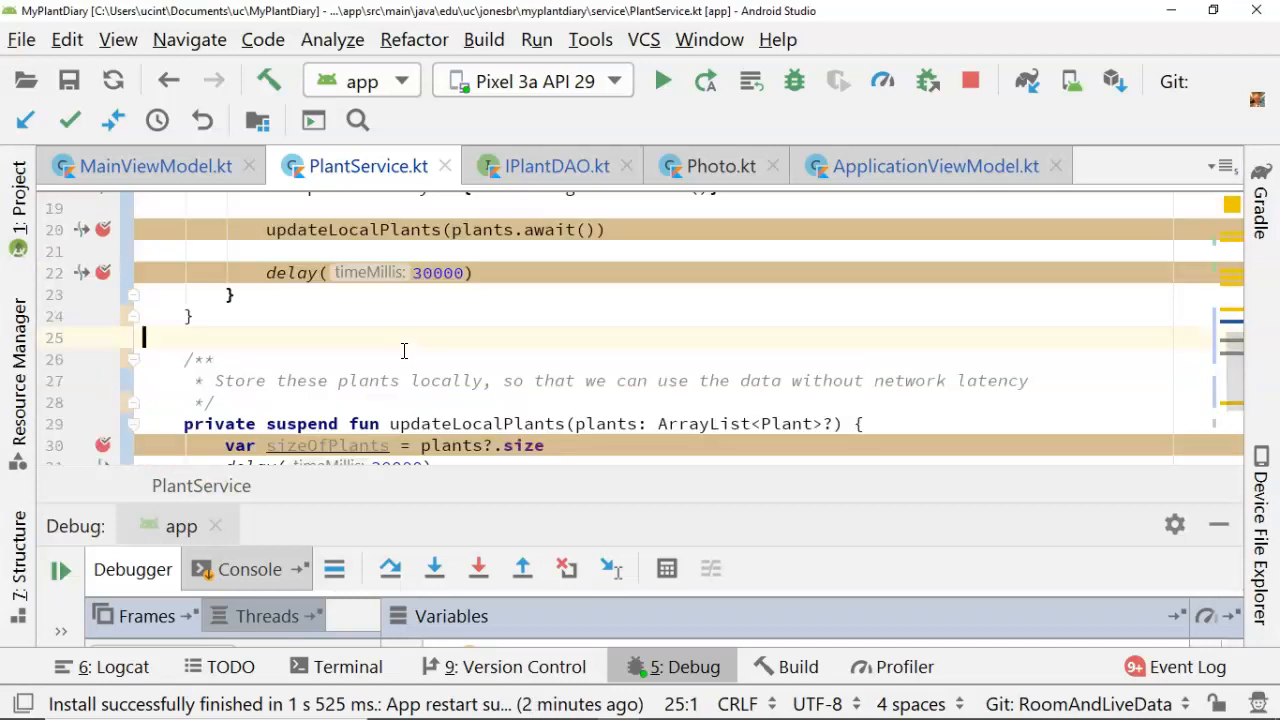
scroll(up, 3)
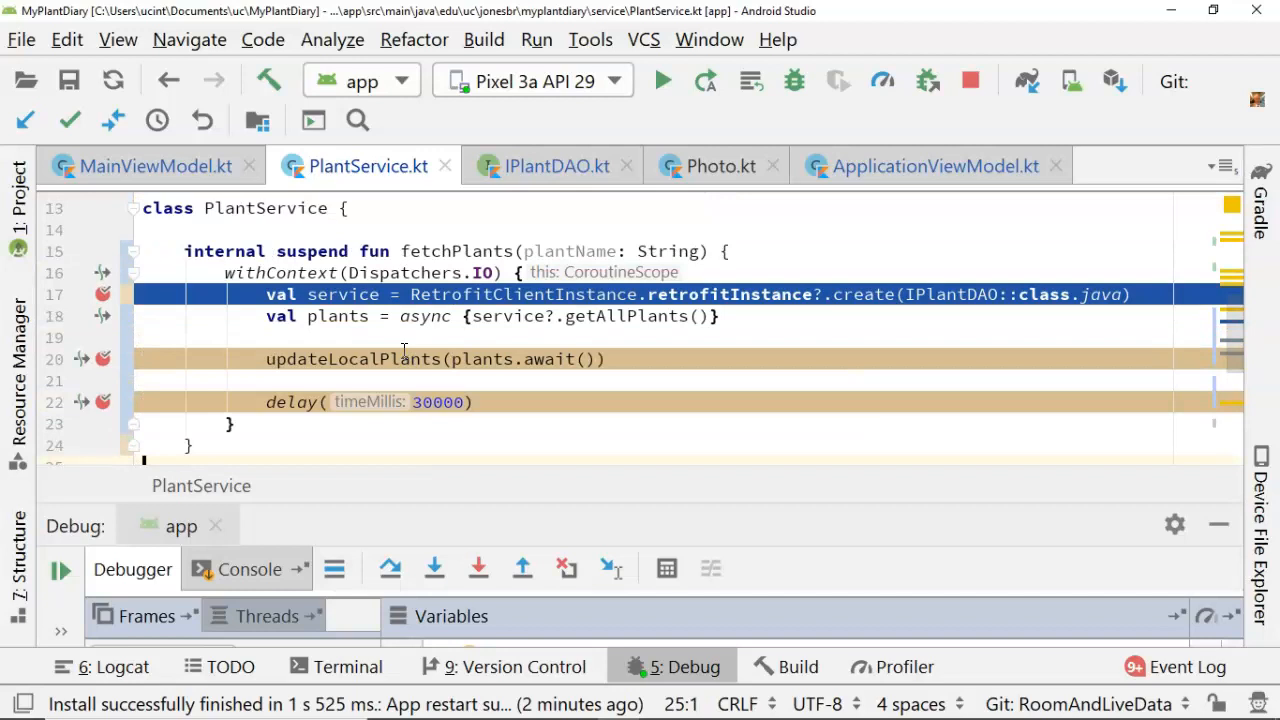
mouse_move(487, 359)
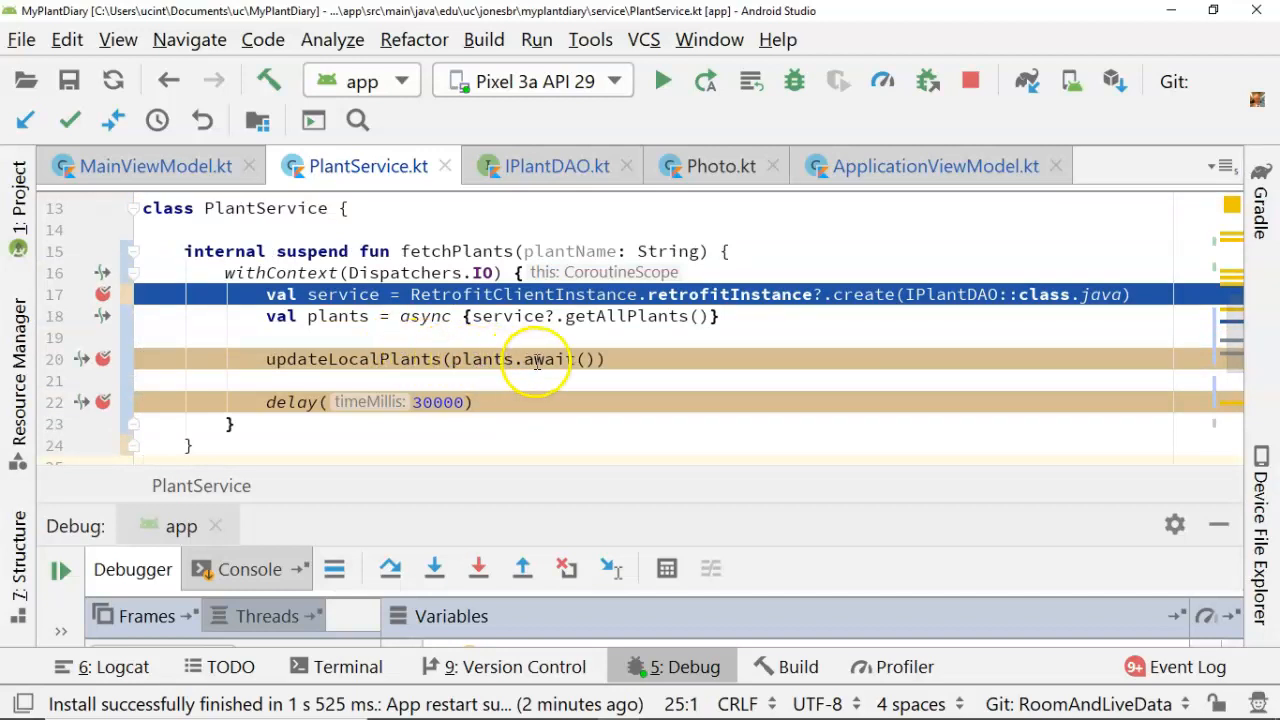
click(513, 359)
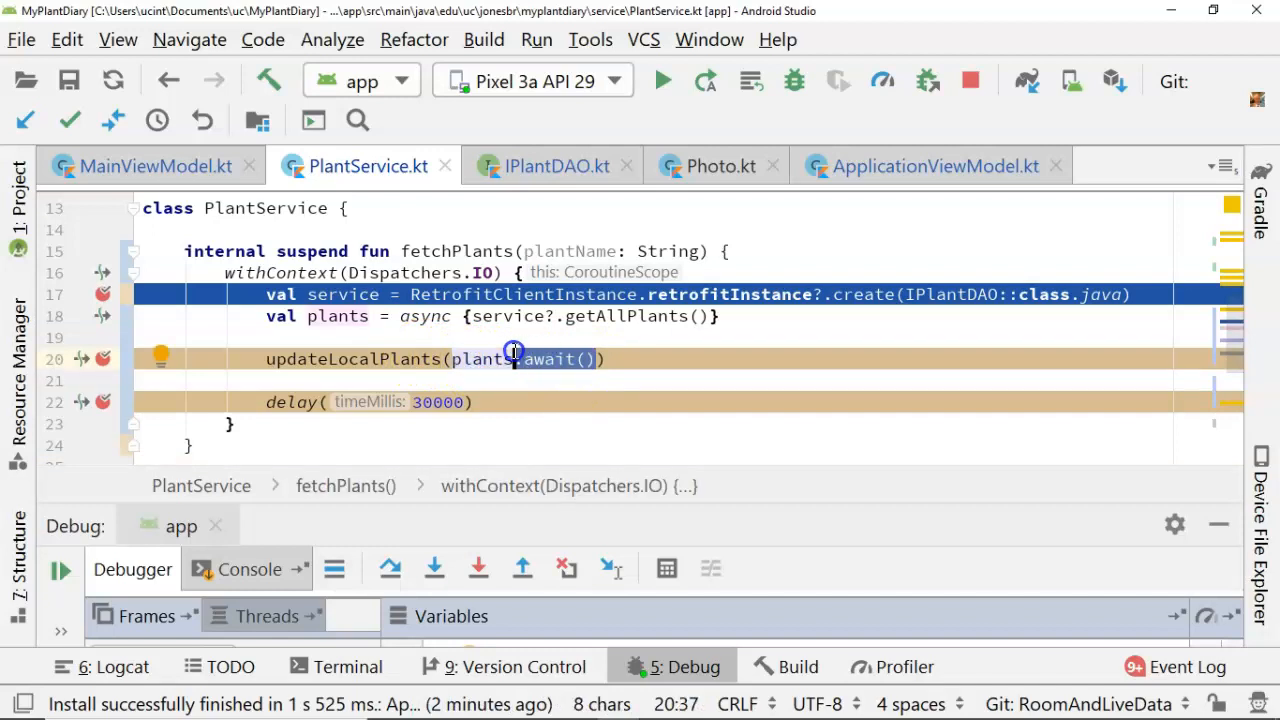
mouse_move(477, 320)
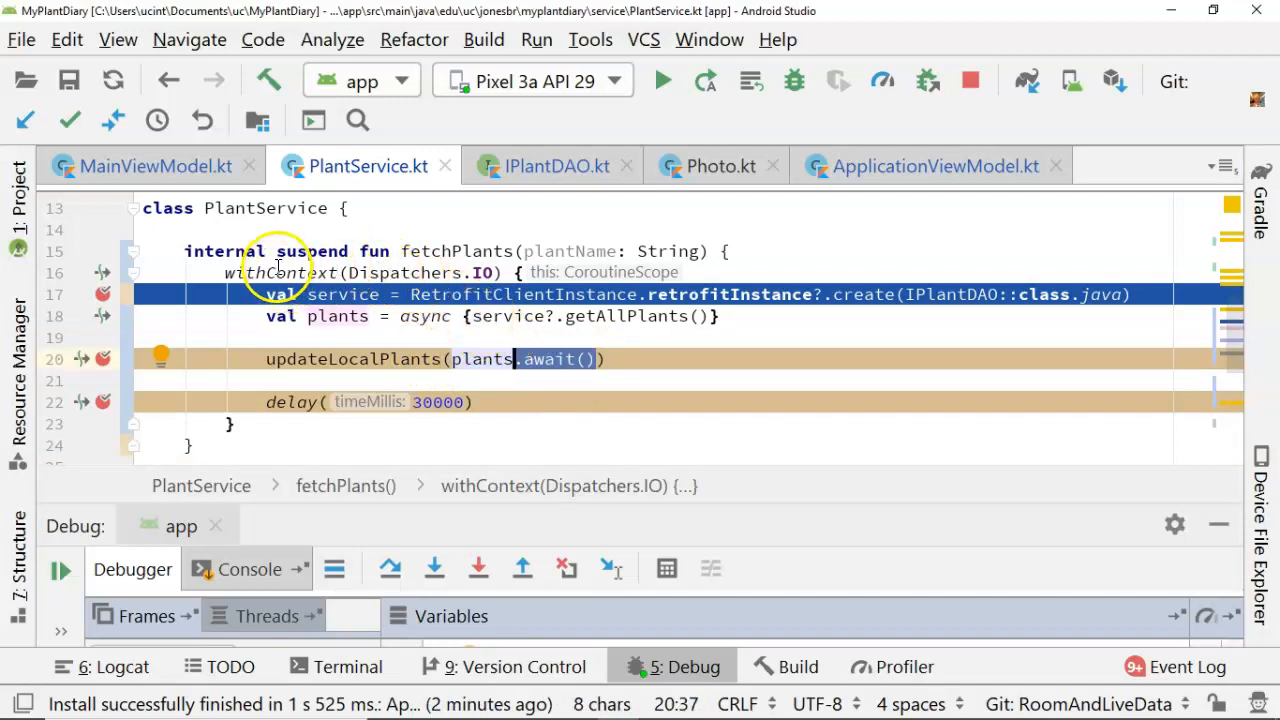
scroll(down, 3)
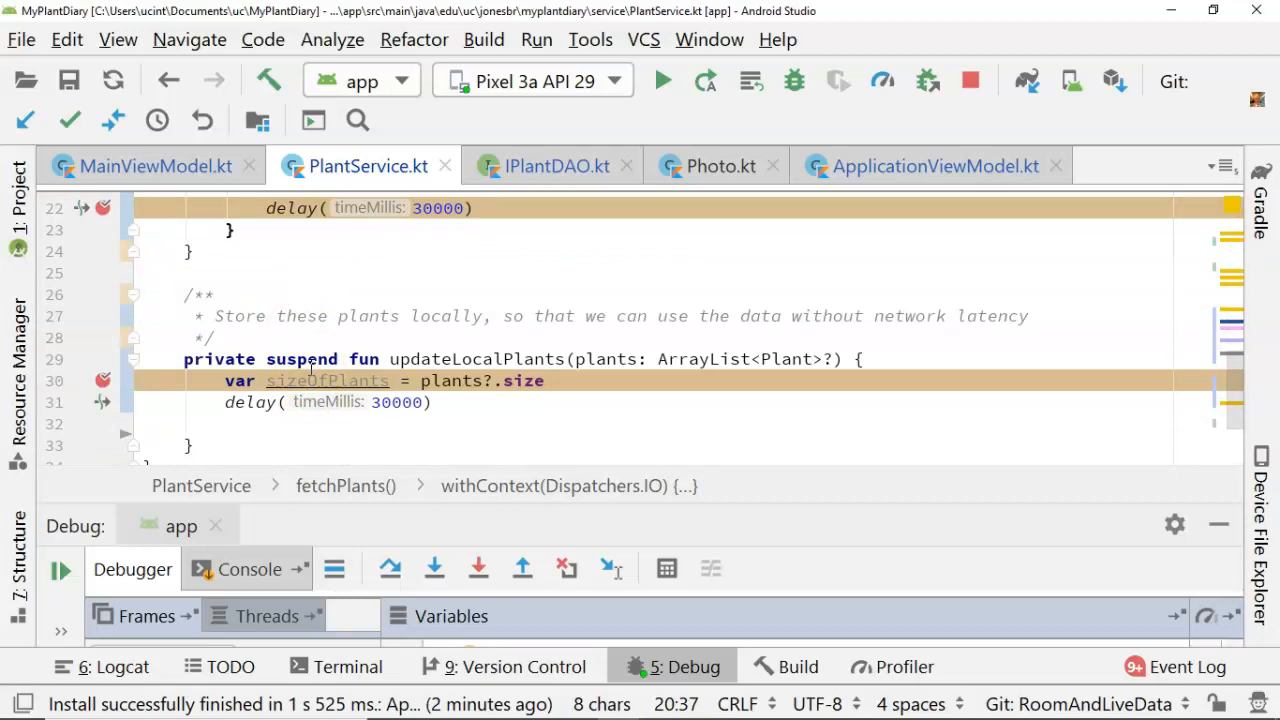
scroll(up, 3)
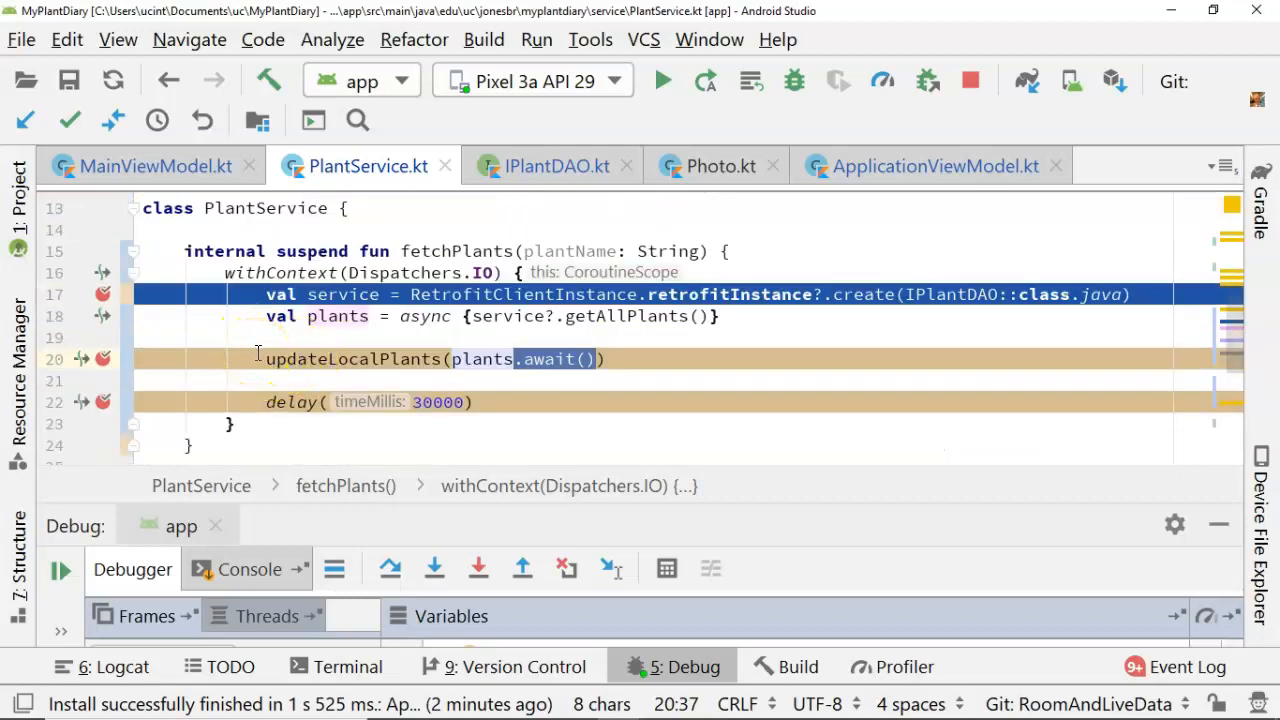
scroll(down, 3)
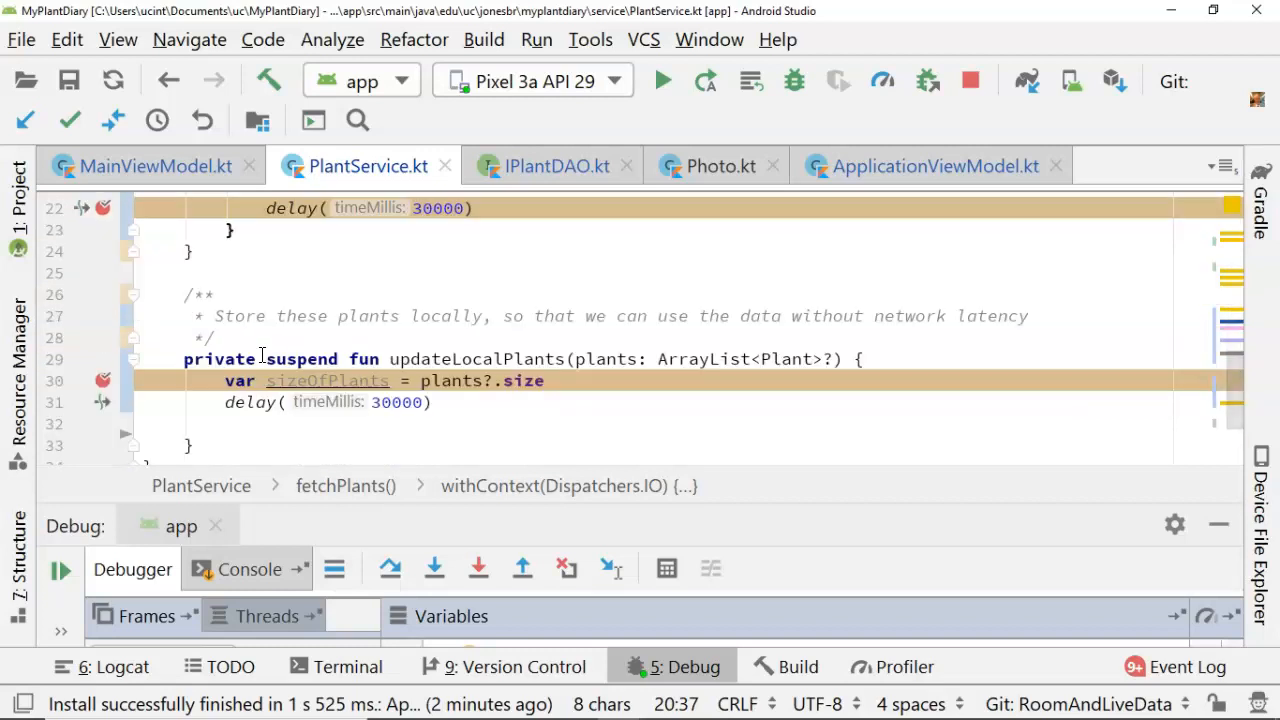
scroll(up, 3)
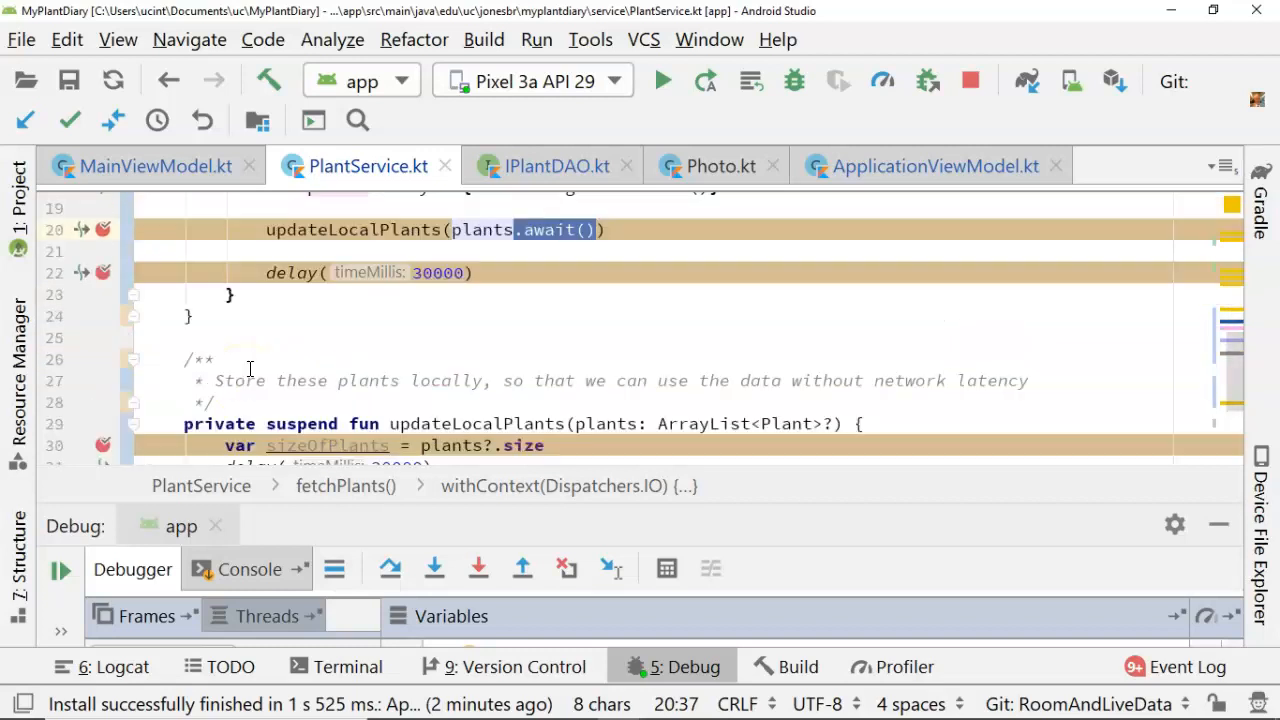
scroll(up, 3)
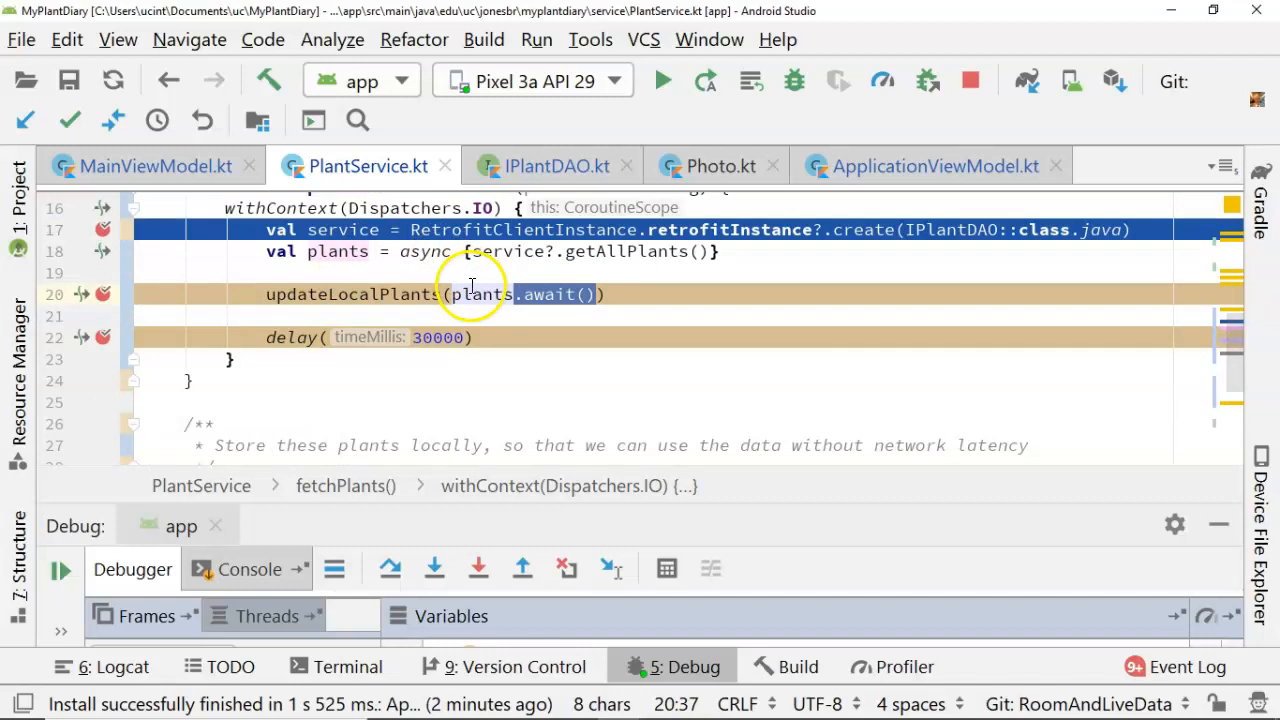
mouse_move(480, 258)
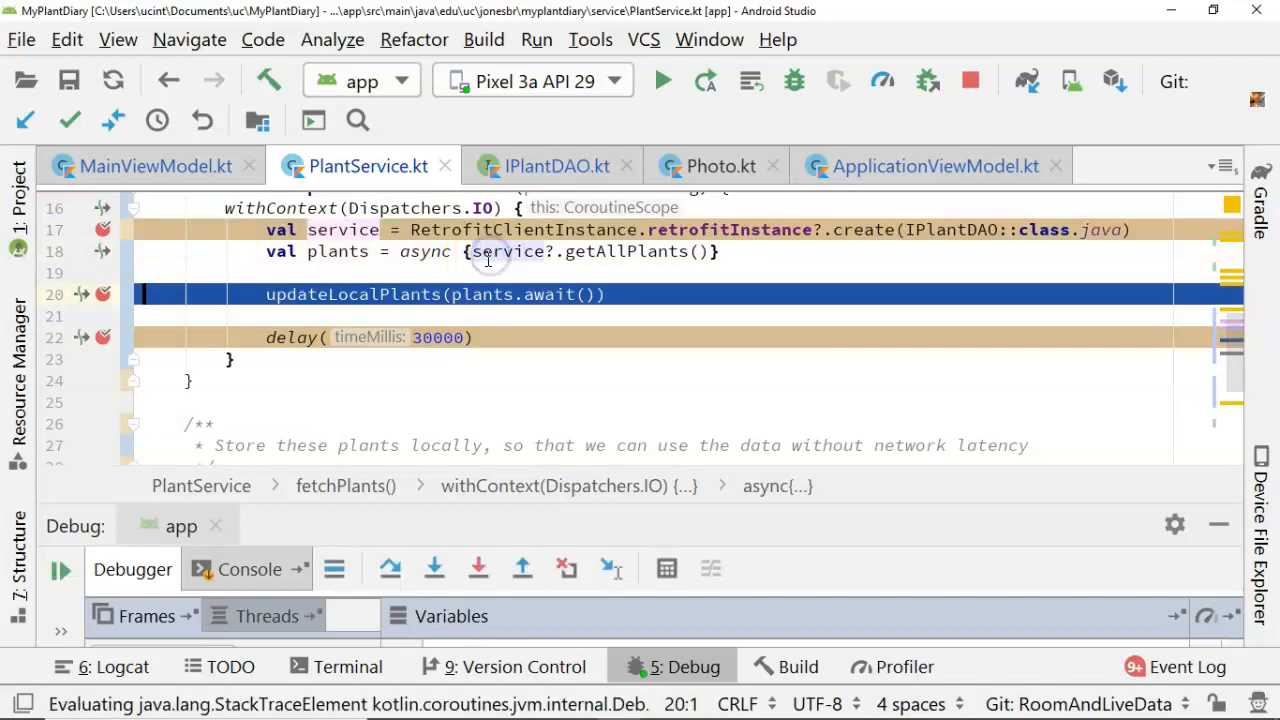
Resume to the updateLocalPlants breakpoint and inspect the 5923 awaited plants
click(59, 570)
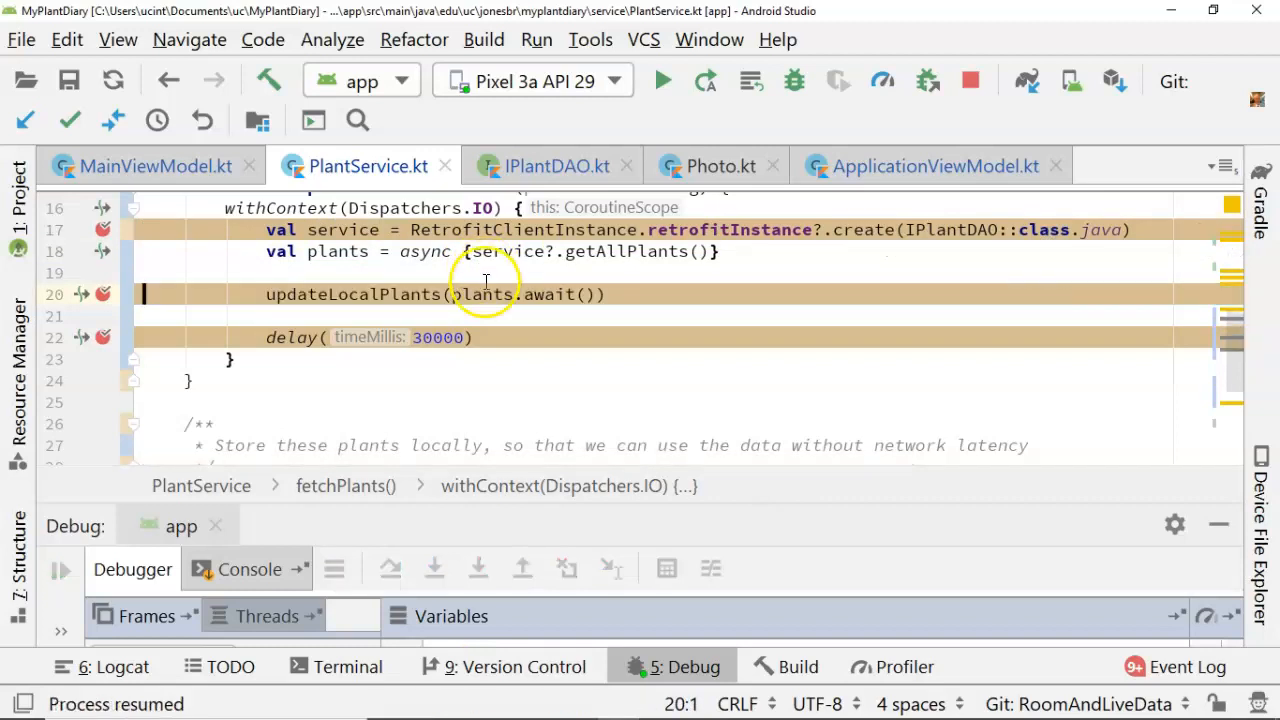
mouse_move(485, 280)
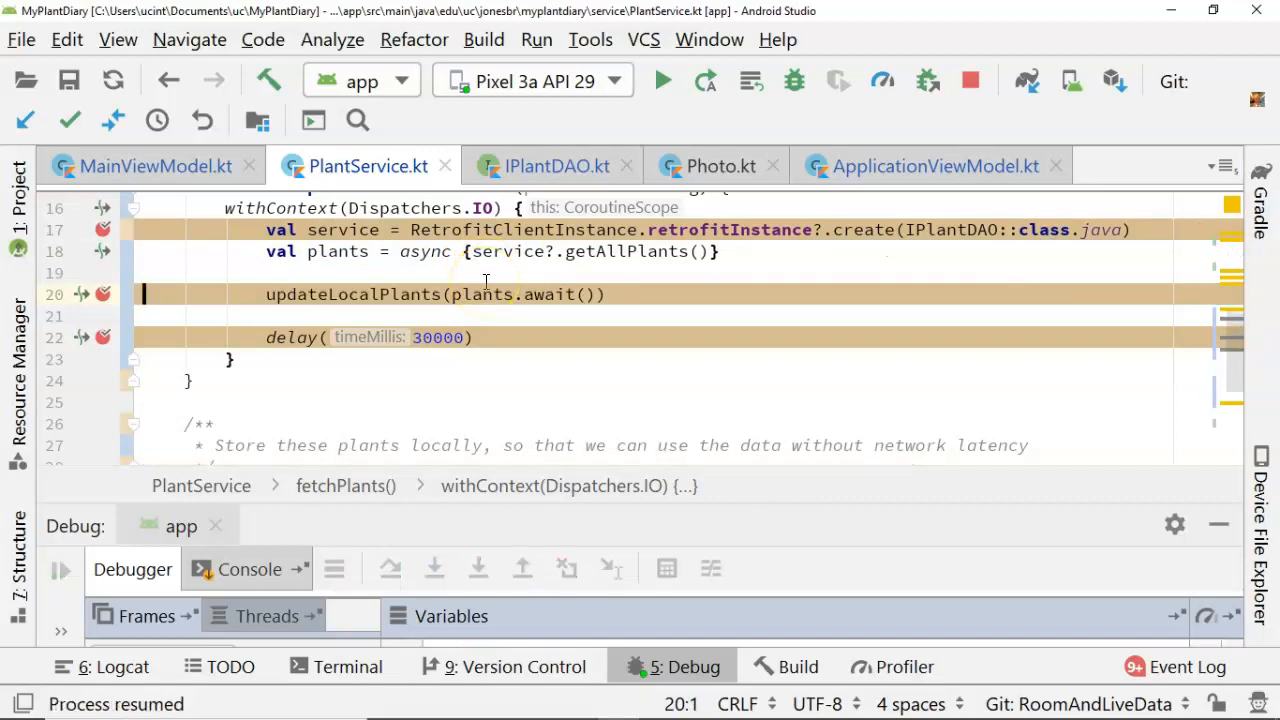
click(433, 568)
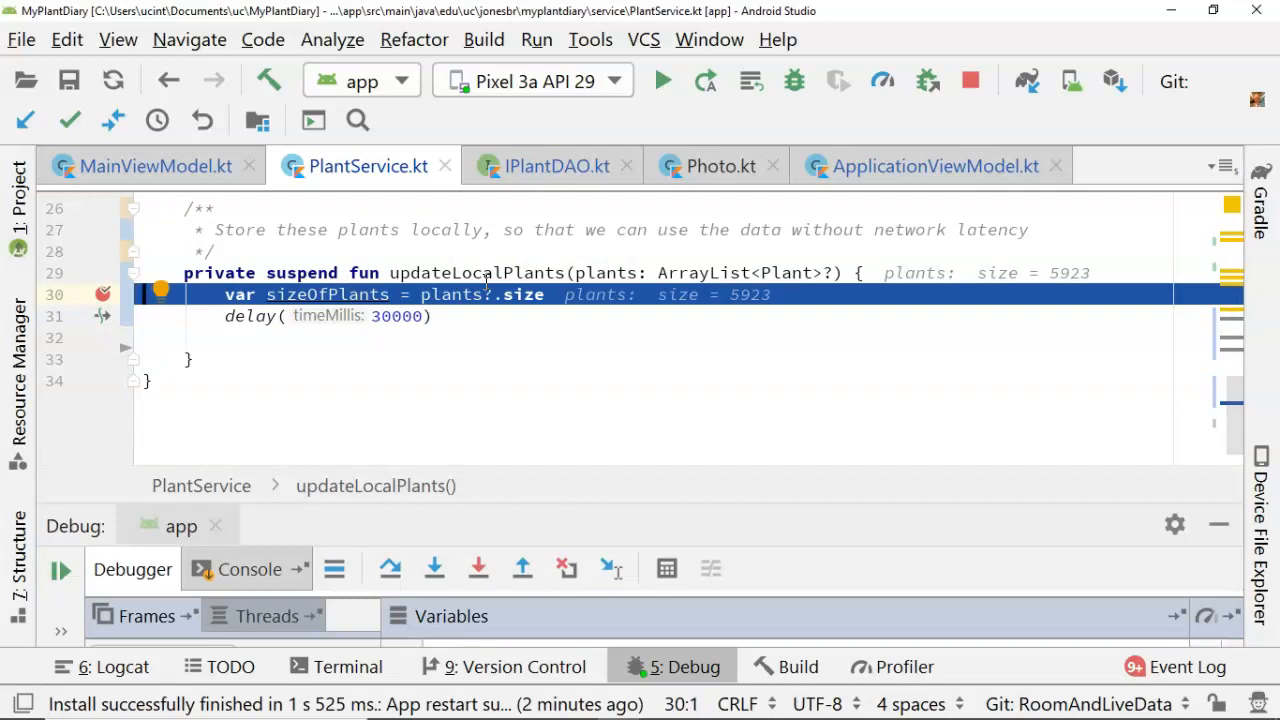
scroll(up, 3)
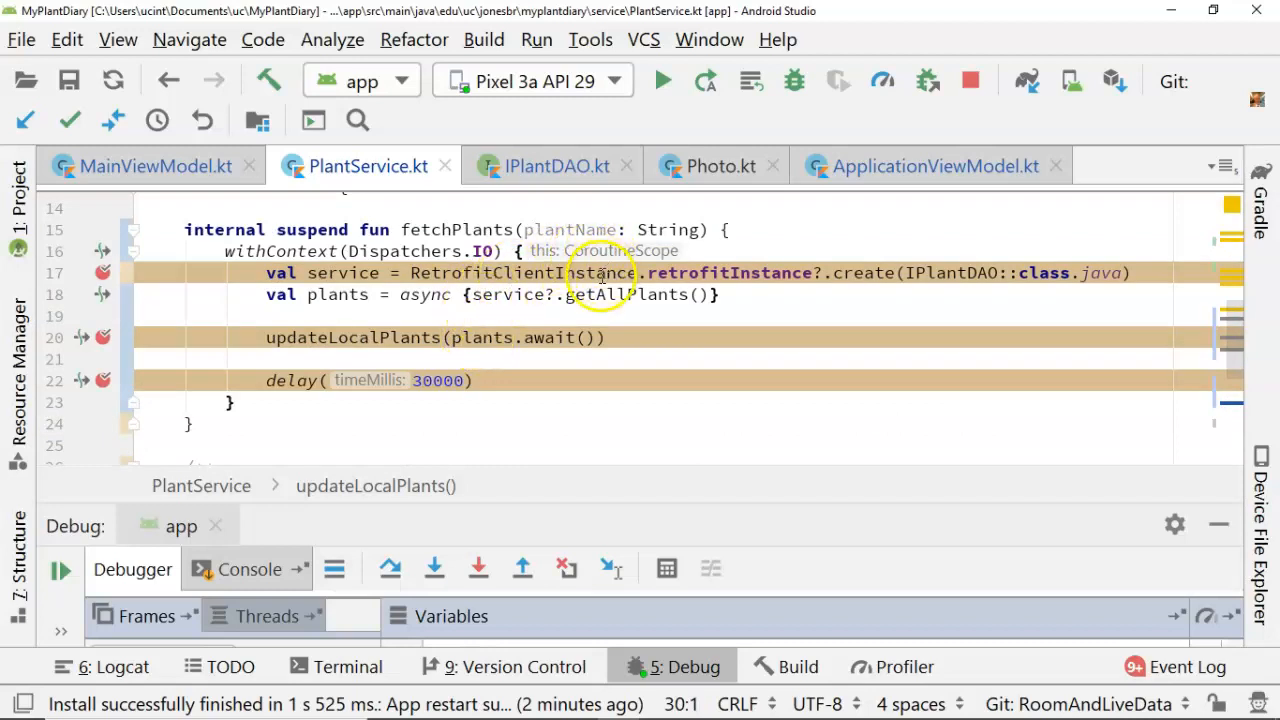
Return to the execution point, resume the app, and show MyPlantDiary in the emulator
click(455, 337)
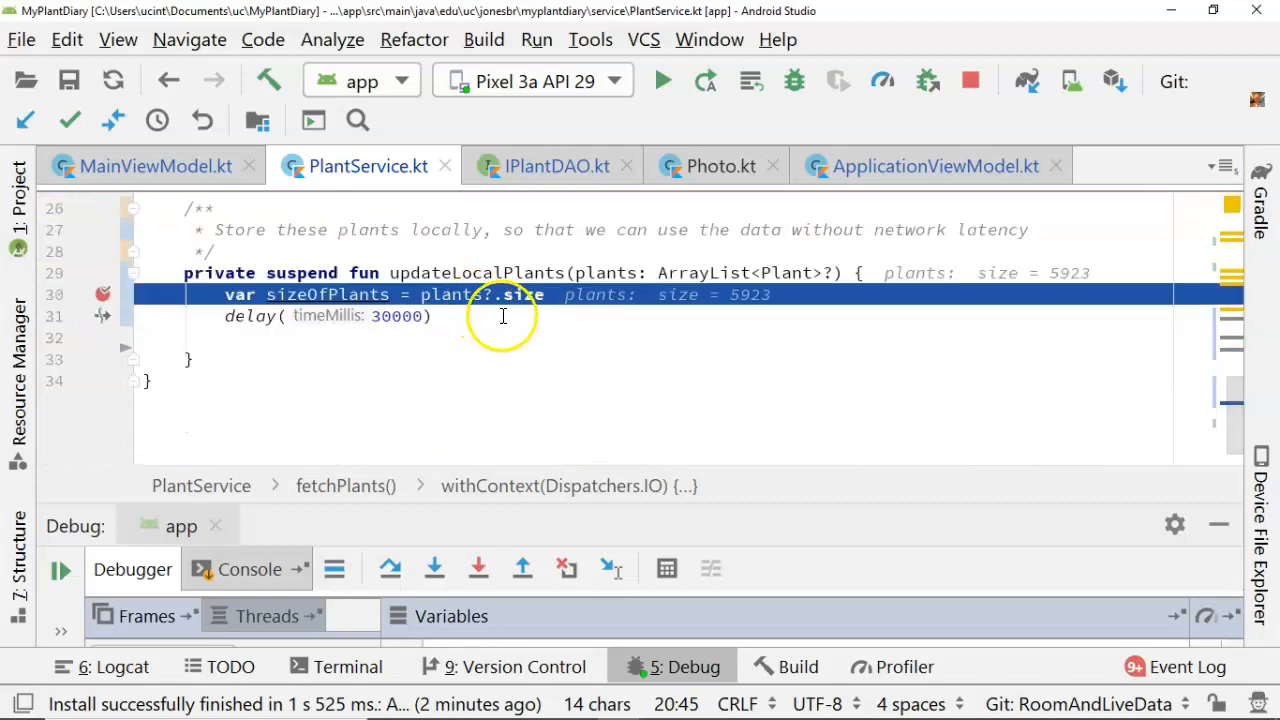
click(430, 316)
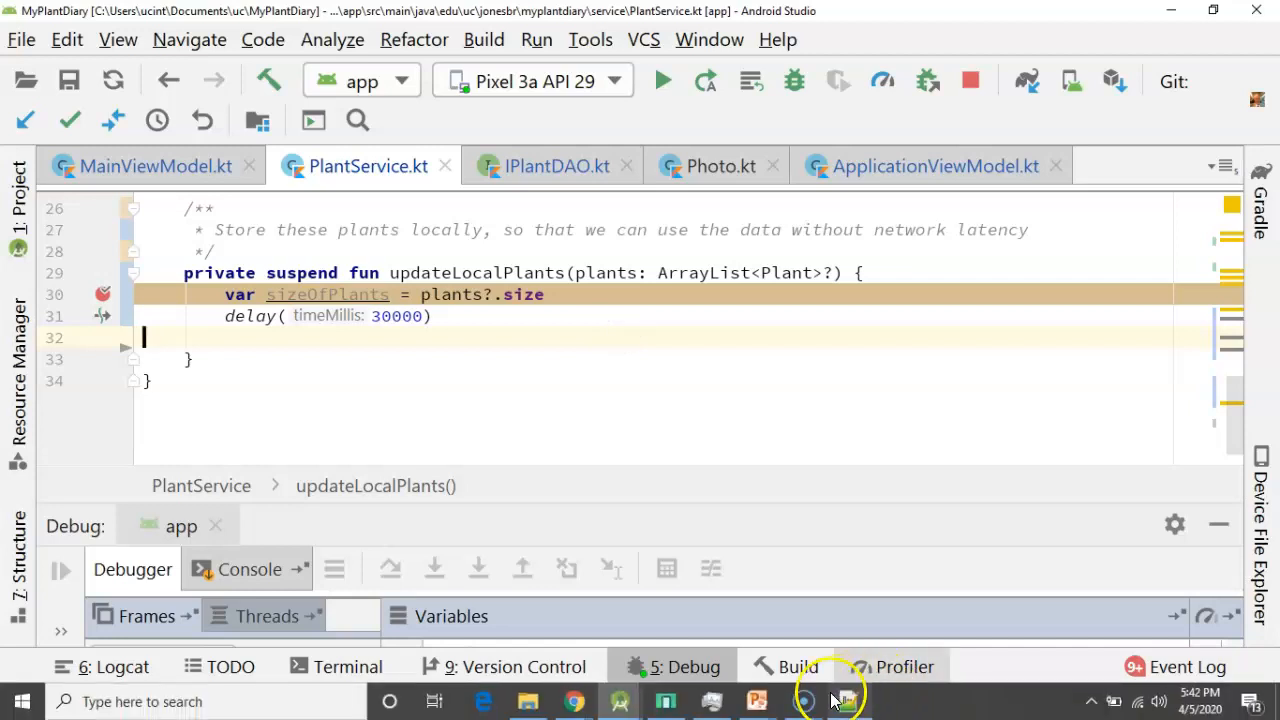
click(833, 700)
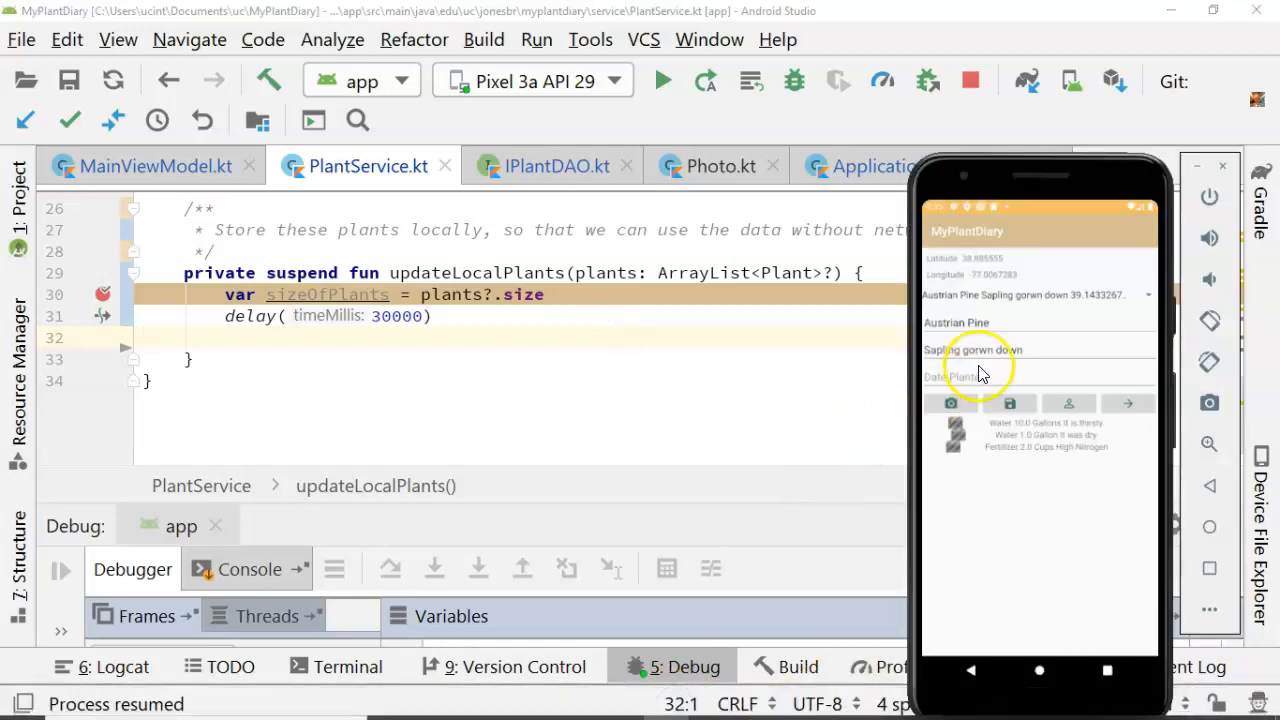